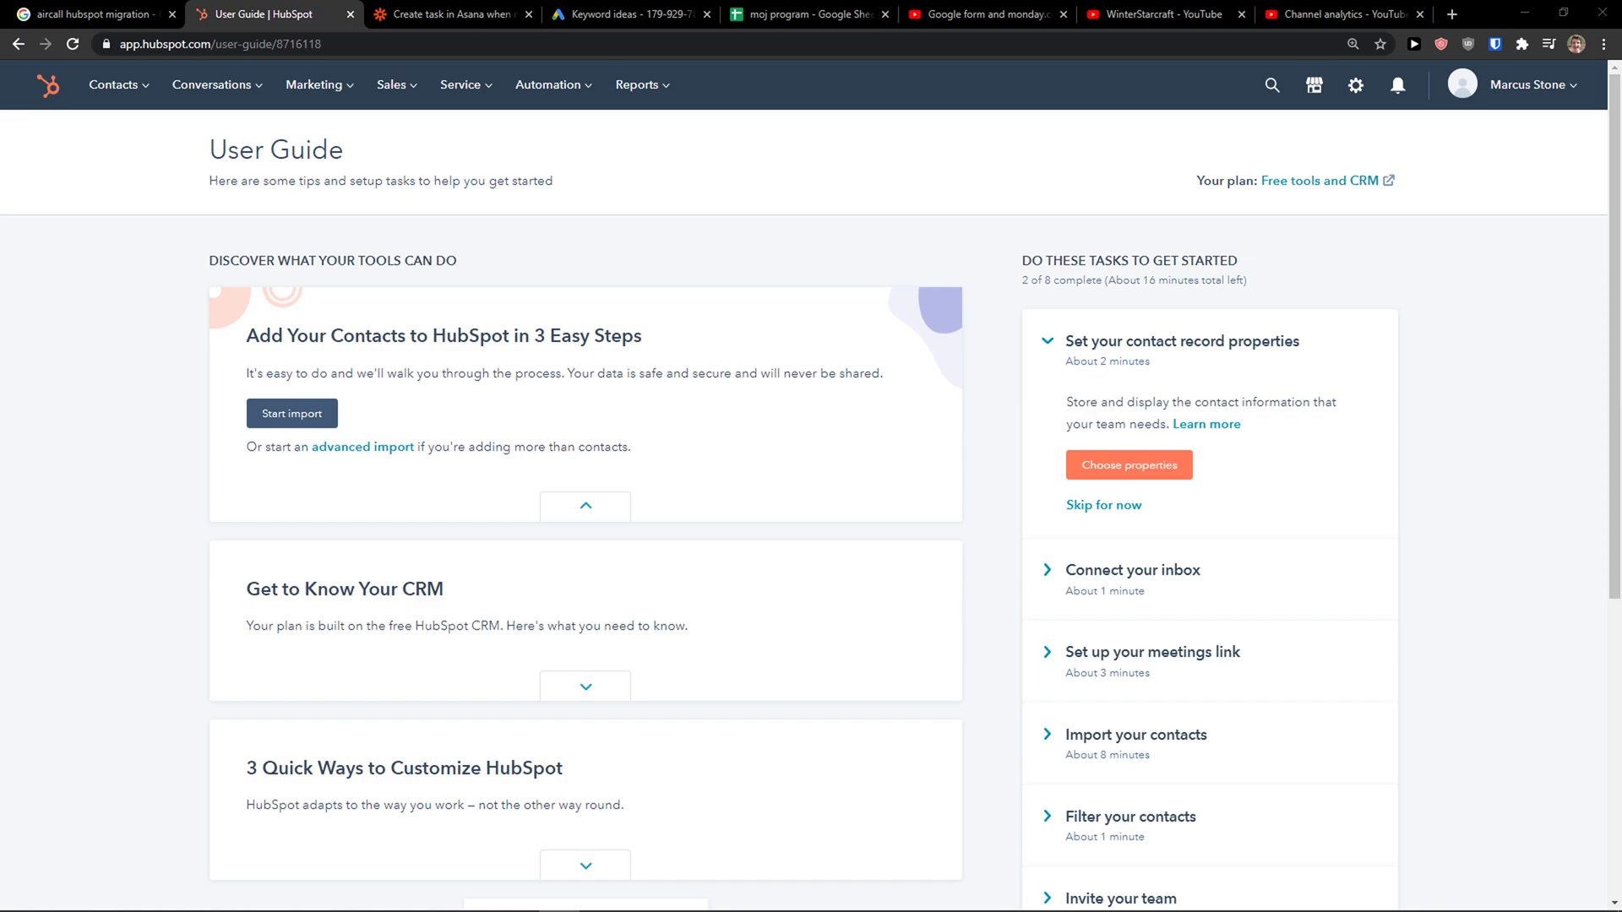
mouse_move(135, 585)
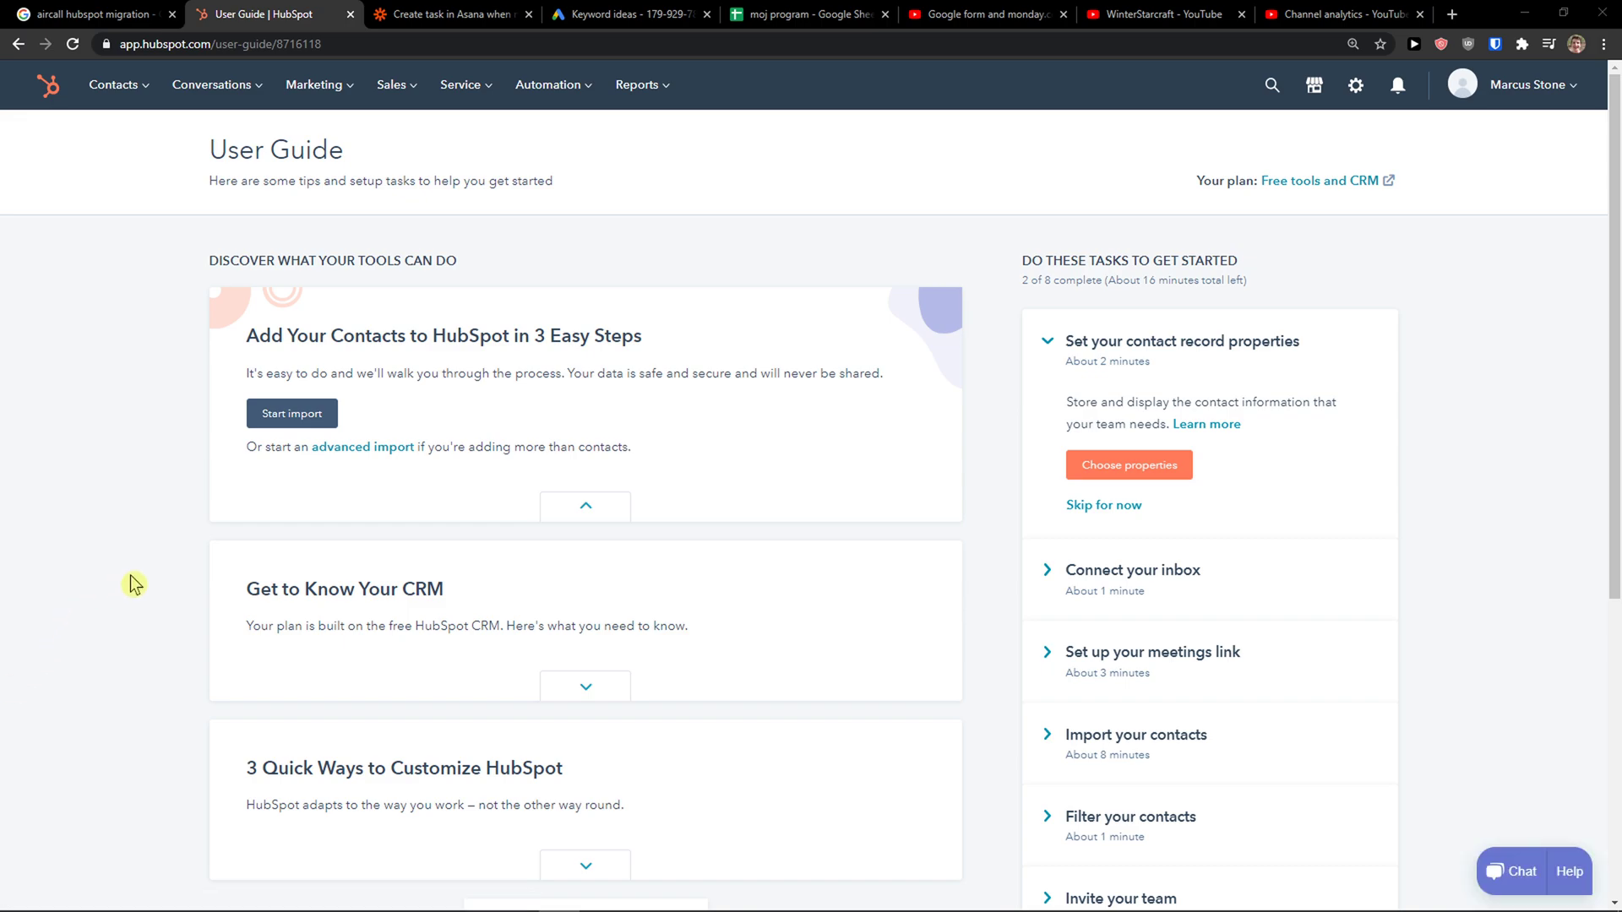
mouse_move(149, 569)
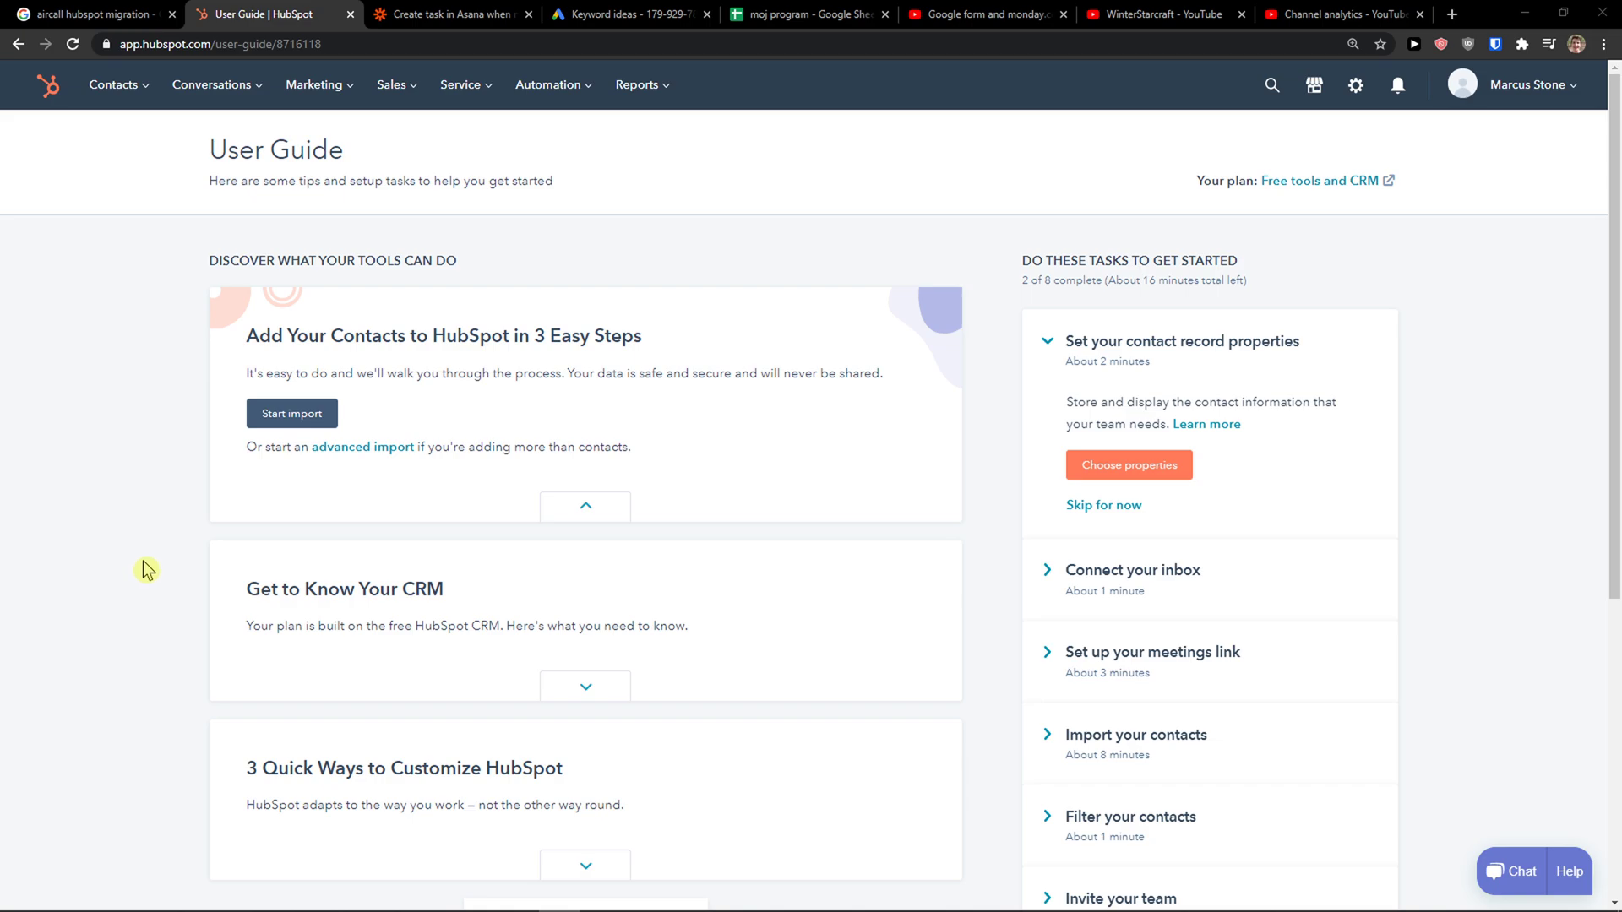
Bring up HubSpot's Marketplaces dropdown from the top navigation bar
left_click(1315, 84)
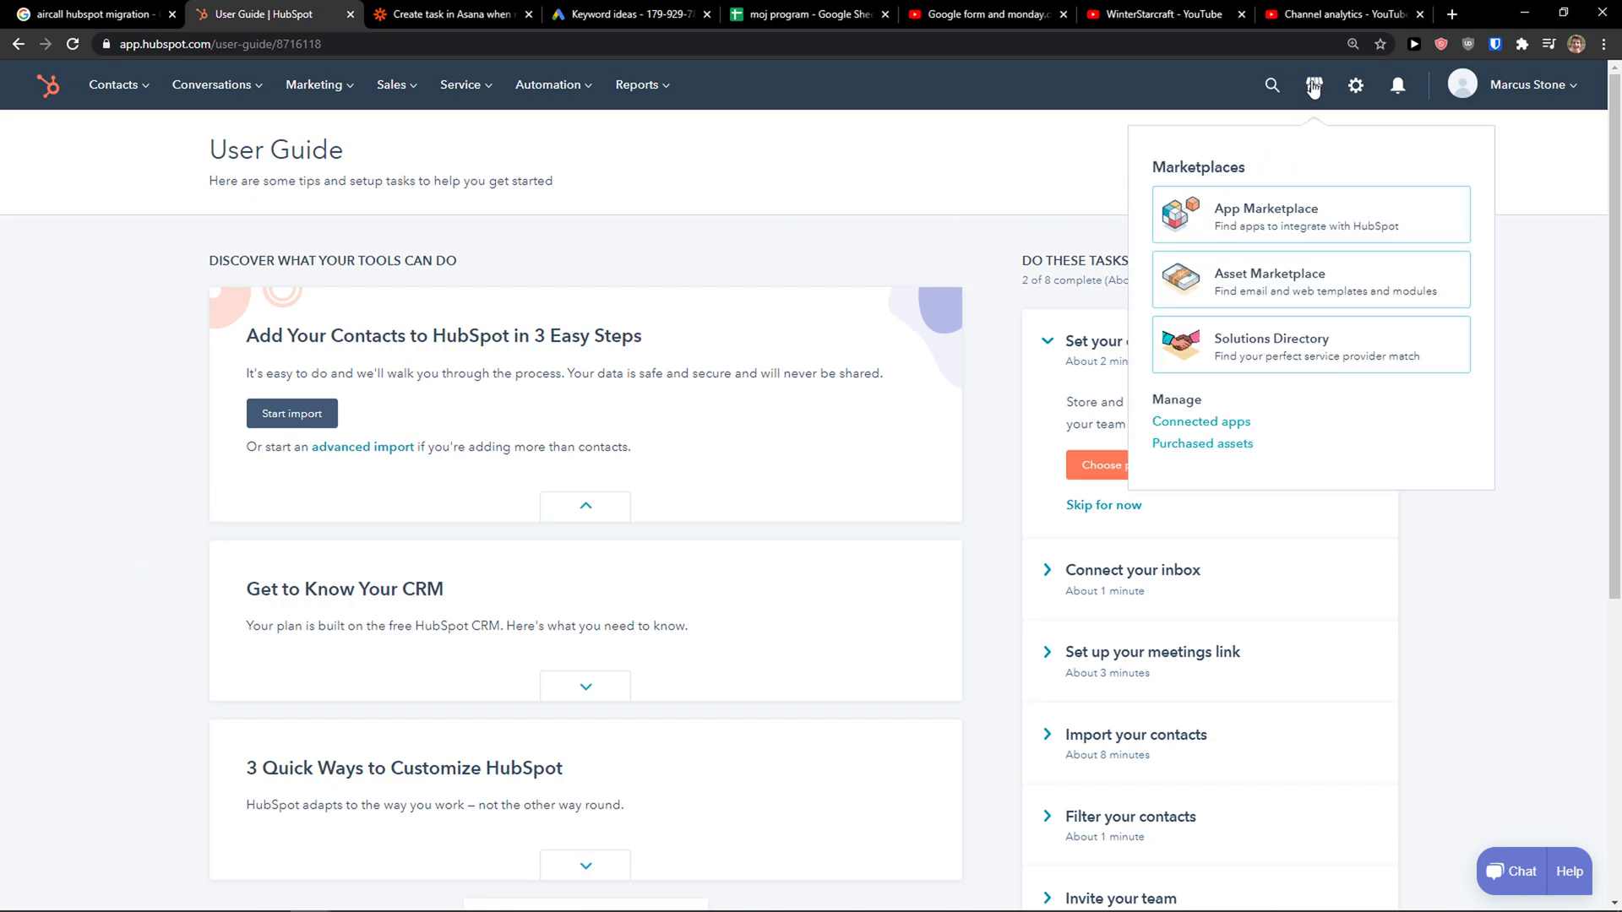
Search the HubSpot App Marketplace for 'monda' to find the monday.com app
left_click(1266, 215)
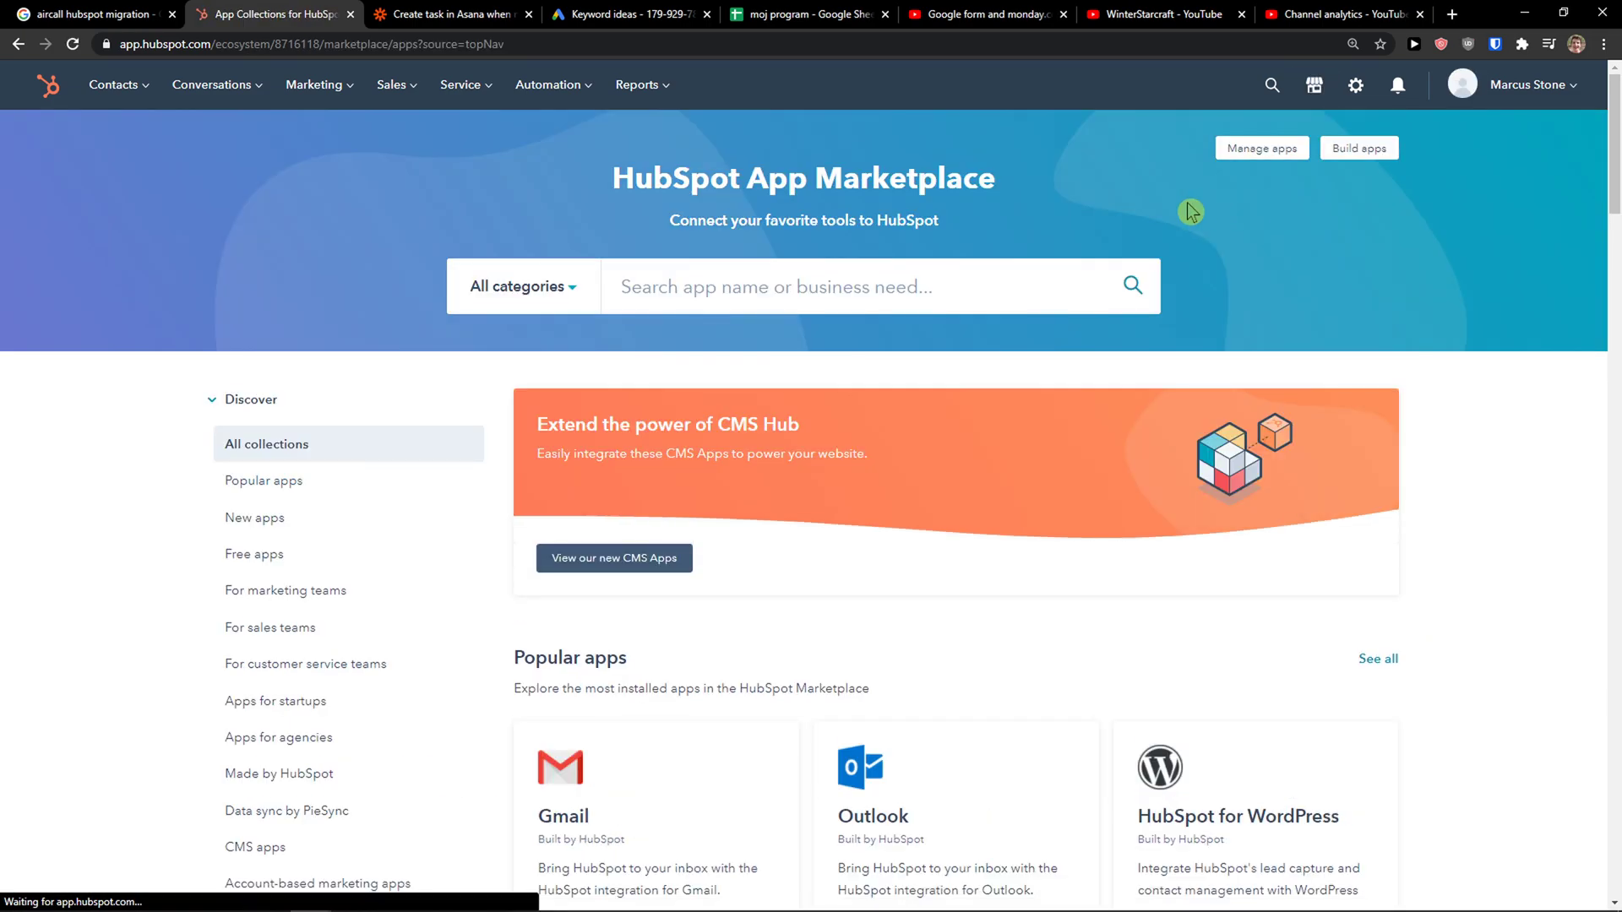
left_click(776, 287)
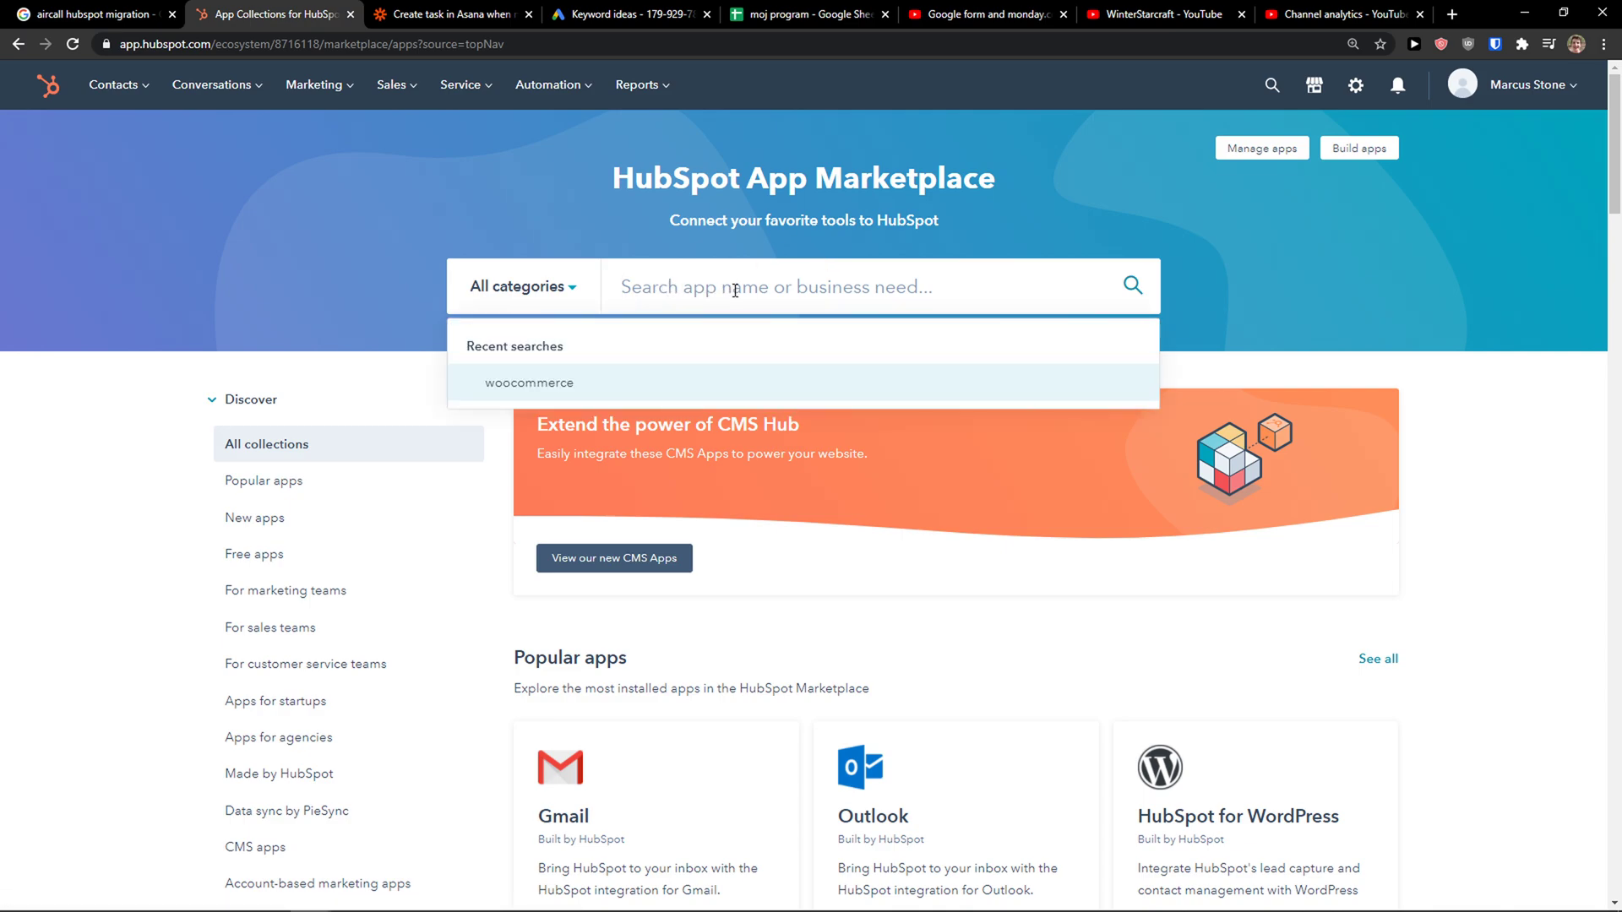
type("monda")
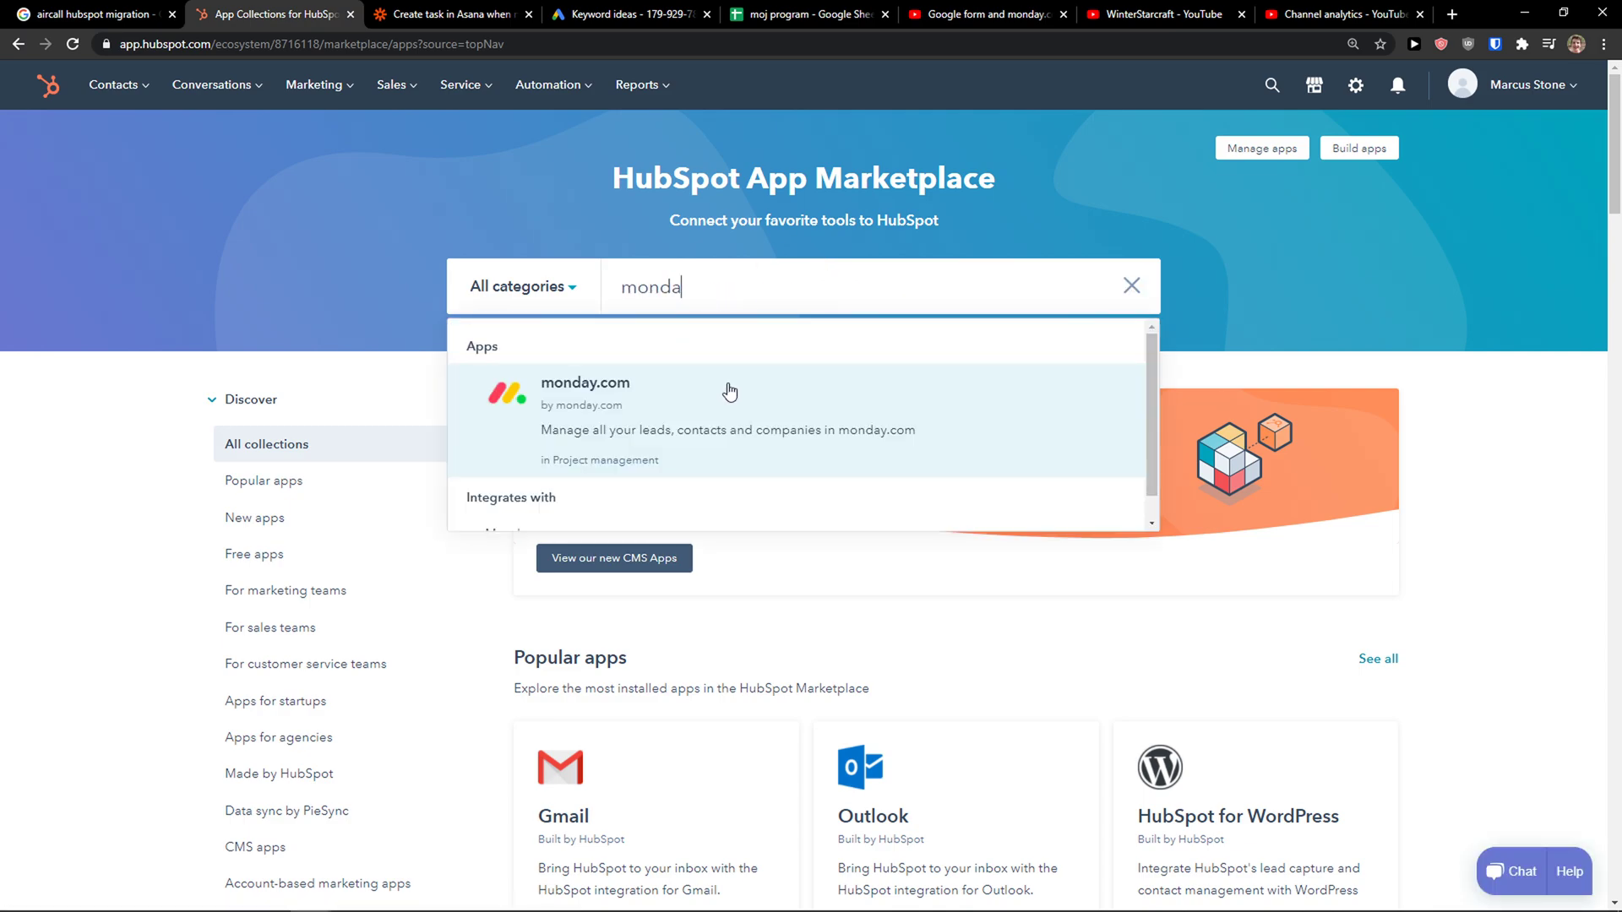
mouse_move(778, 404)
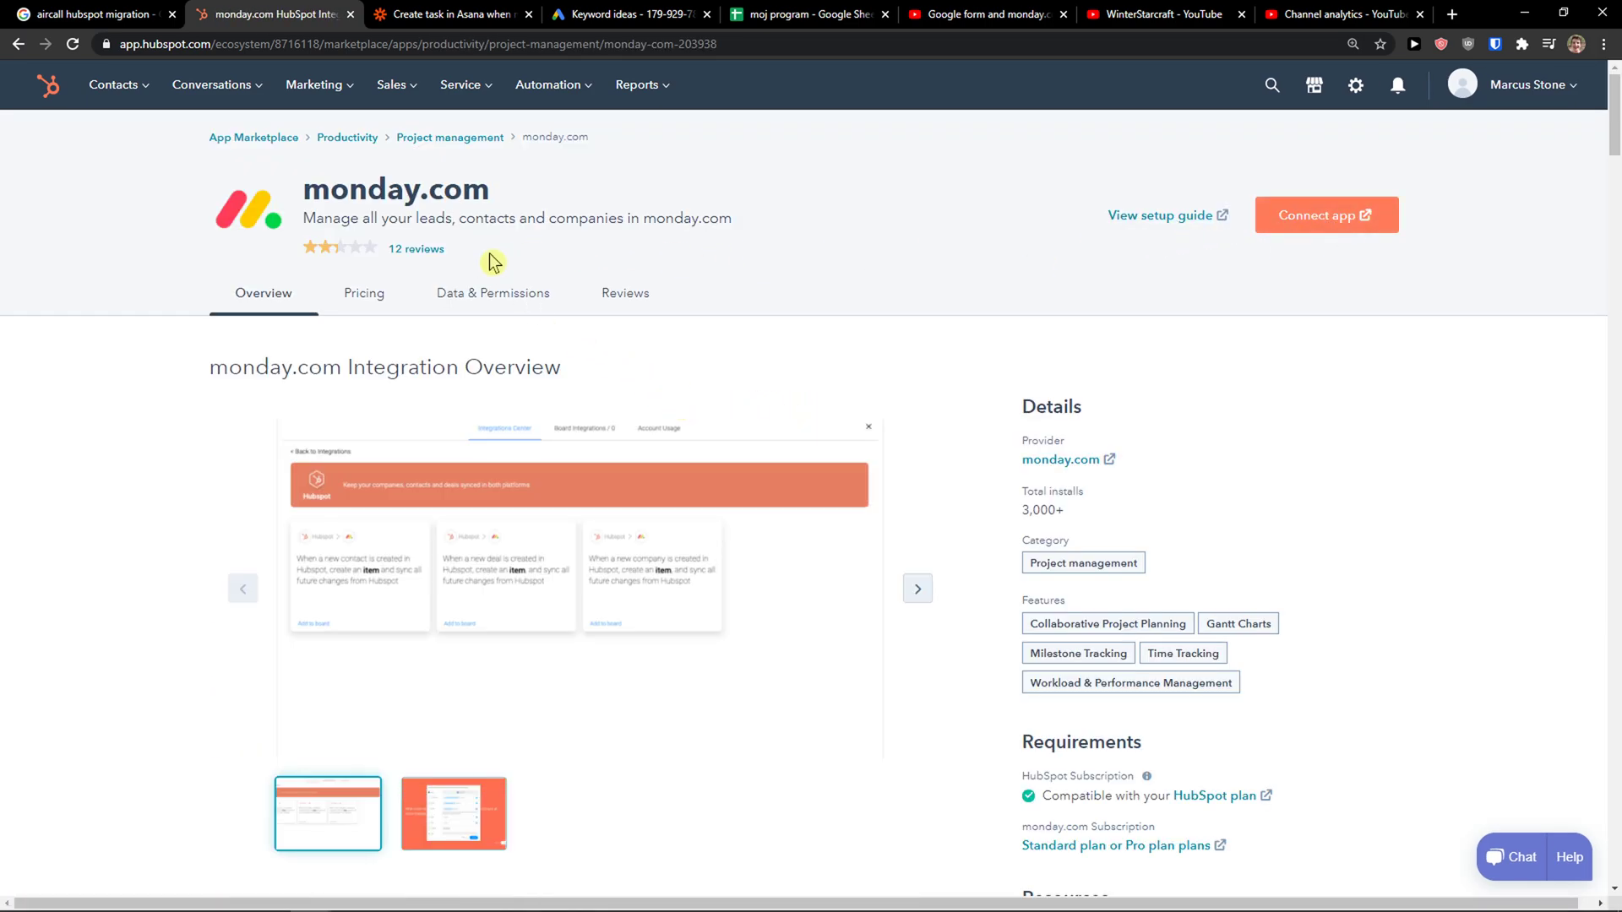
left_click(625, 292)
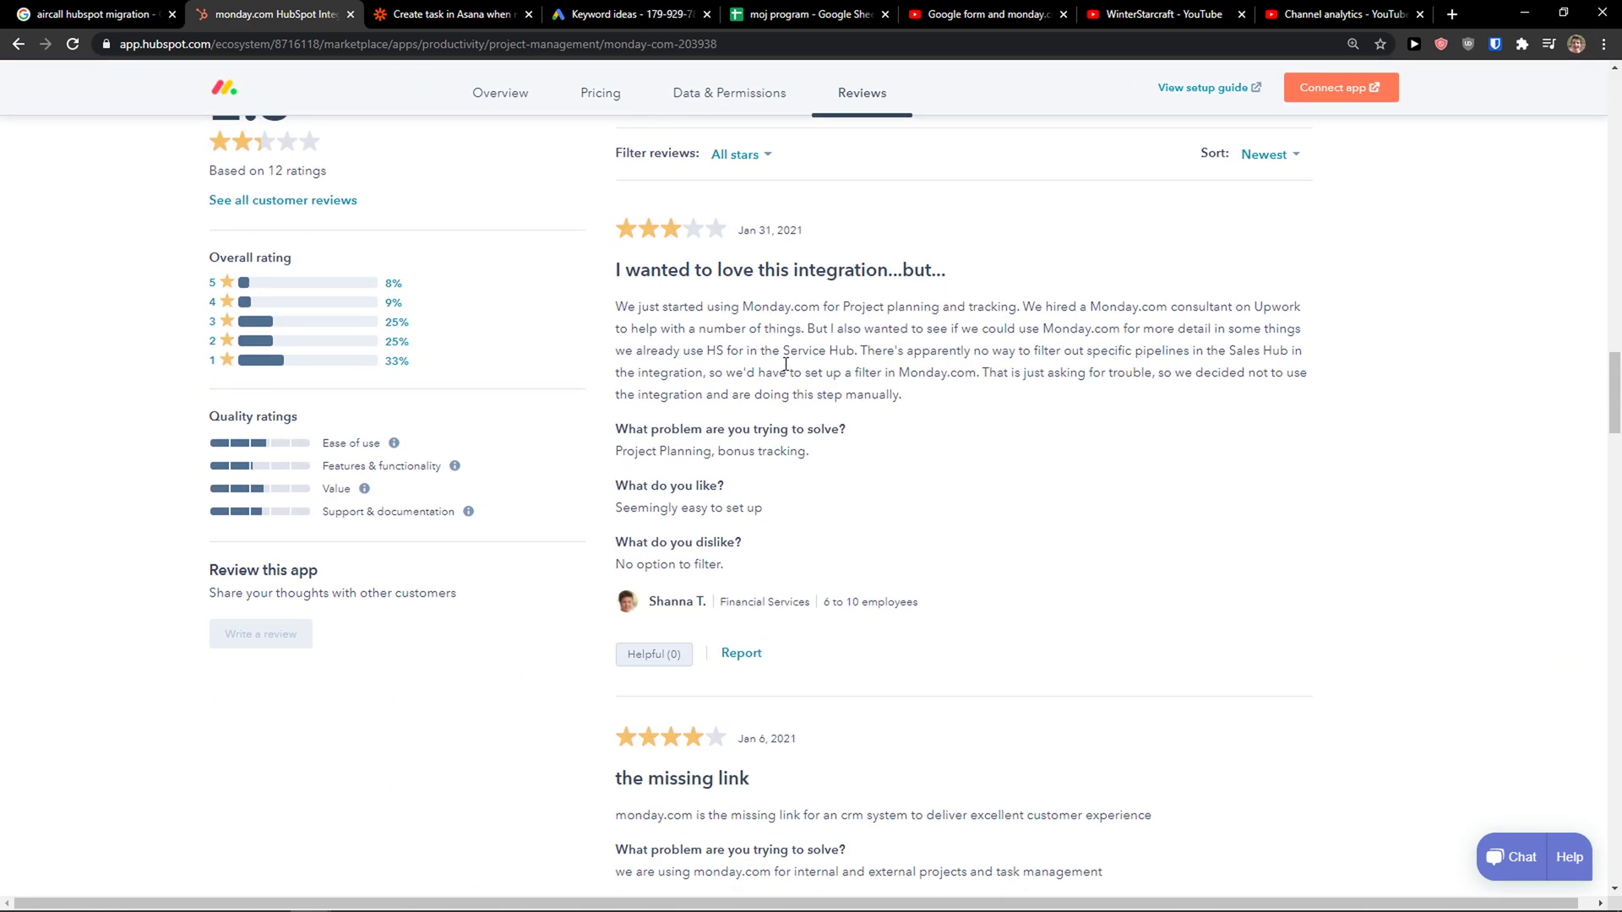
scroll("down", 3)
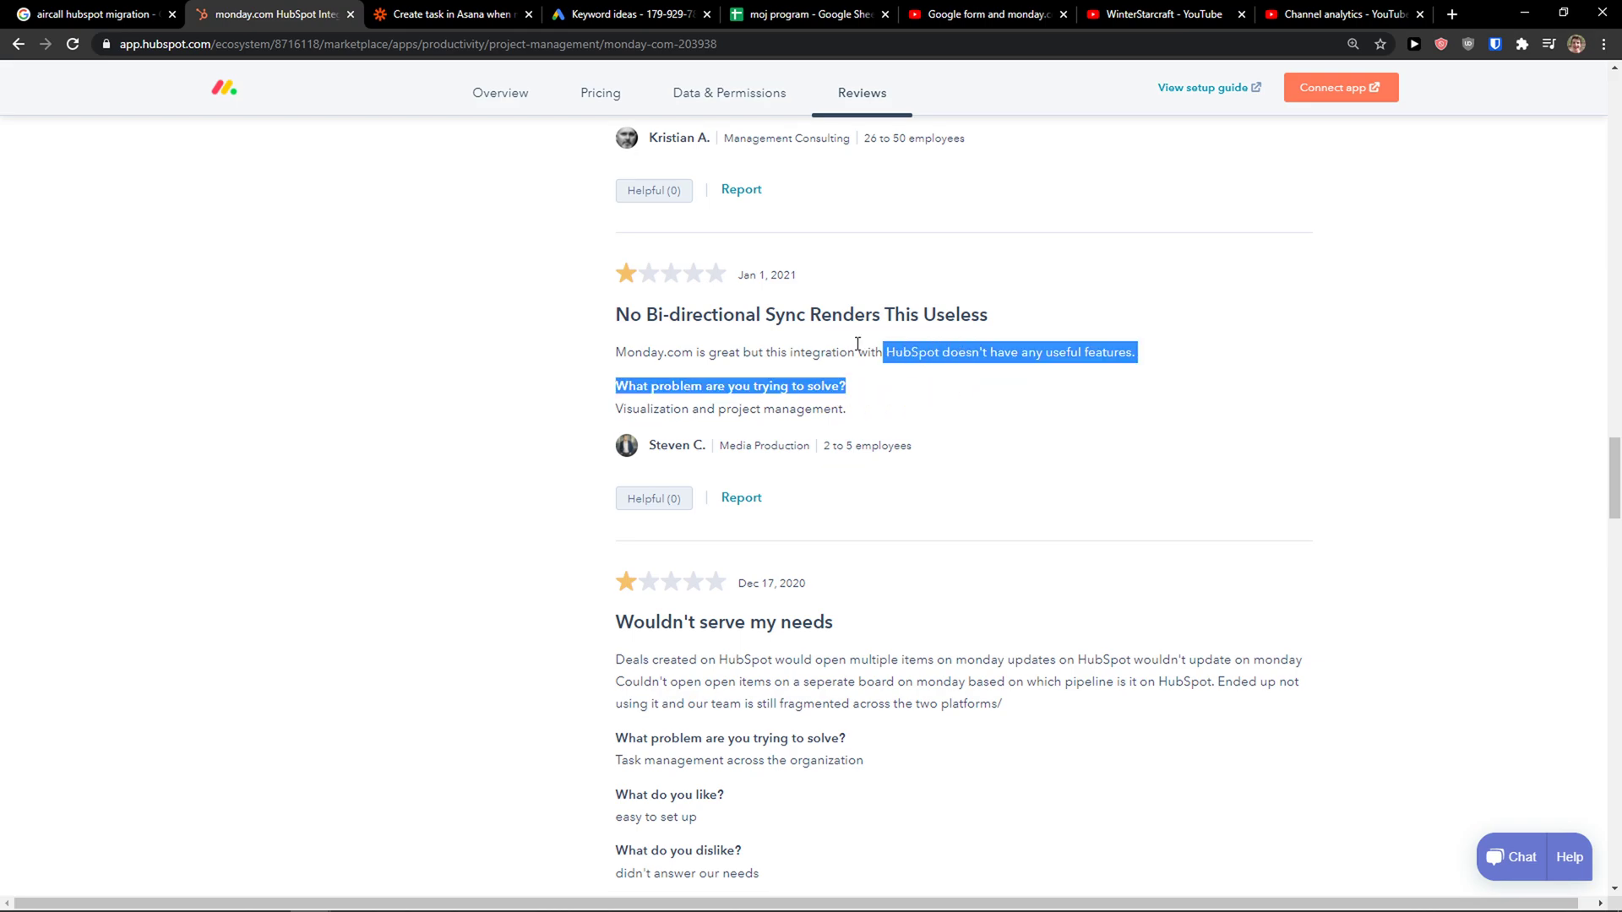
scroll("down", 3)
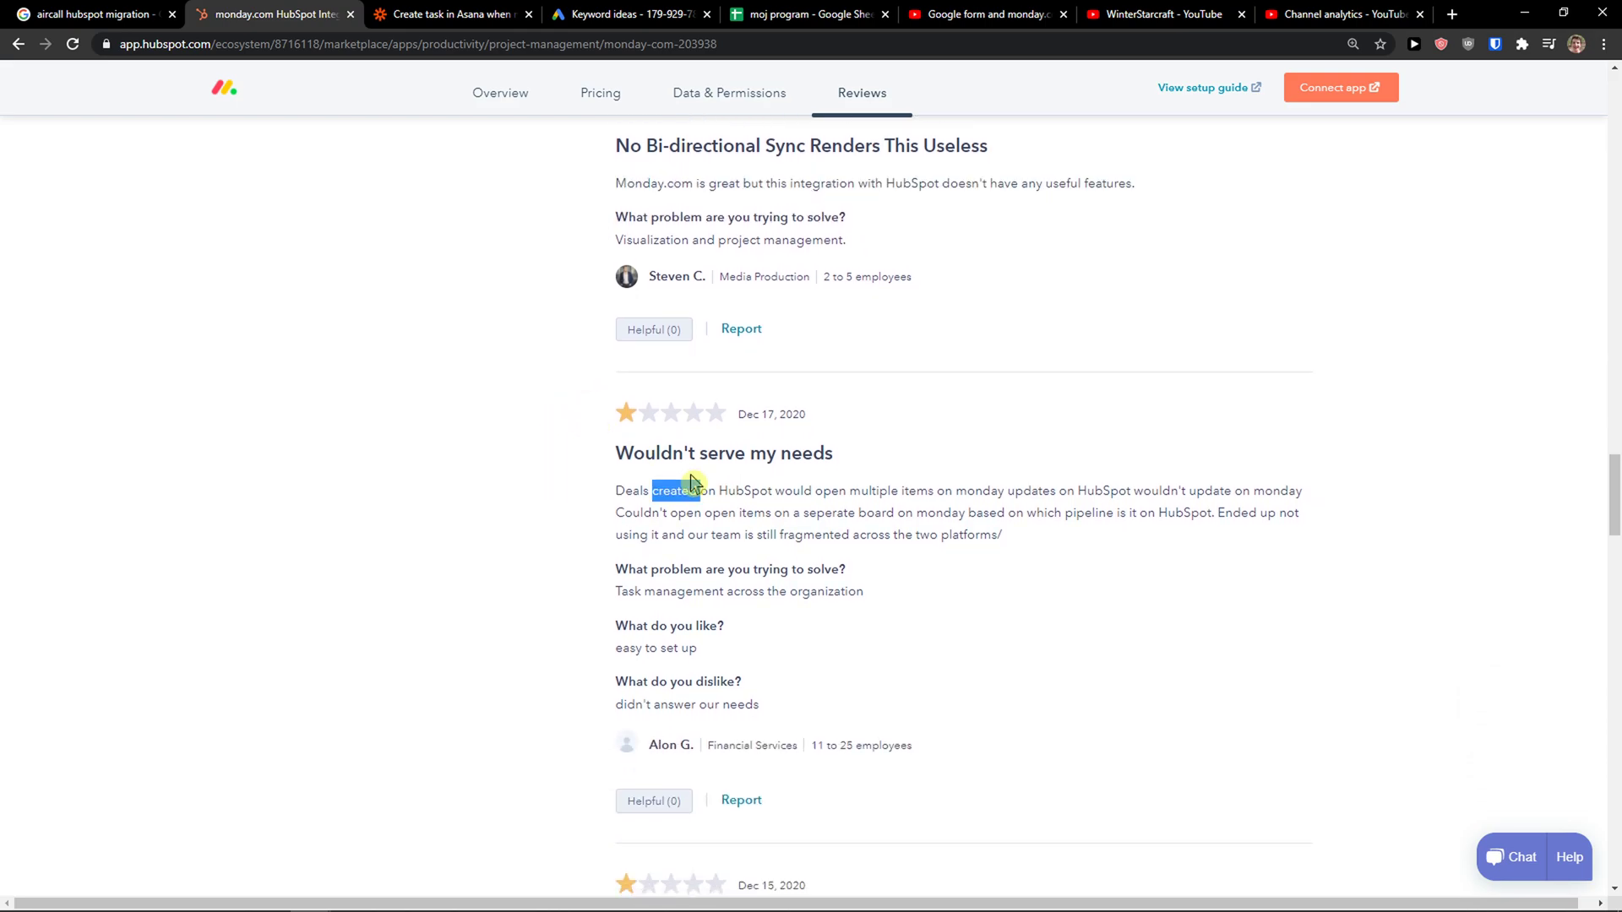
scroll("down", 3)
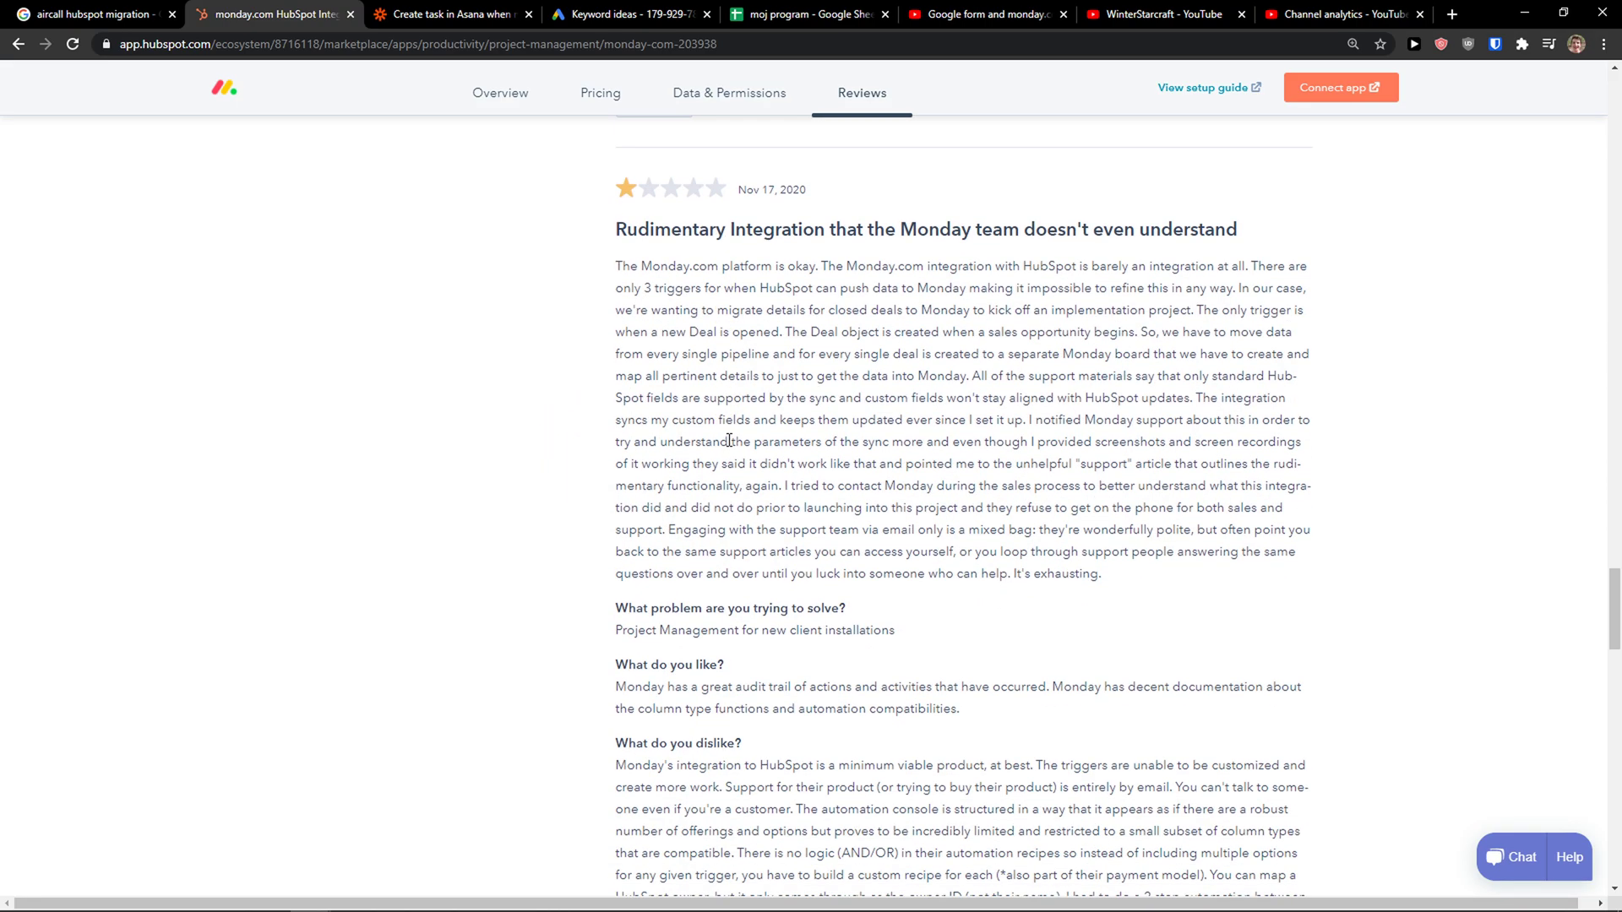
scroll("down", 3)
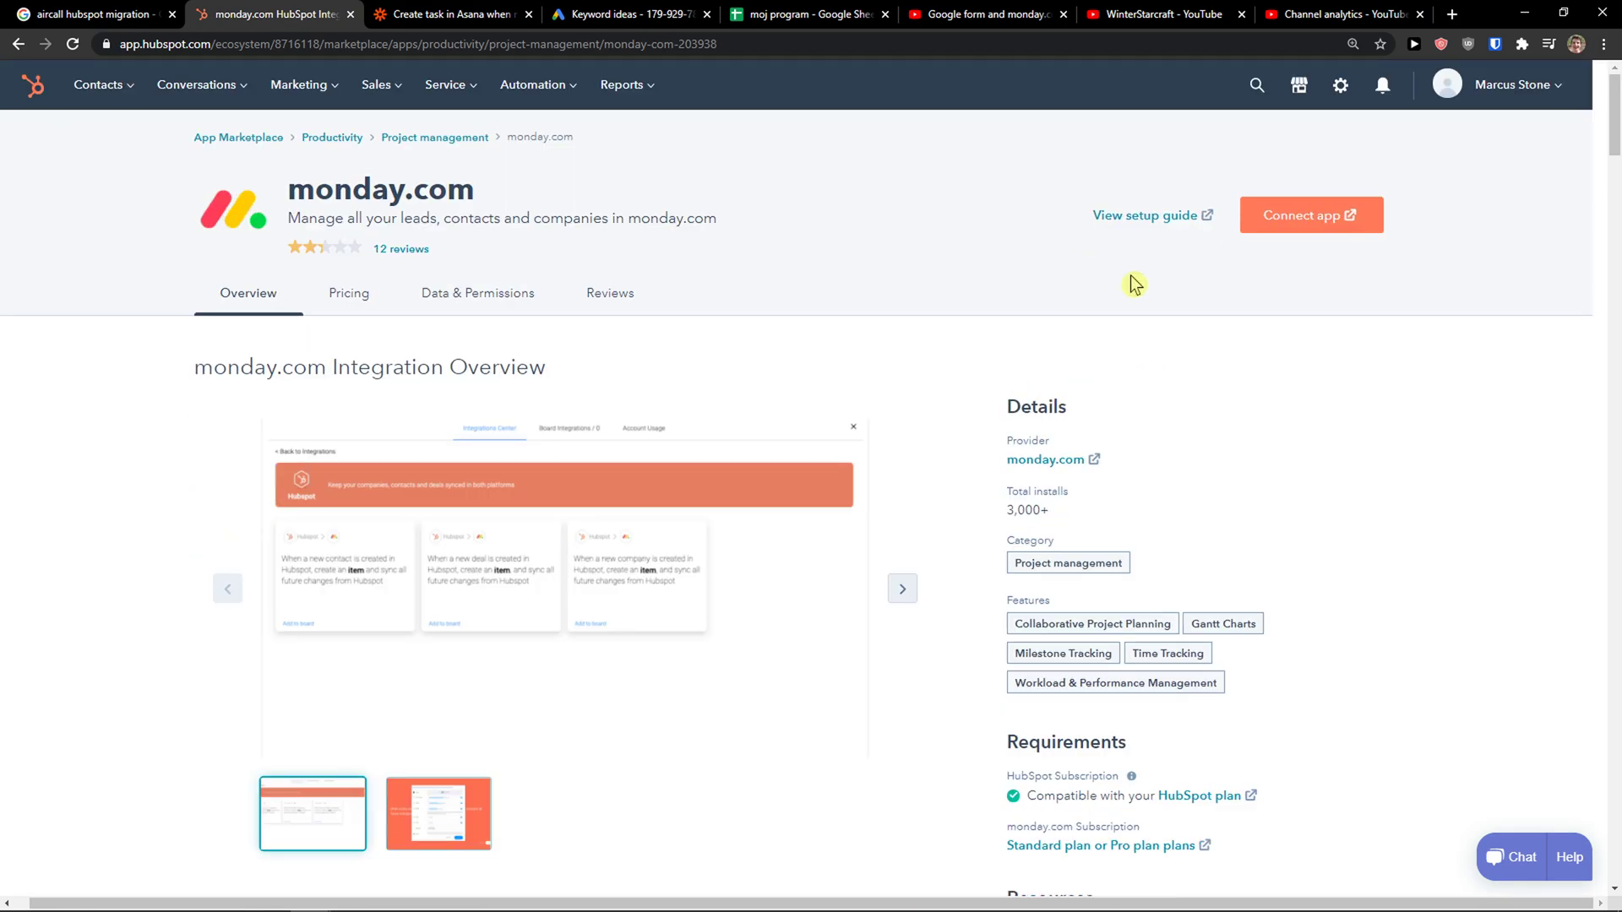
left_click(452, 16)
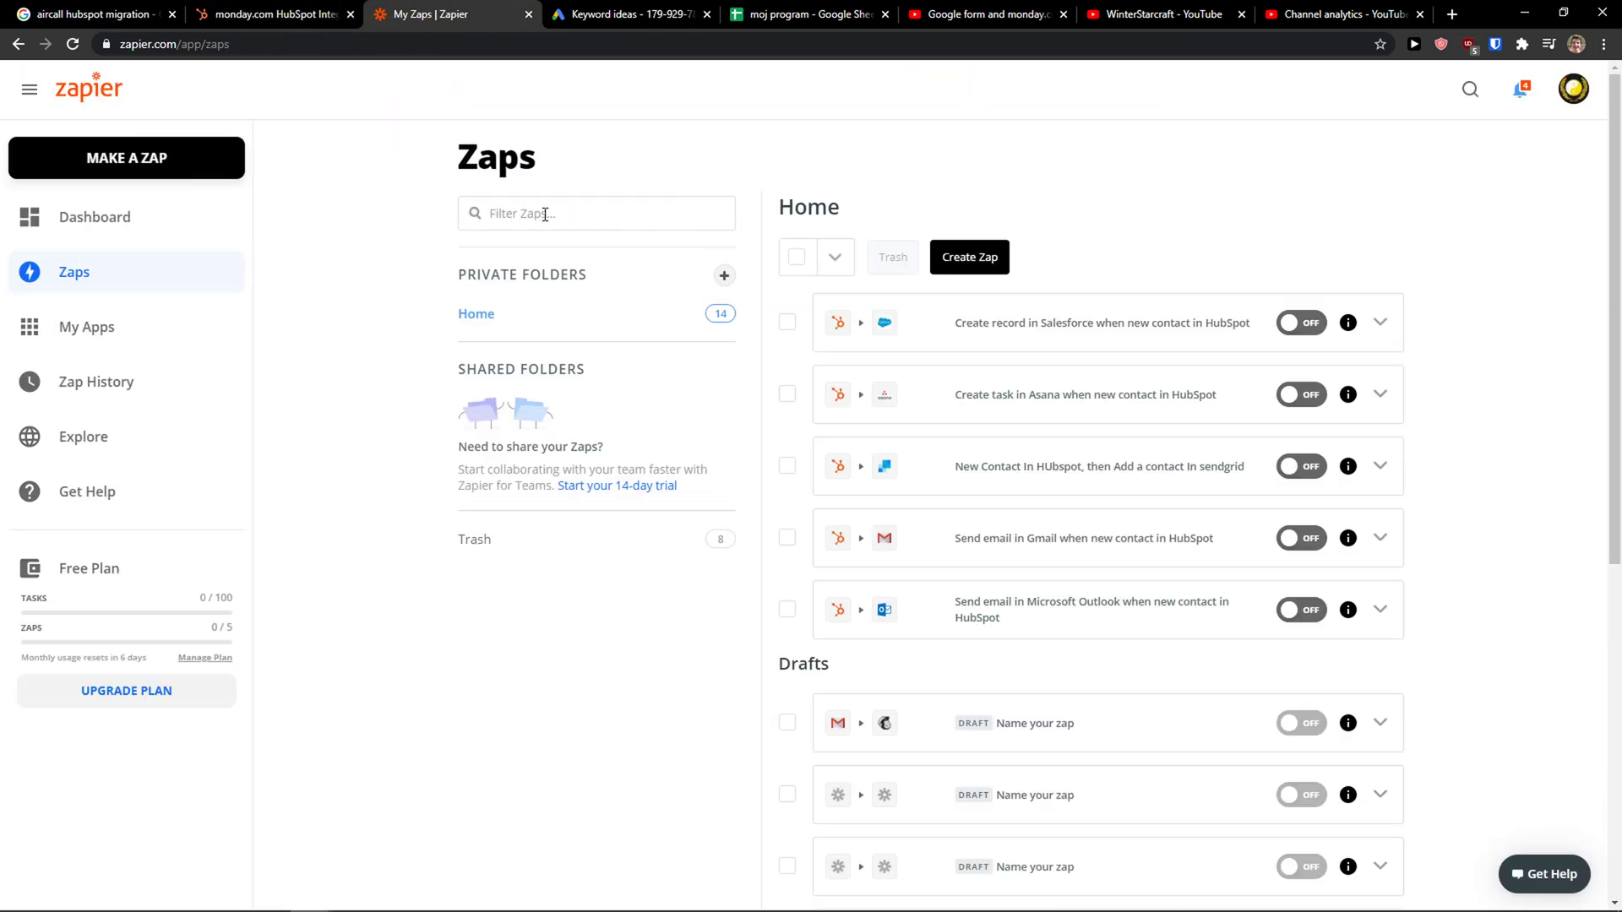
Make a new zap pairing HubSpot ('hub') with monday.com ('mond') as its two apps
left_click(95, 216)
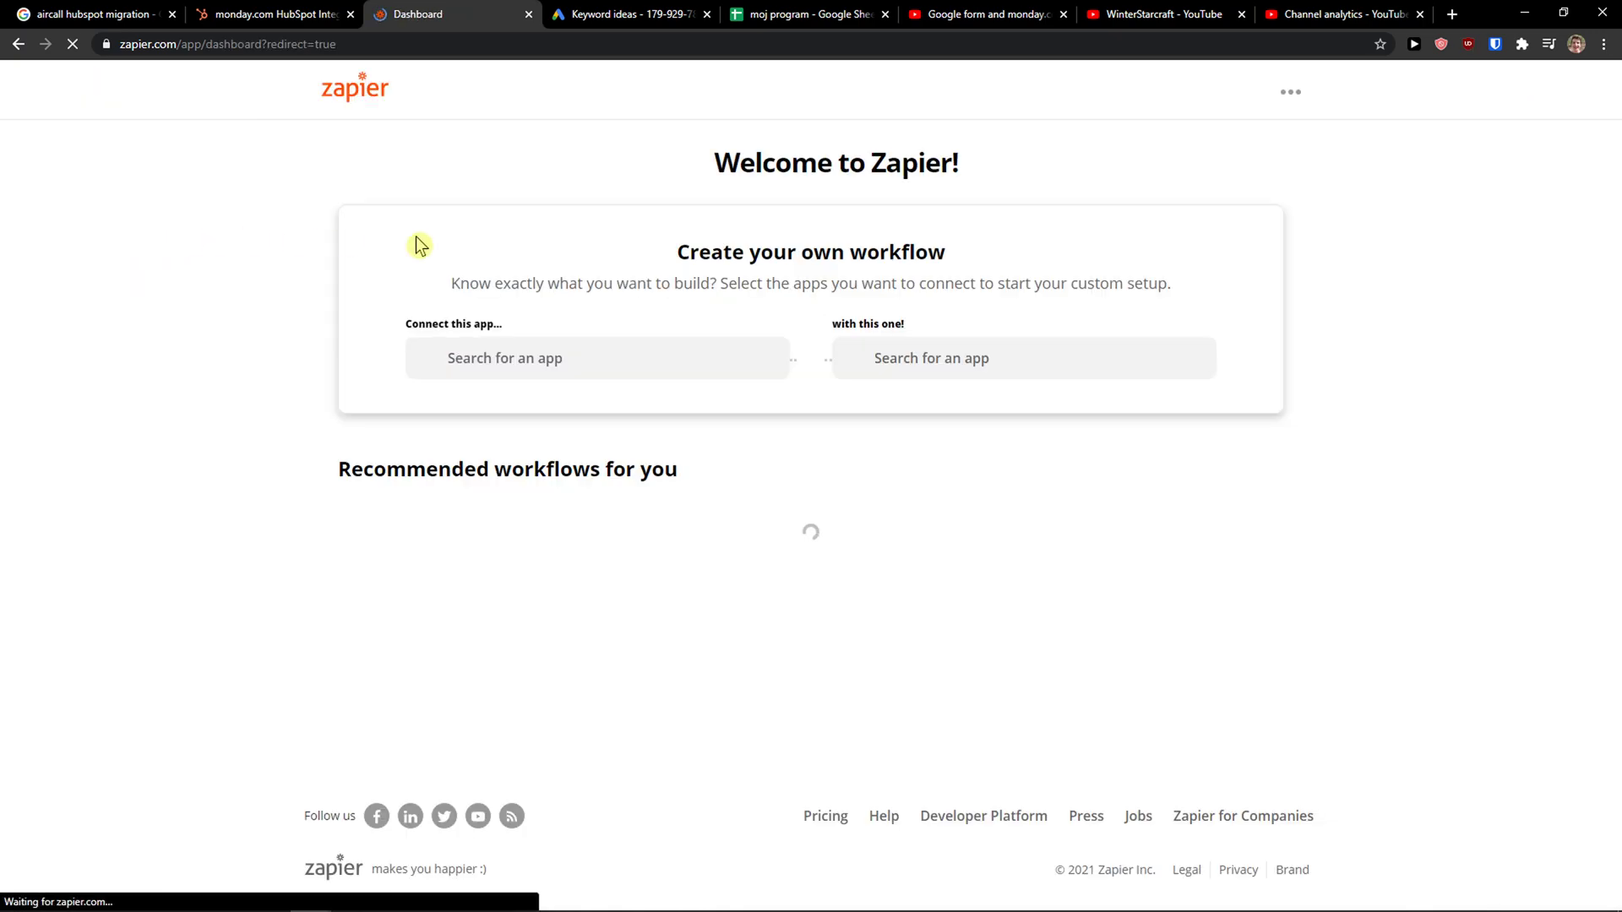
type("hub")
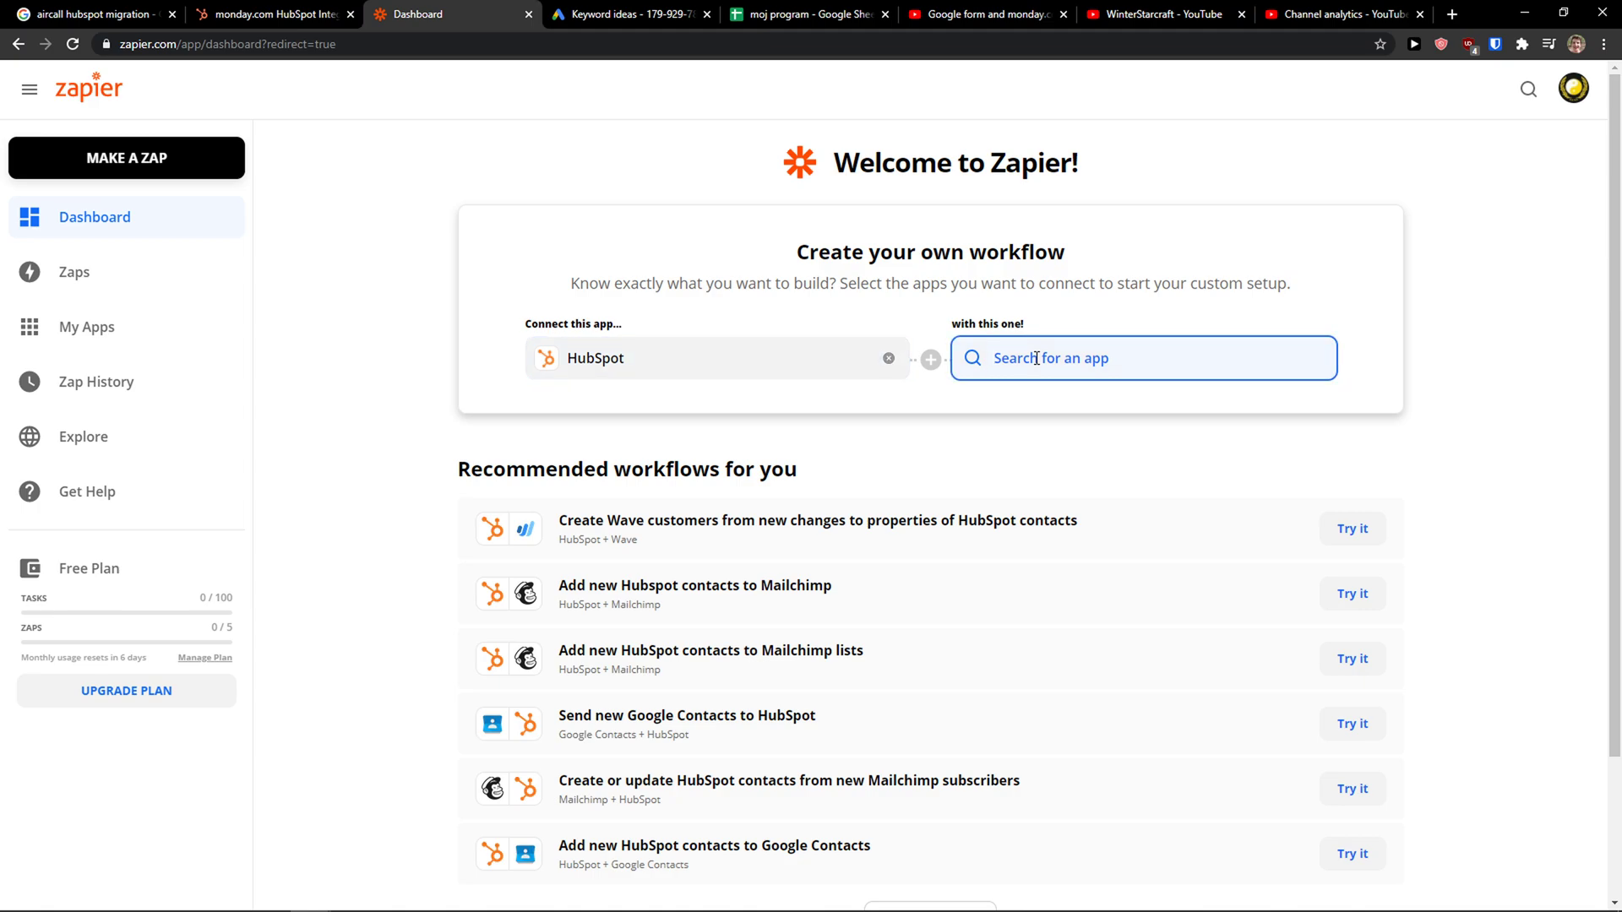
type("monday.com")
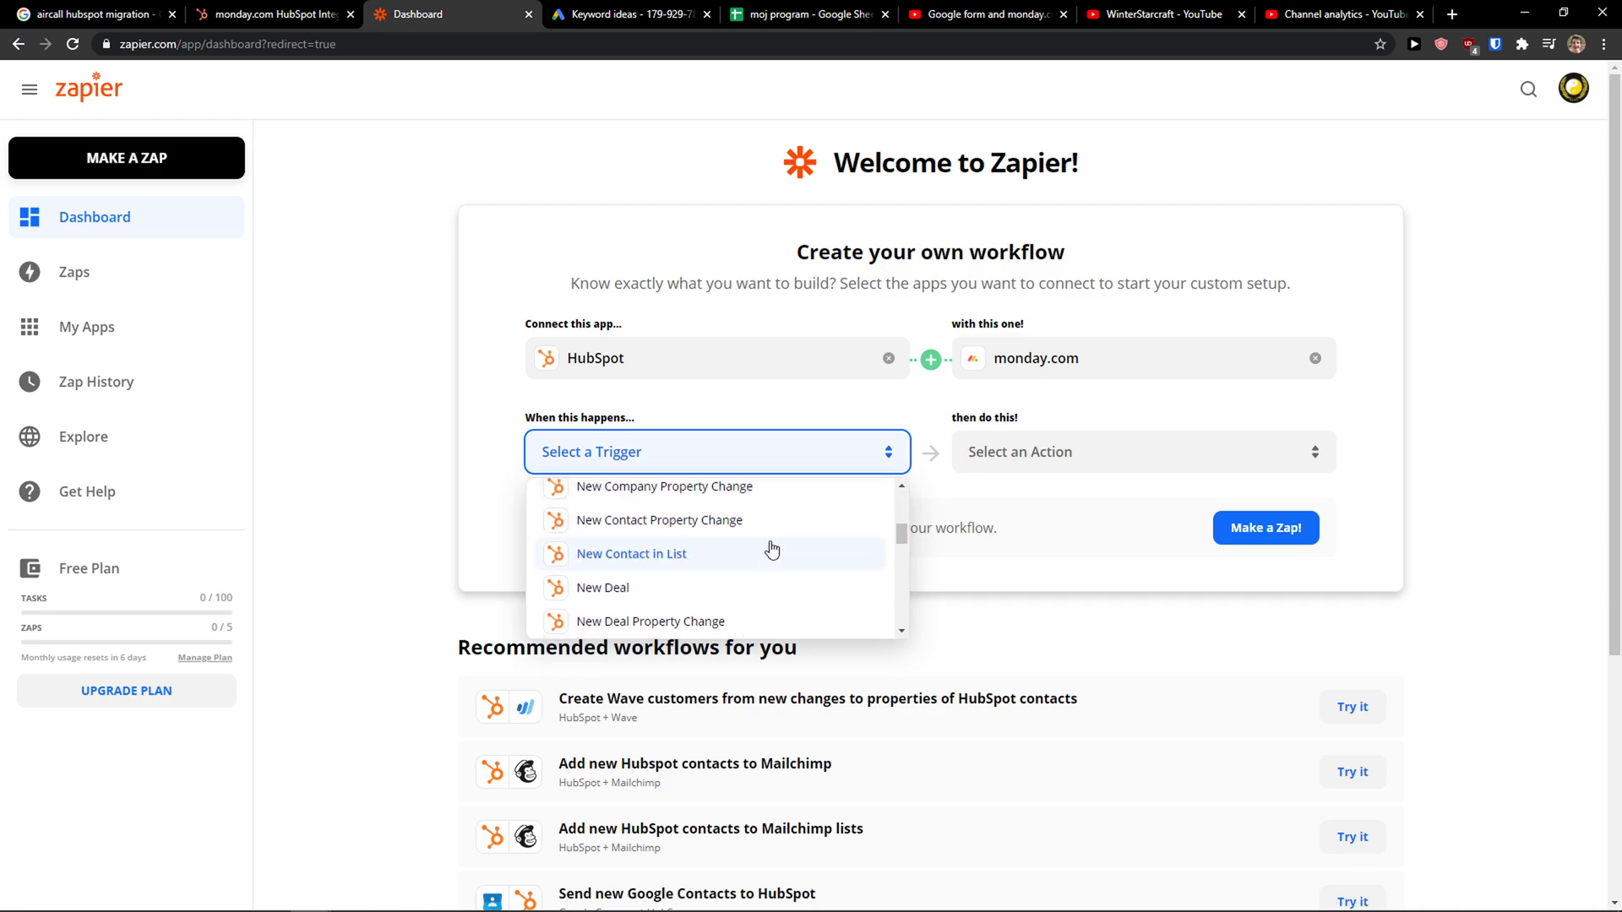
Choose New Contact as the HubSpot trigger and Create Item as the monday.com action
scroll("down", 3)
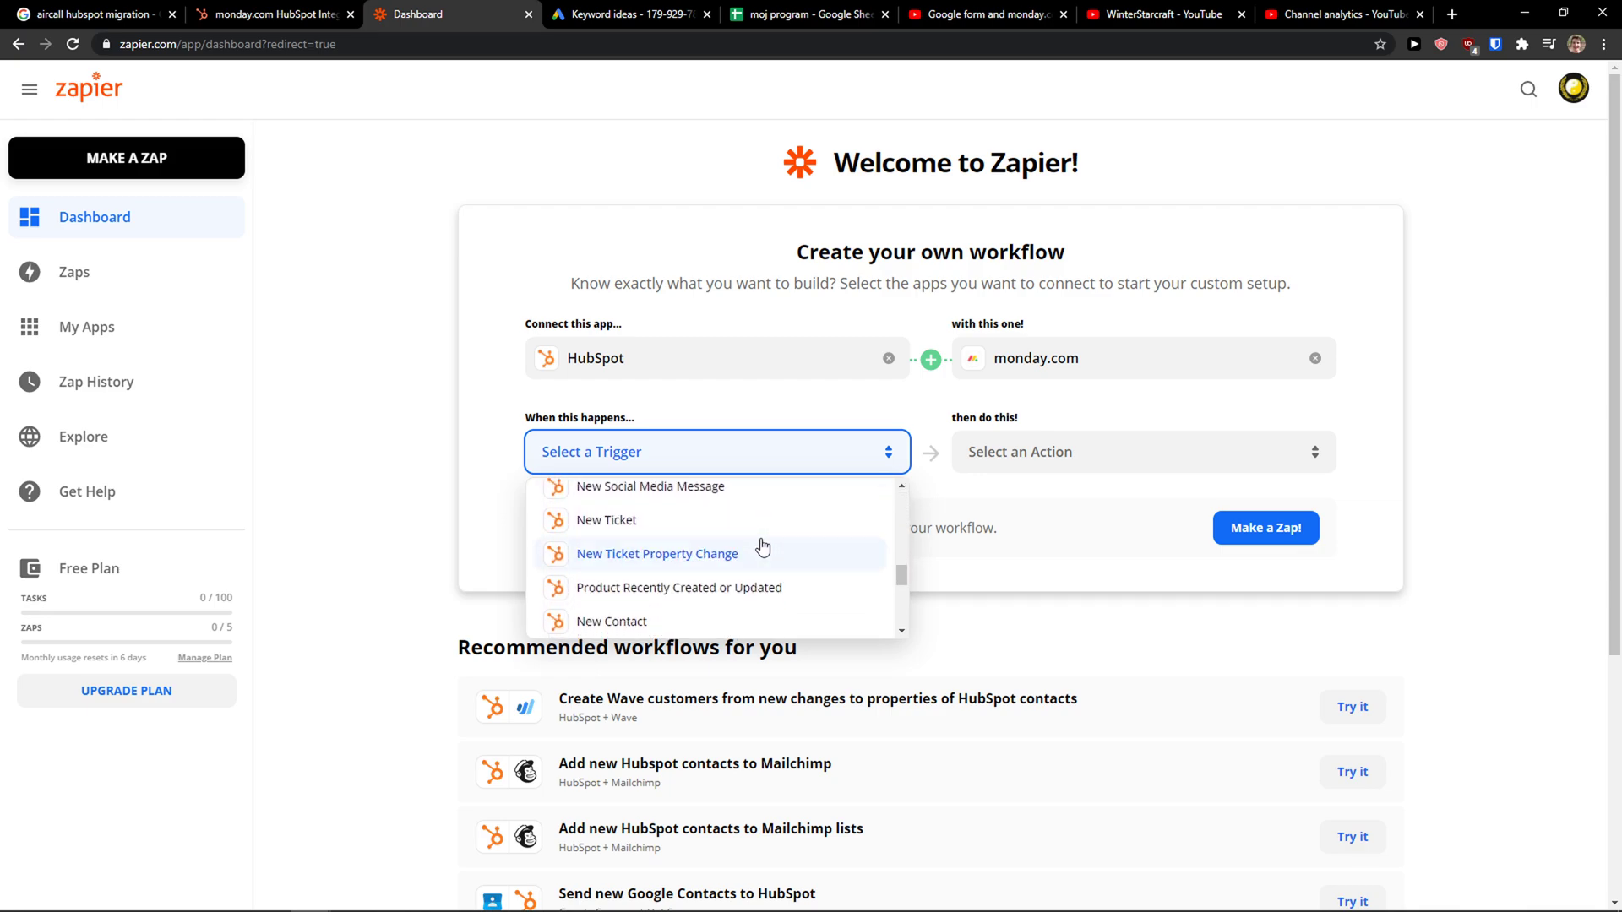
left_click(612, 620)
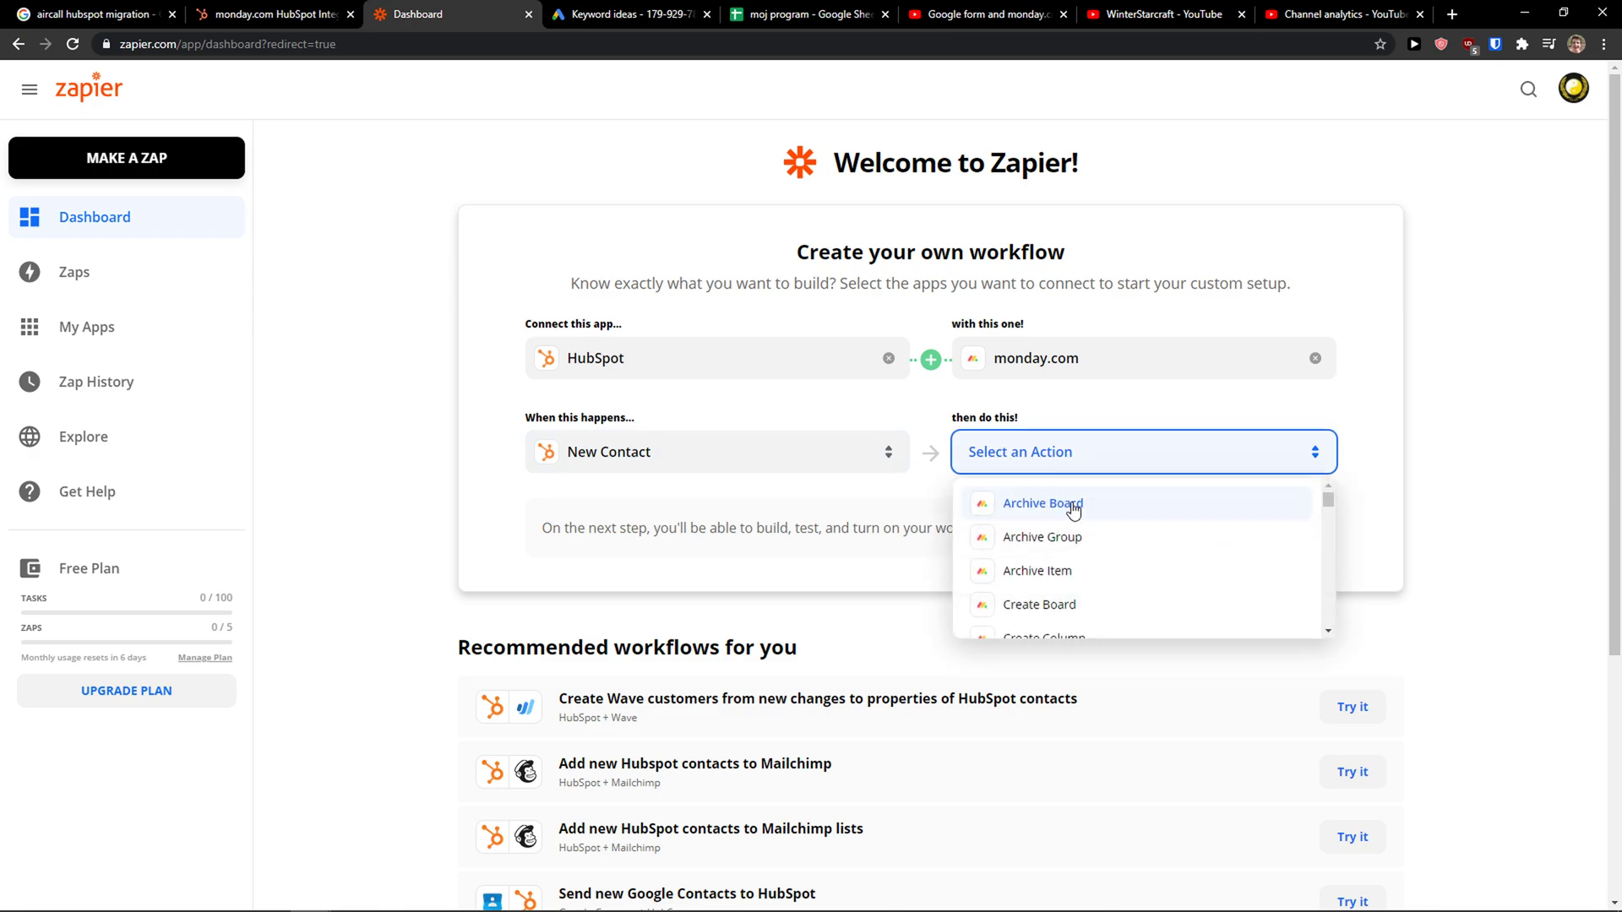
scroll("down", 3)
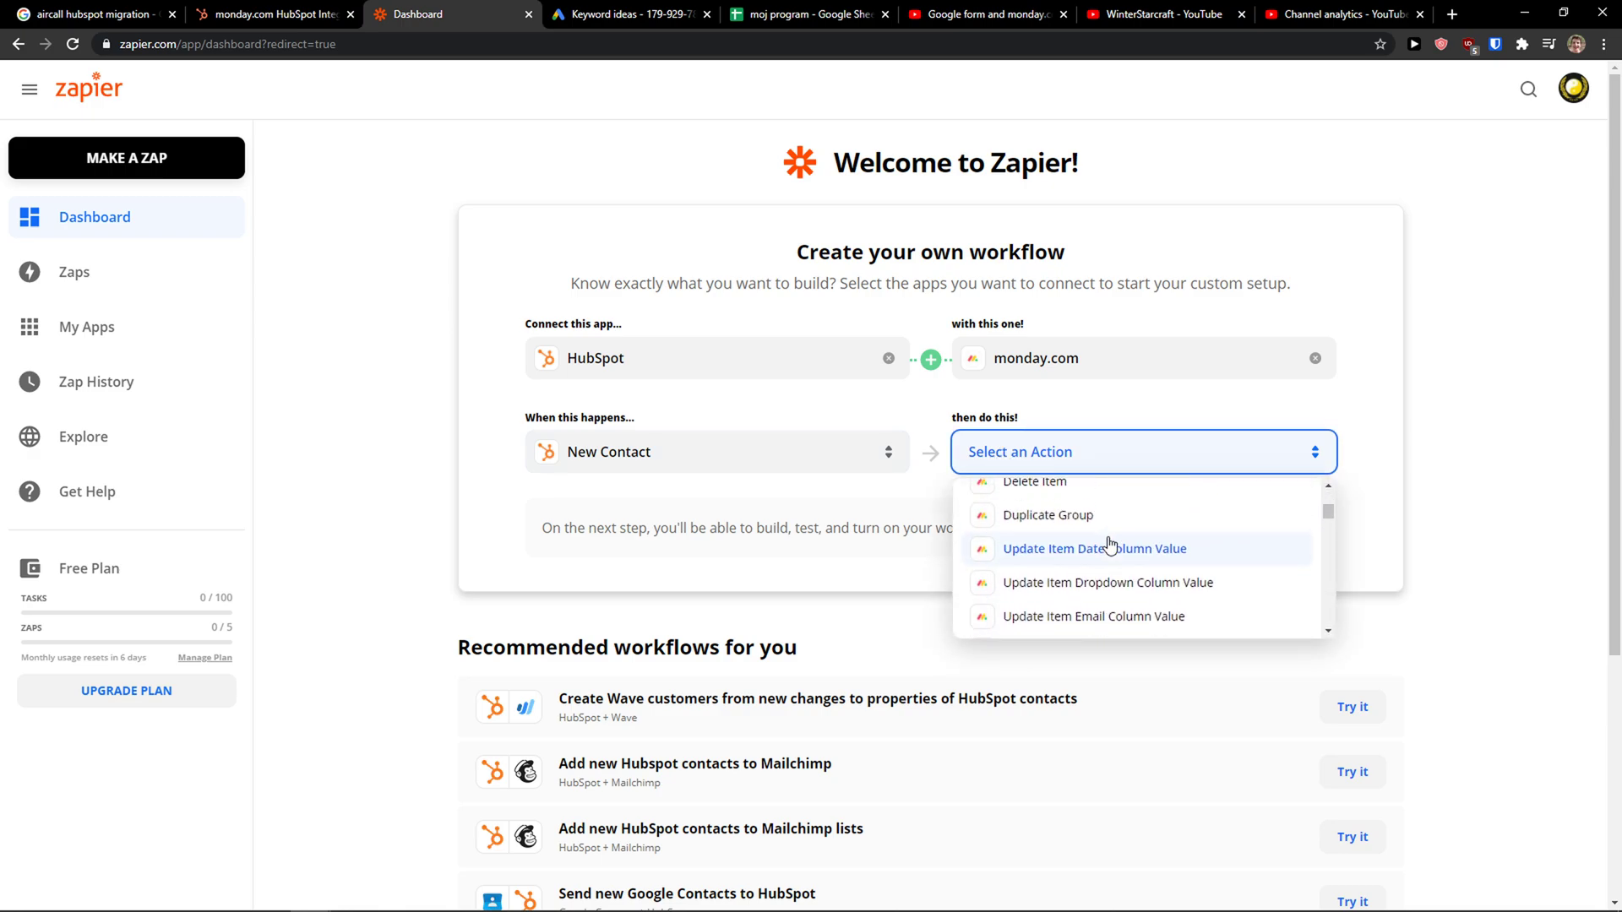
scroll("up", 3)
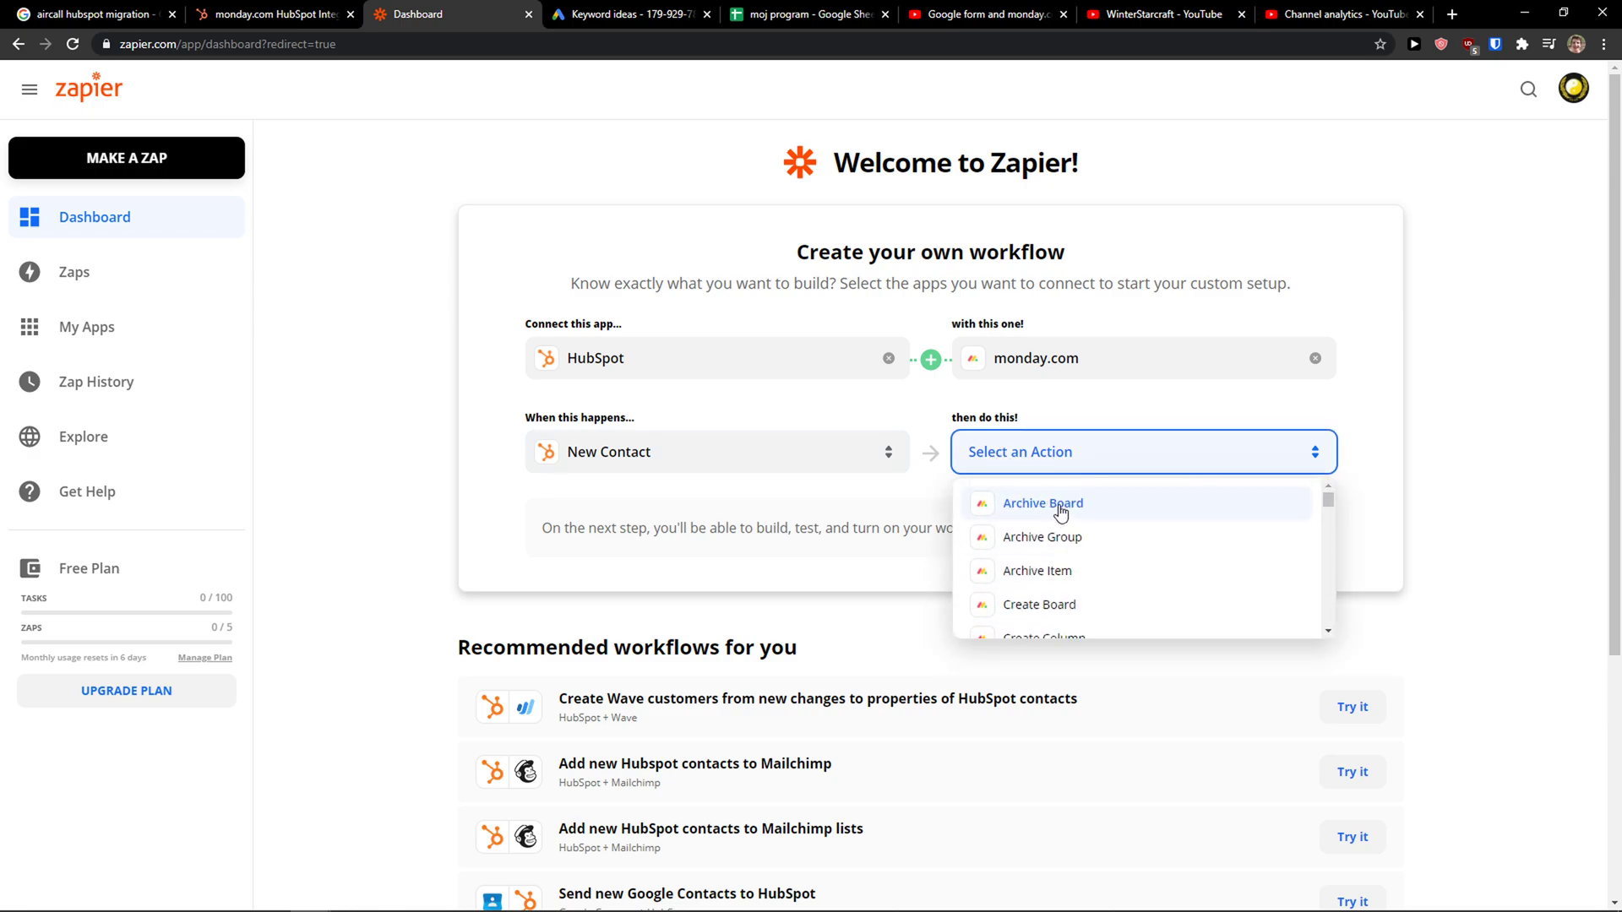
scroll("down", 3)
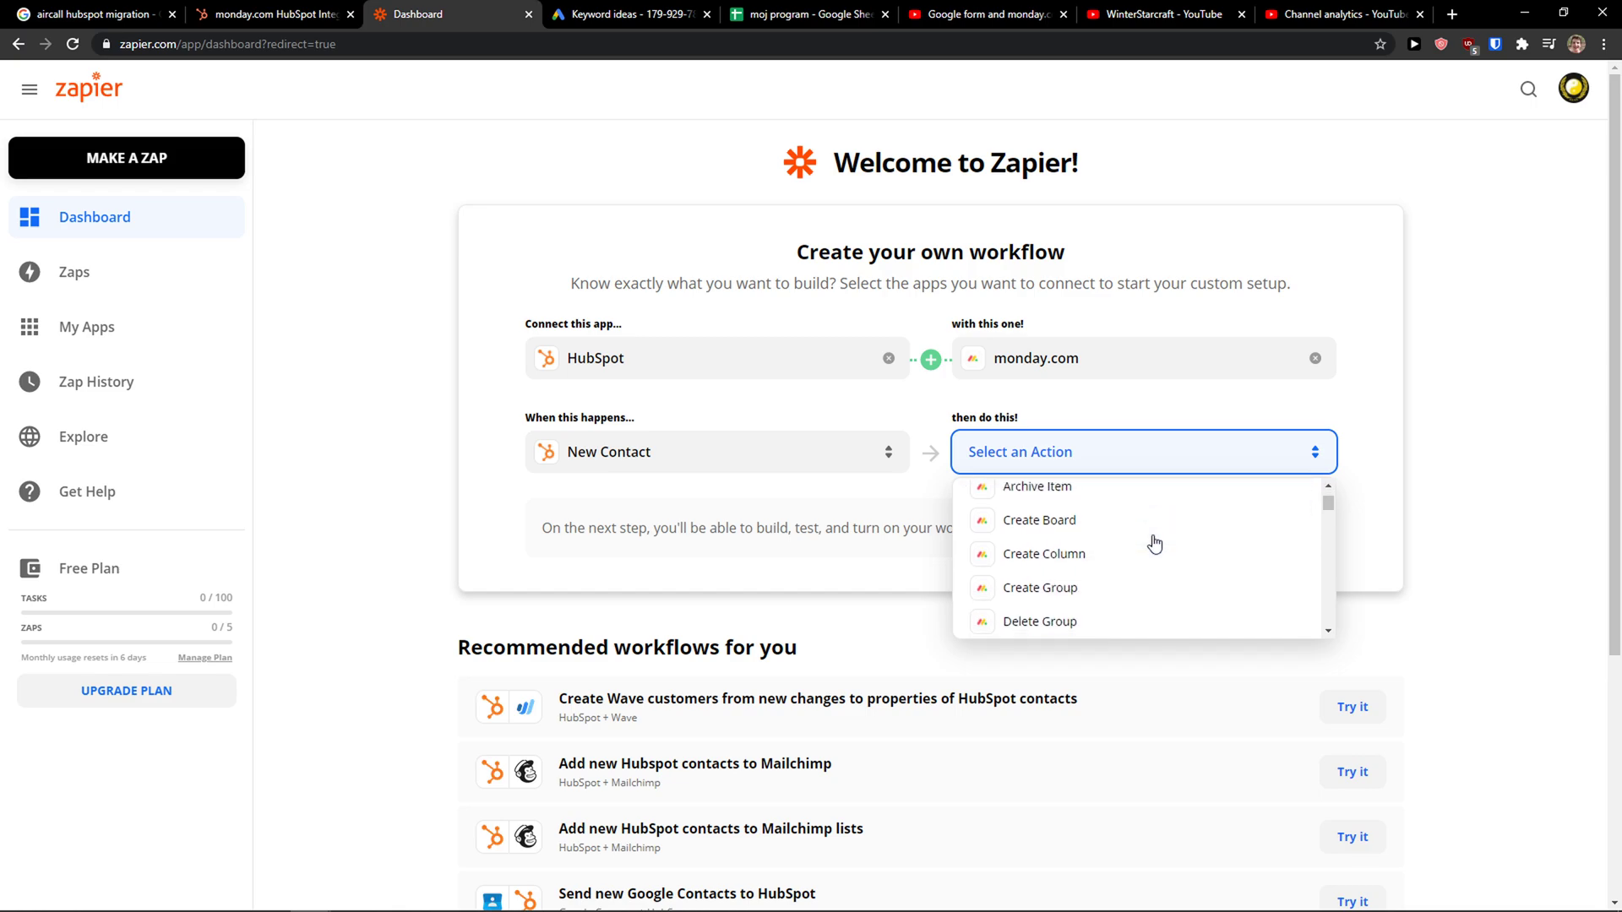
scroll("down", 3)
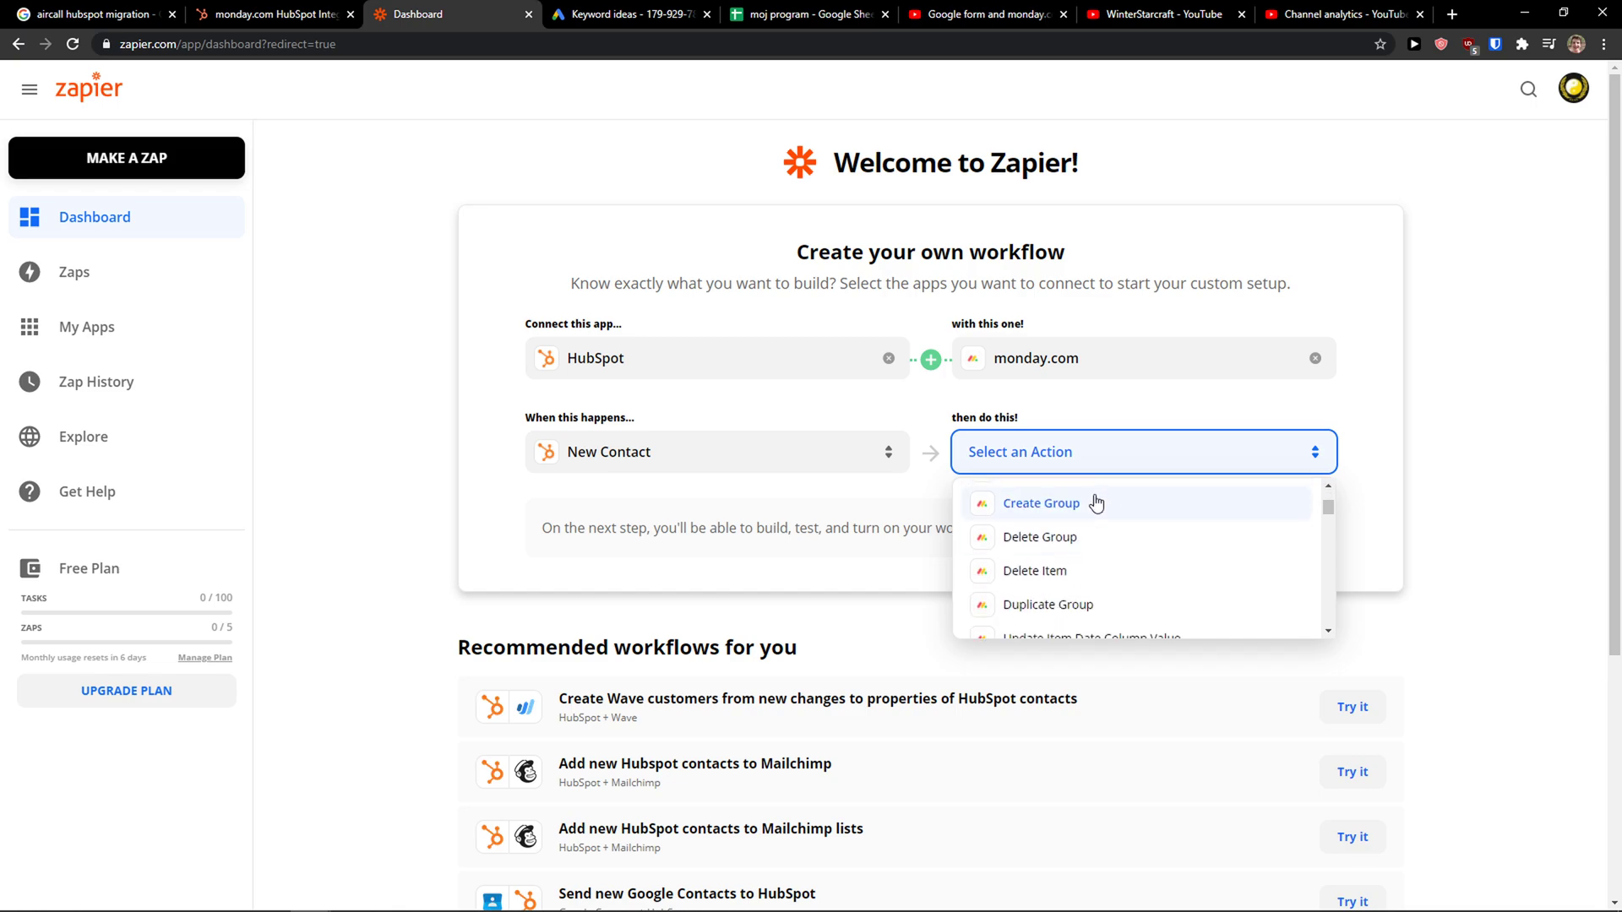
scroll("up", 3)
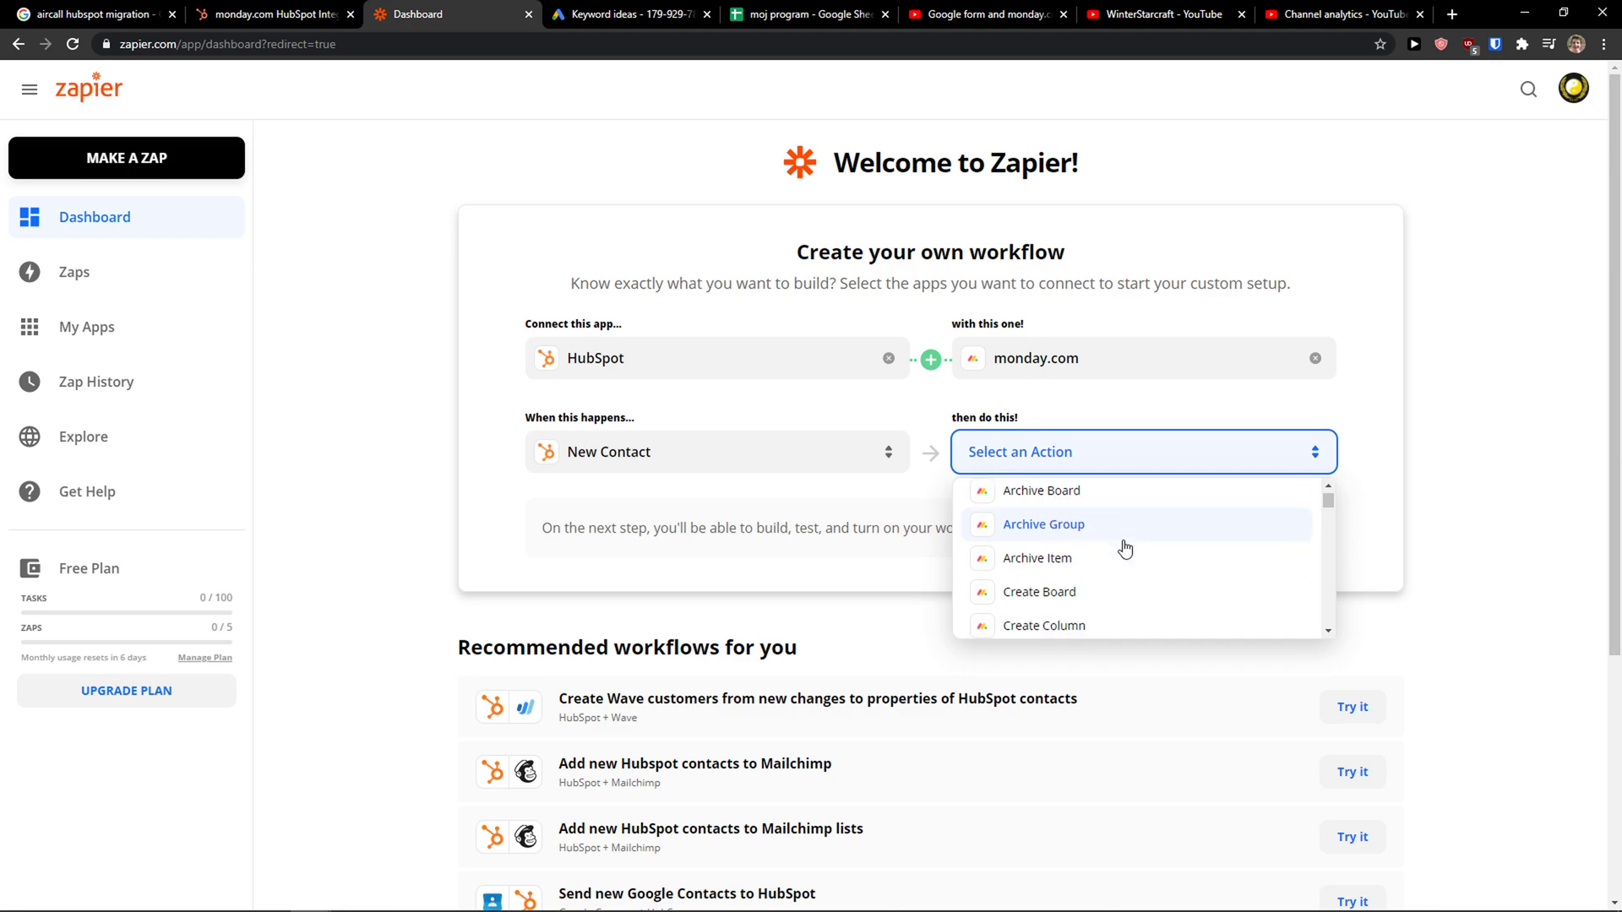
scroll("down", 3)
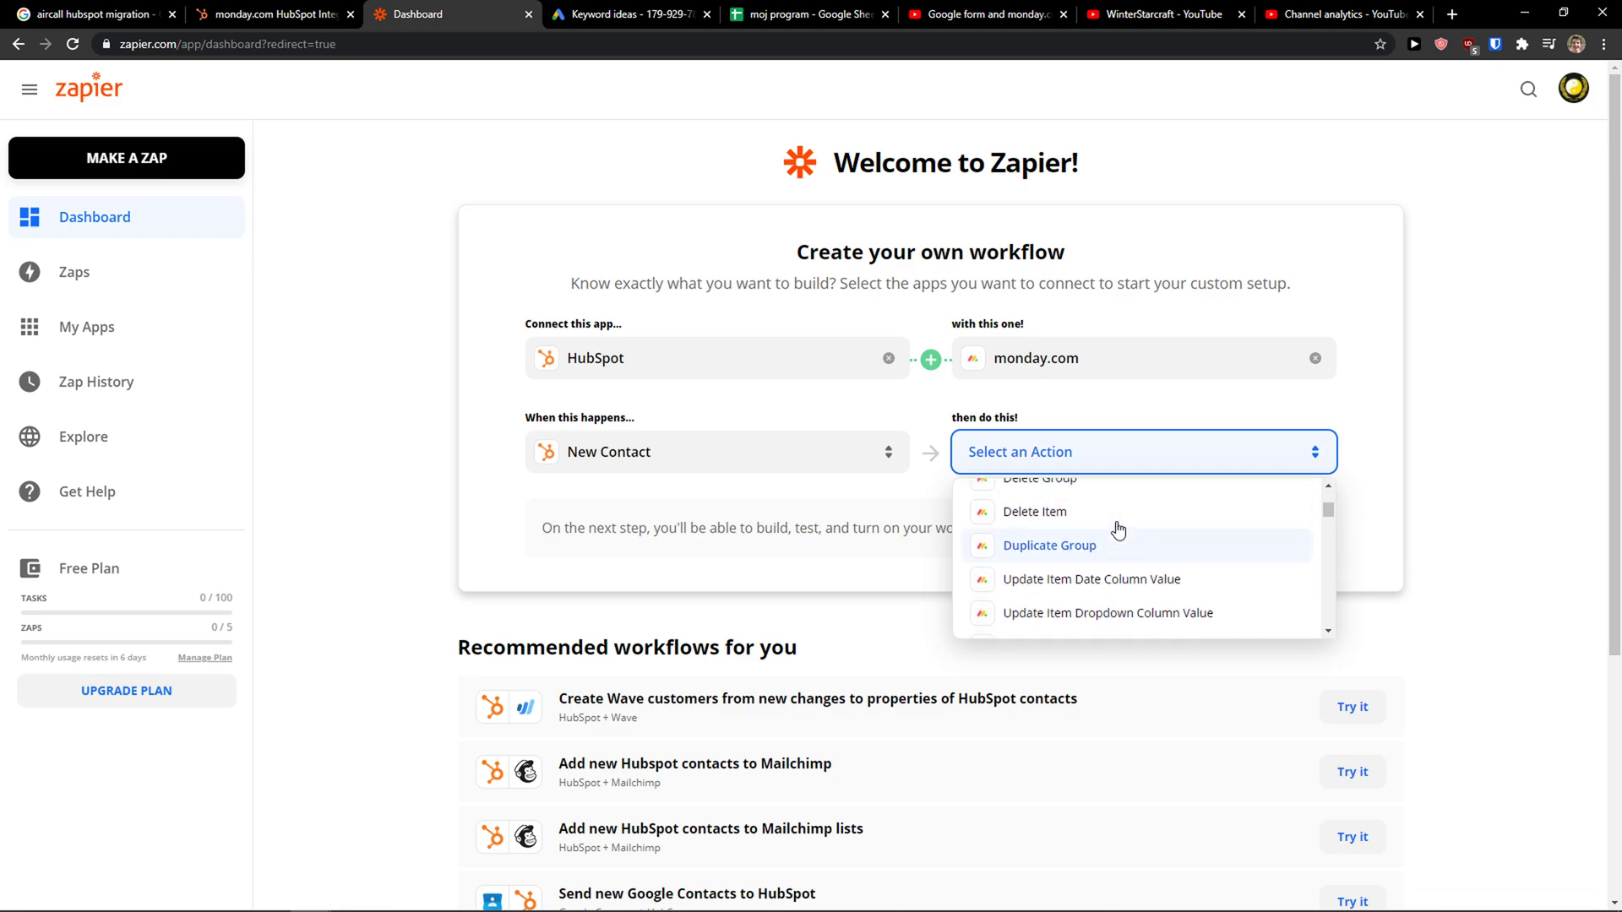
scroll("down", 3)
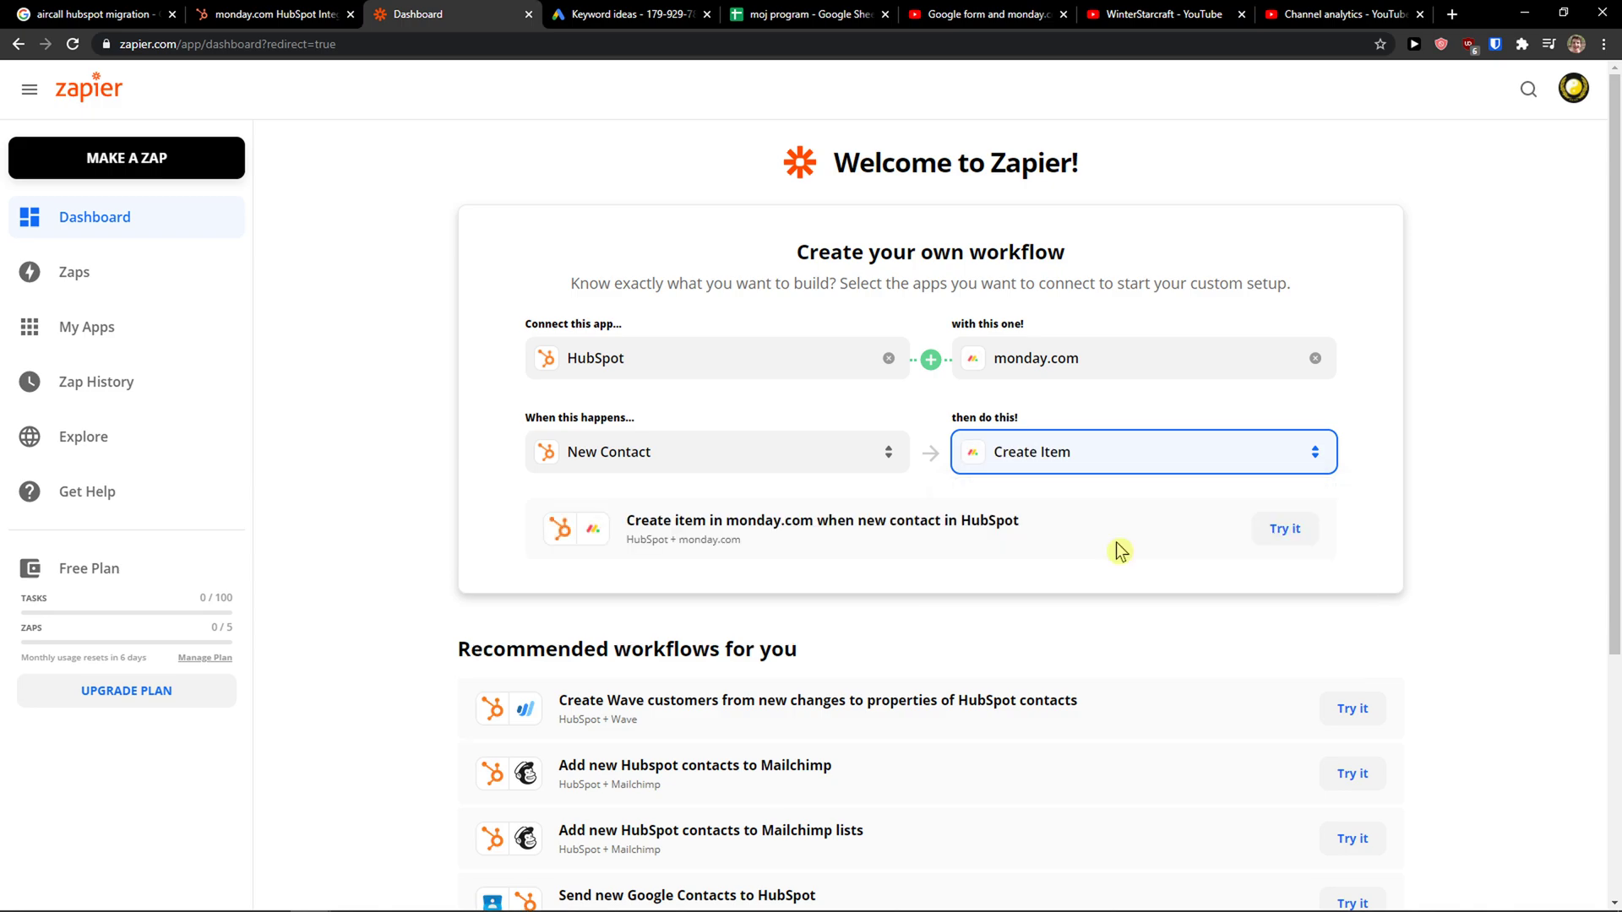
mouse_move(632, 478)
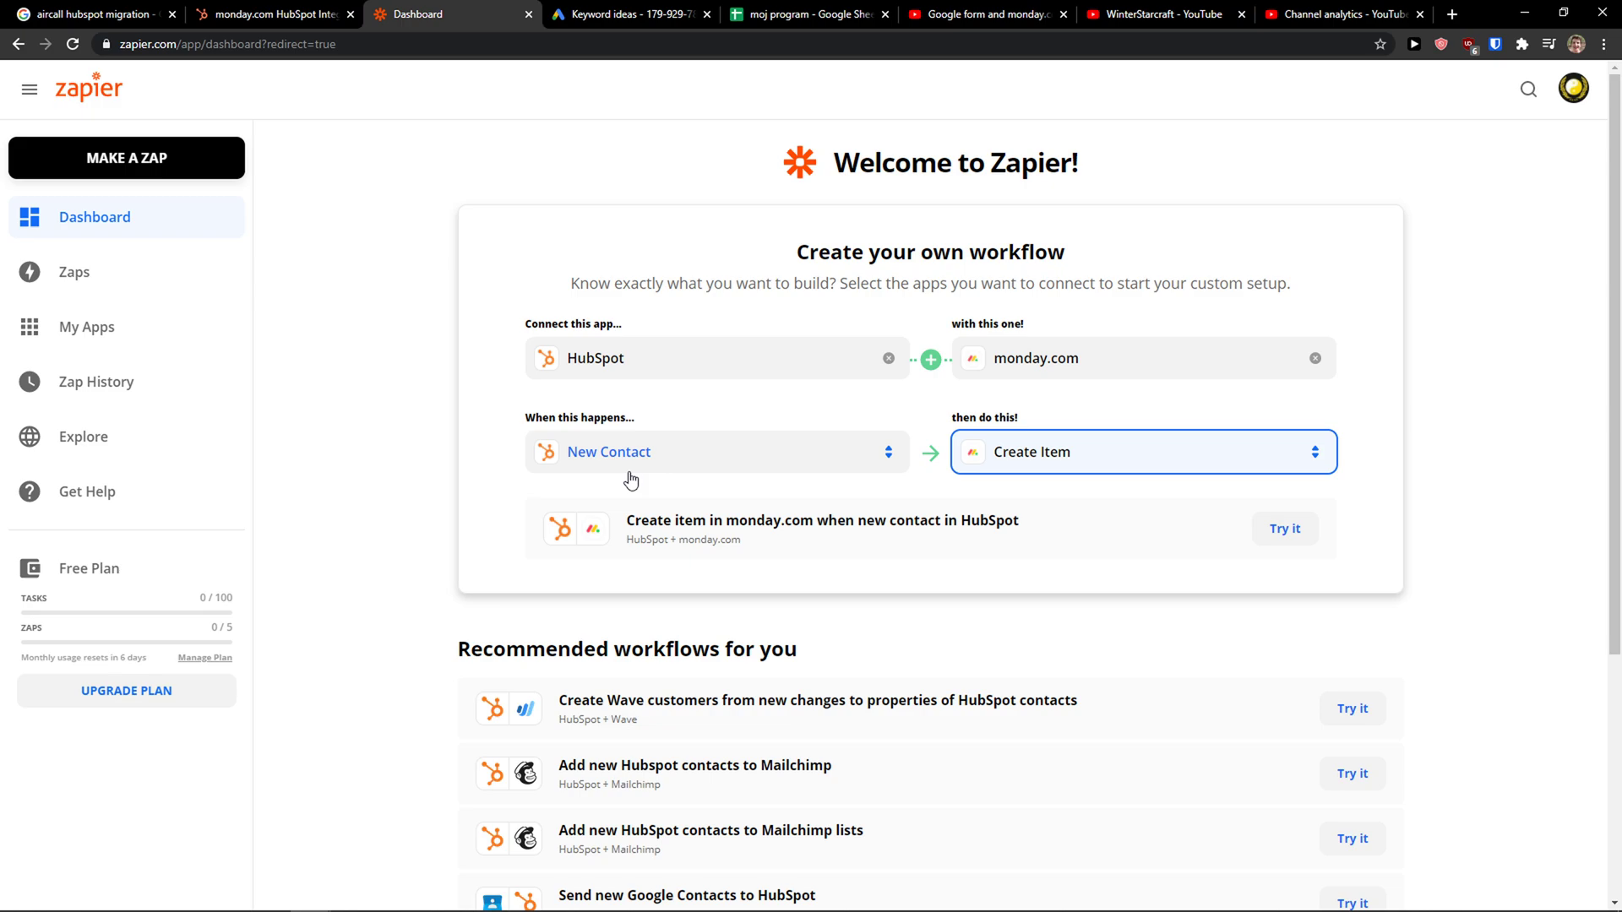
mouse_move(1022, 493)
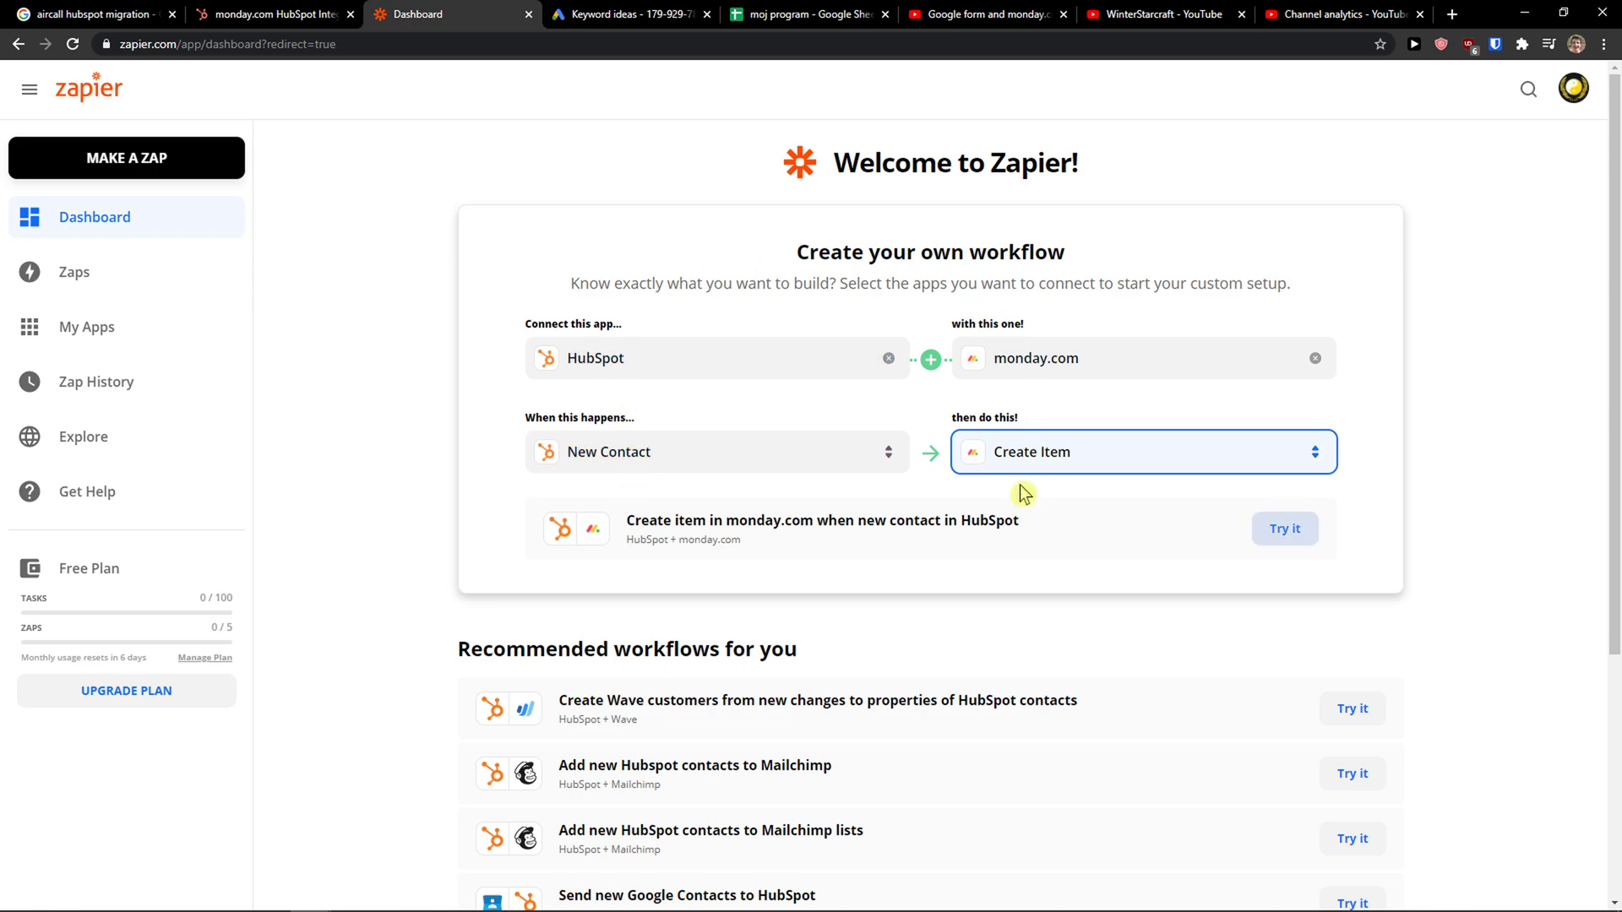
Try the suggested HubSpot-to-monday.com zap and run its New Contact trigger test
left_click(1284, 529)
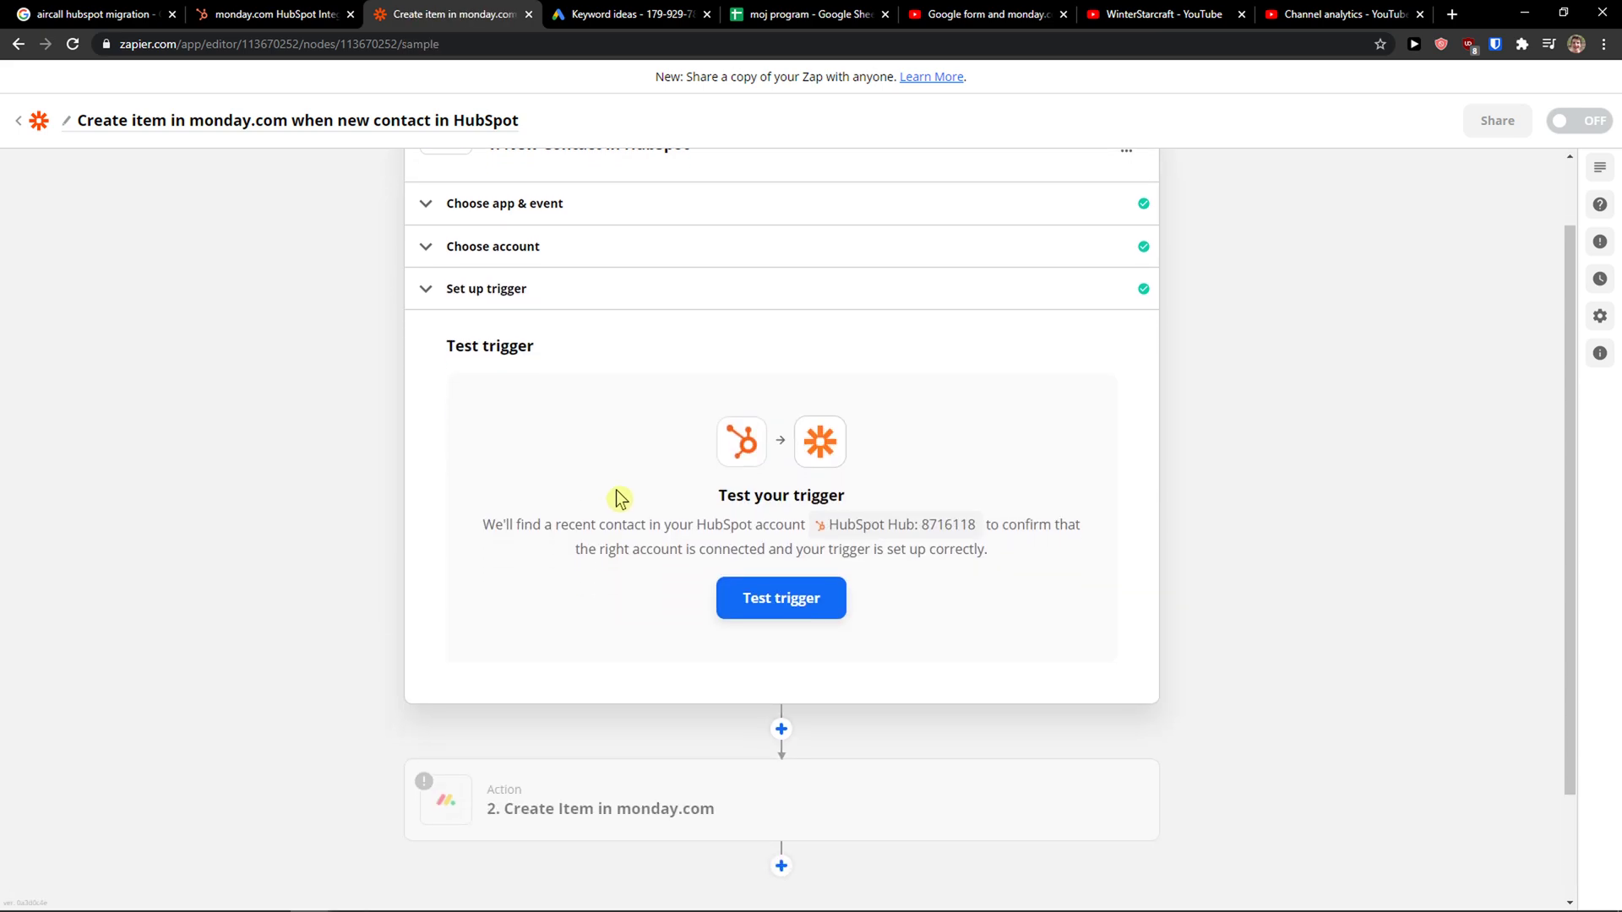
left_click(780, 598)
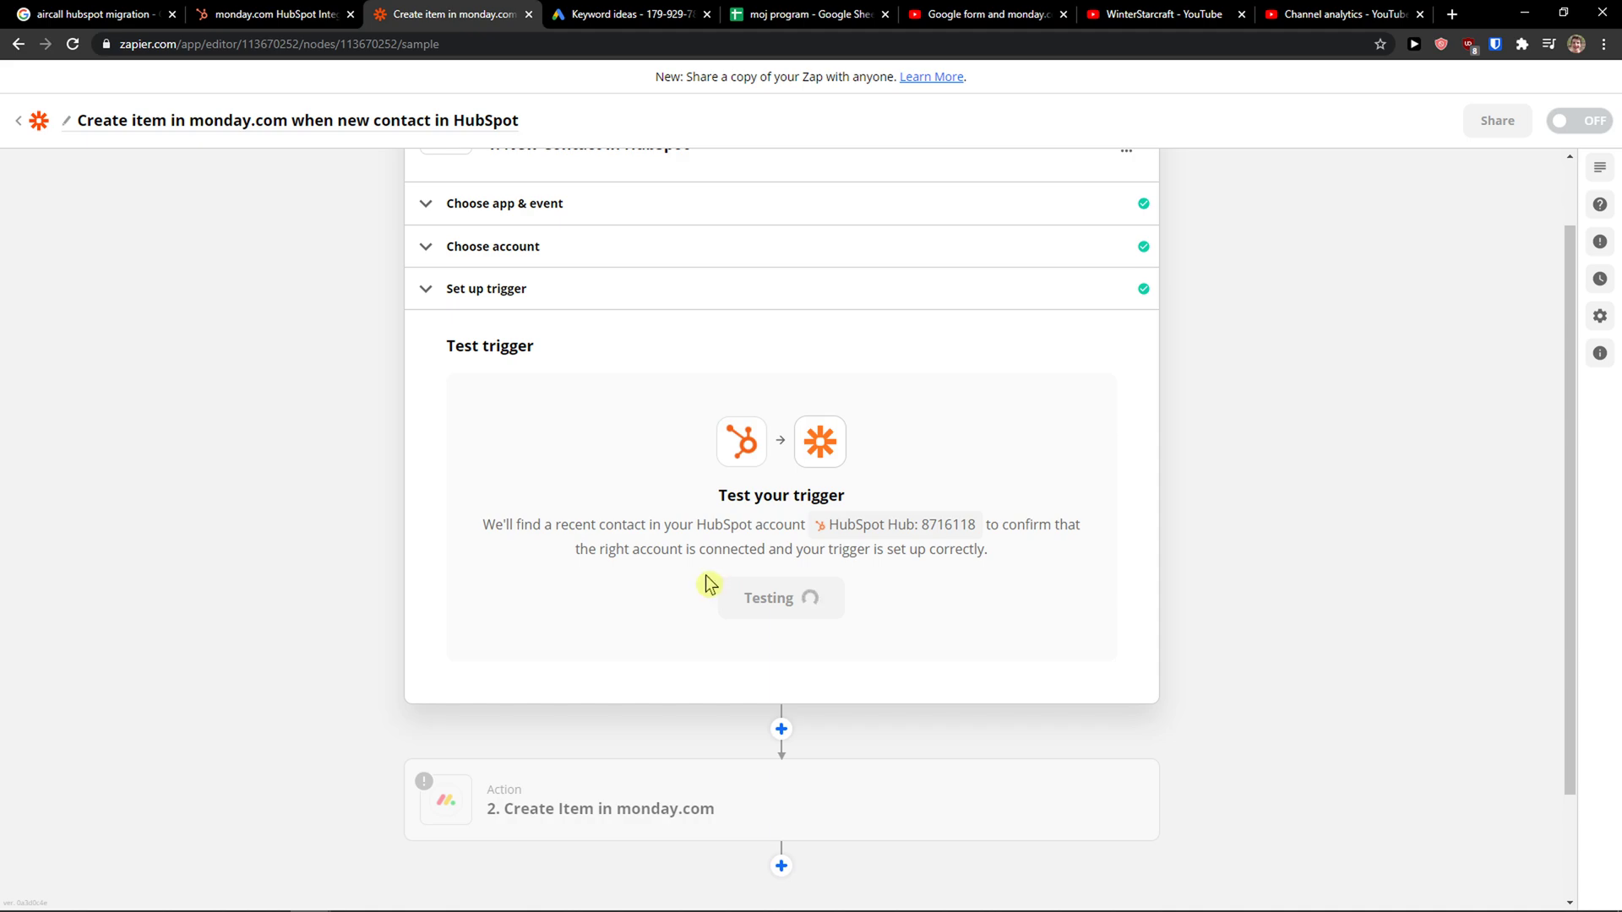
mouse_move(671, 452)
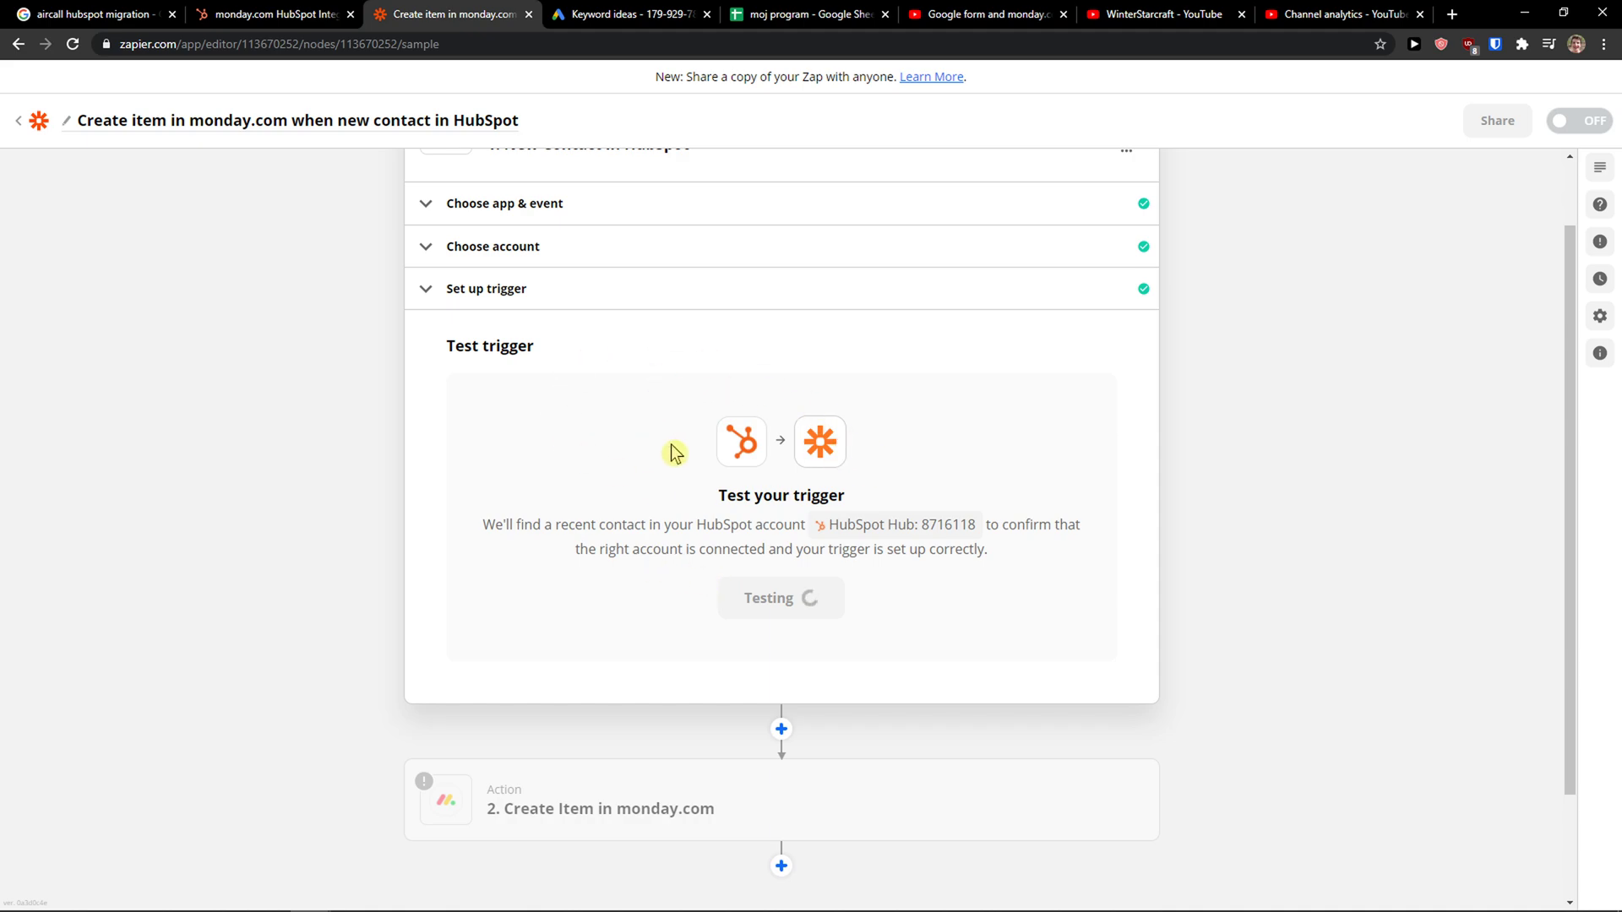
Skip the trigger test, confirm it, and continue past the example contact data
left_click(713, 606)
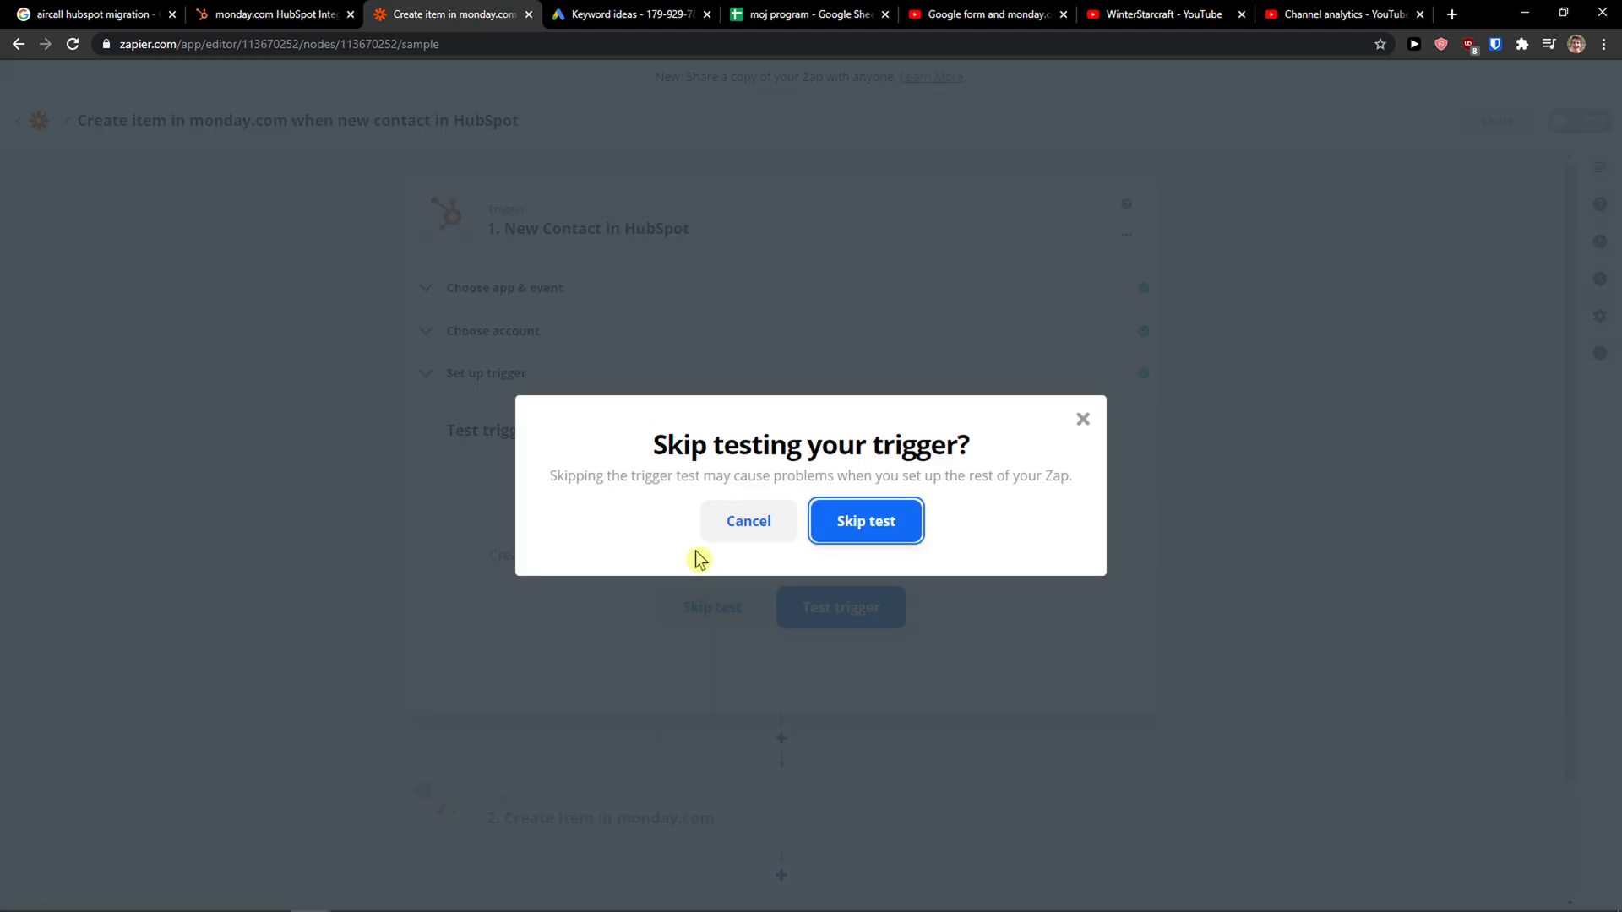
left_click(866, 521)
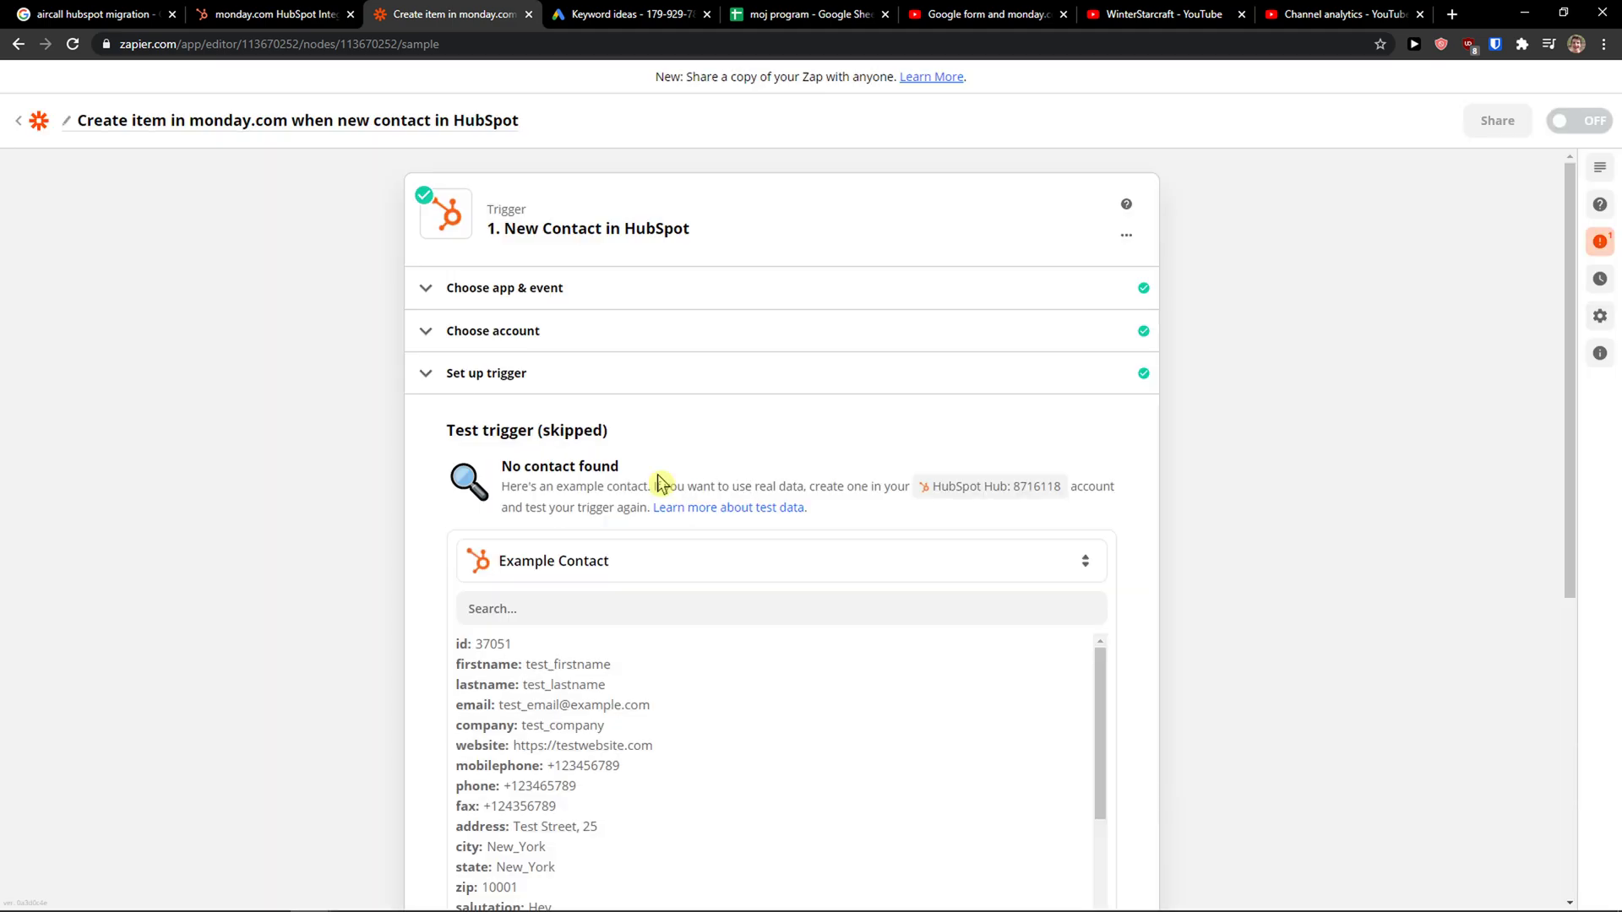
scroll("down", 3)
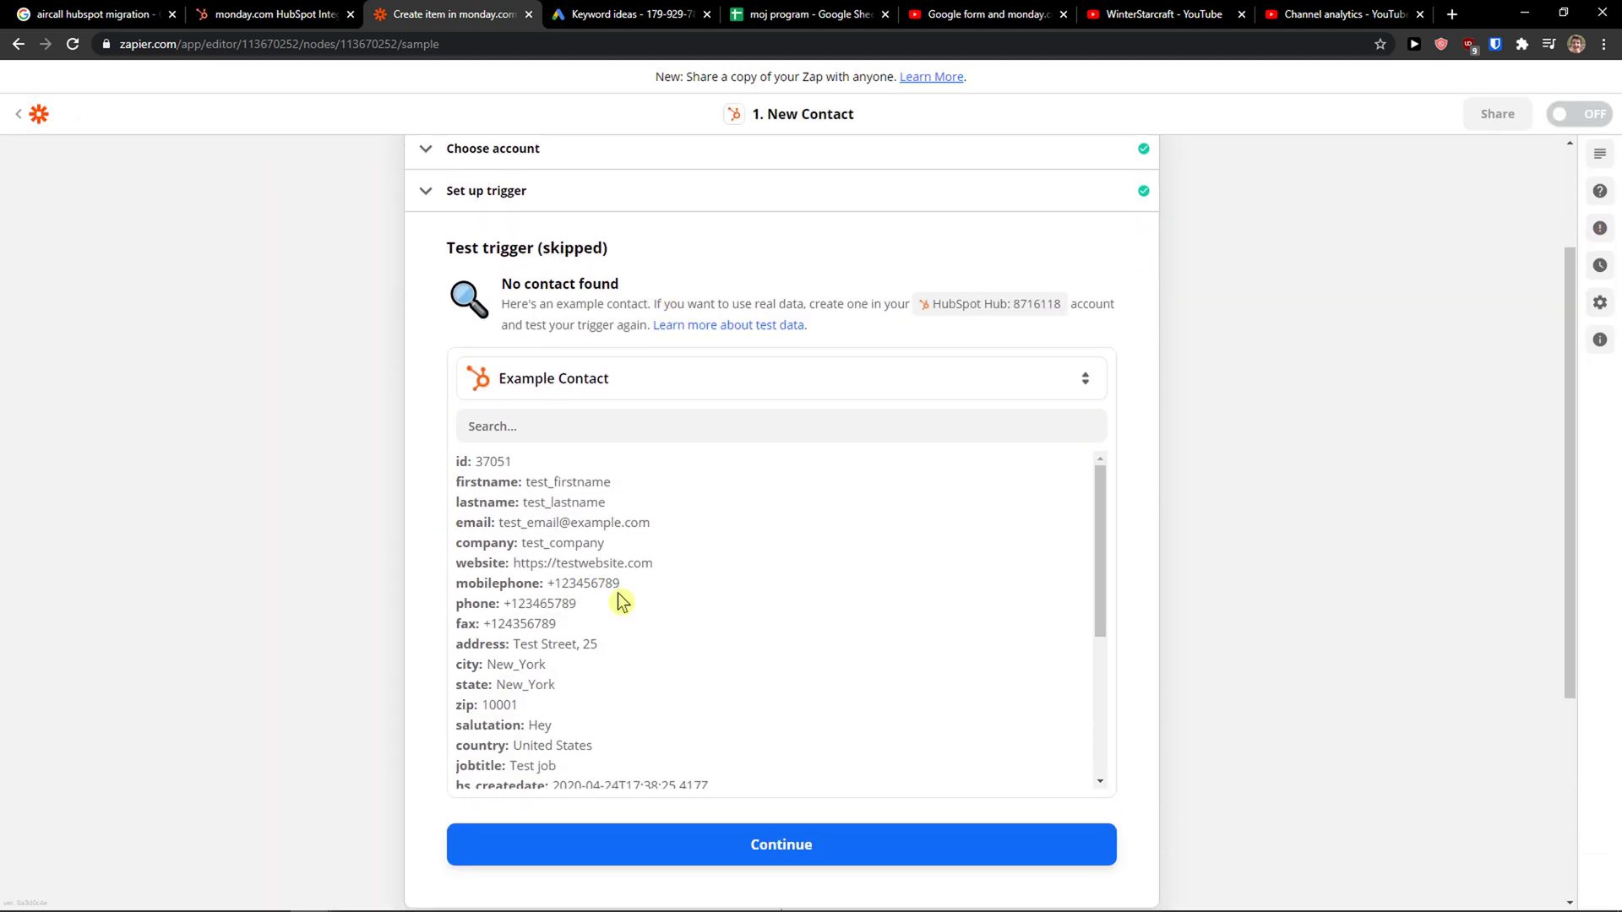
mouse_move(554, 625)
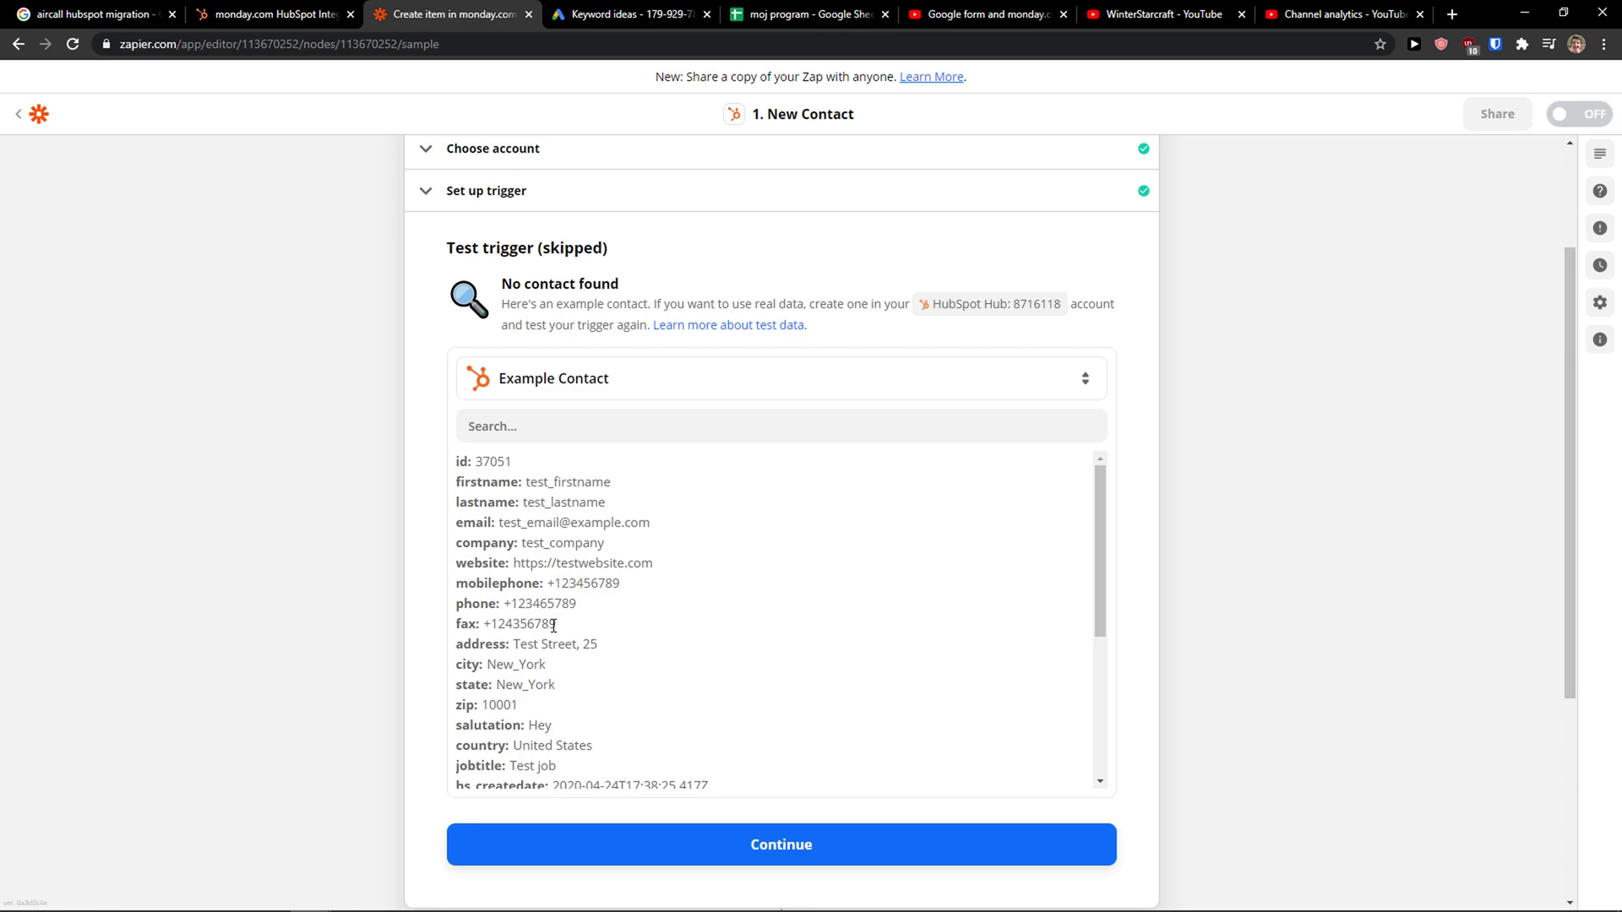
left_click(781, 845)
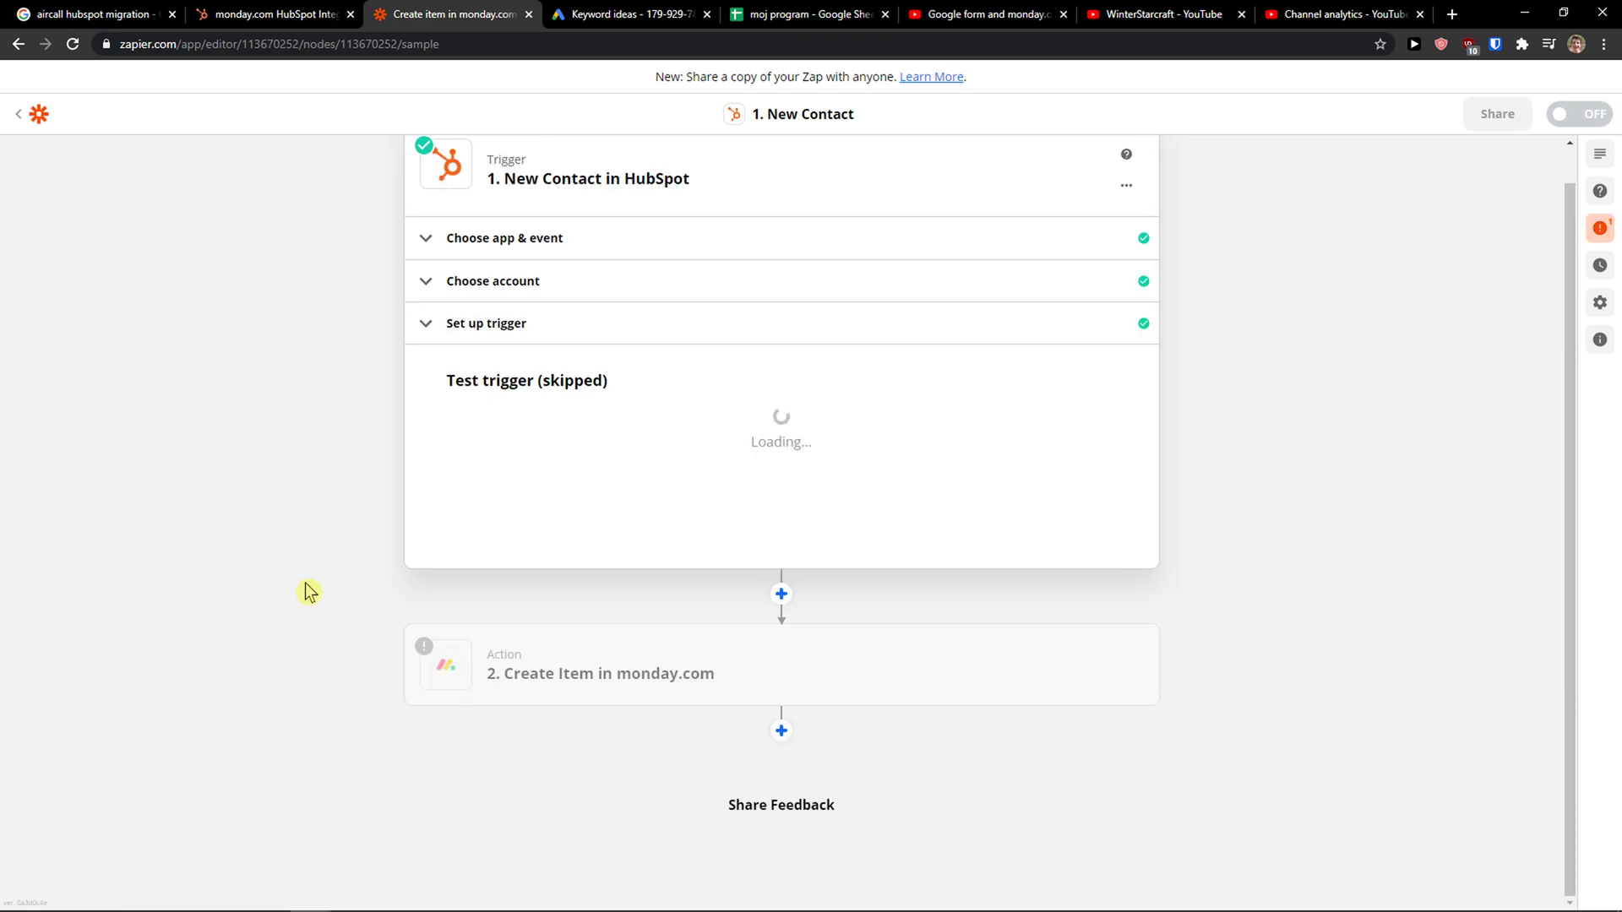
Confirm Create Item as the monday.com action event and continue to account setup
left_click(598, 675)
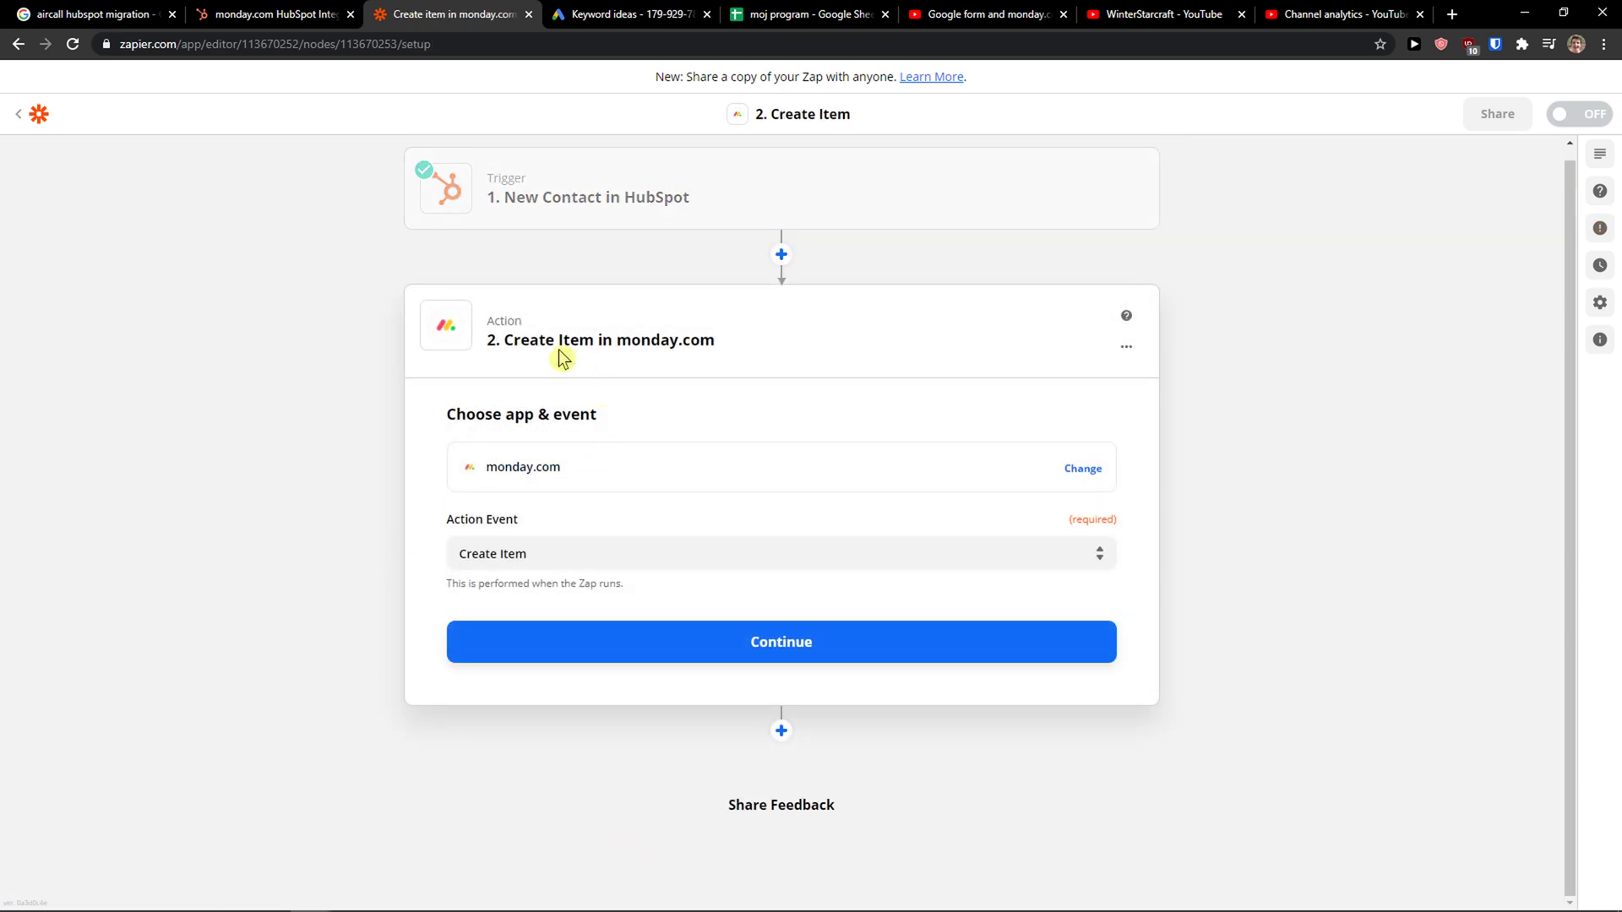
left_click(776, 554)
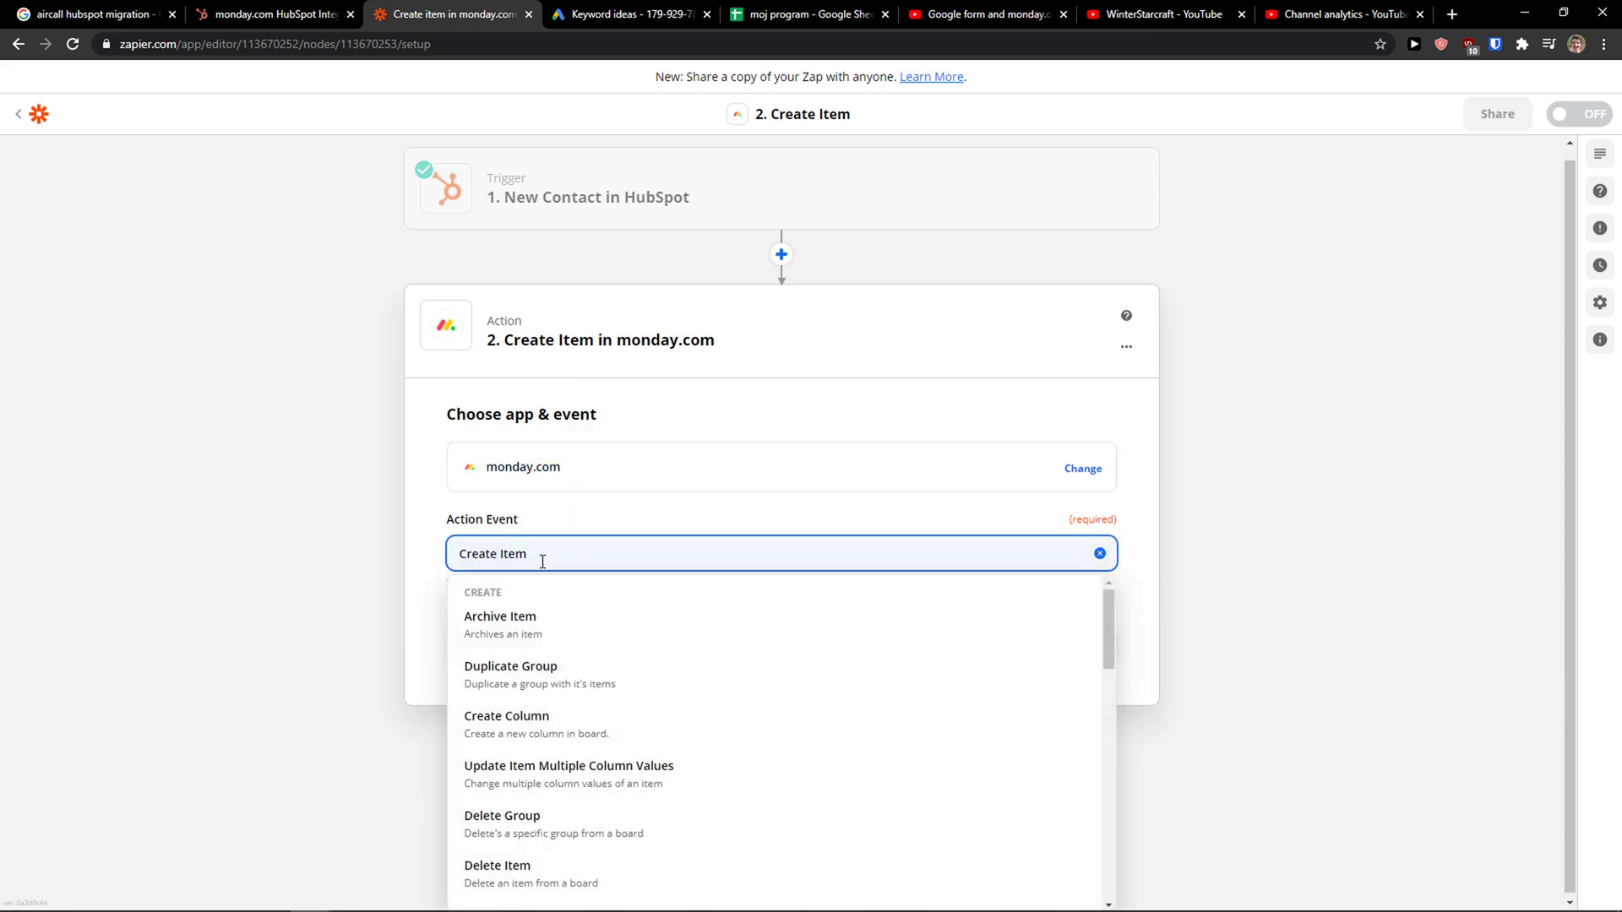
left_click(491, 554)
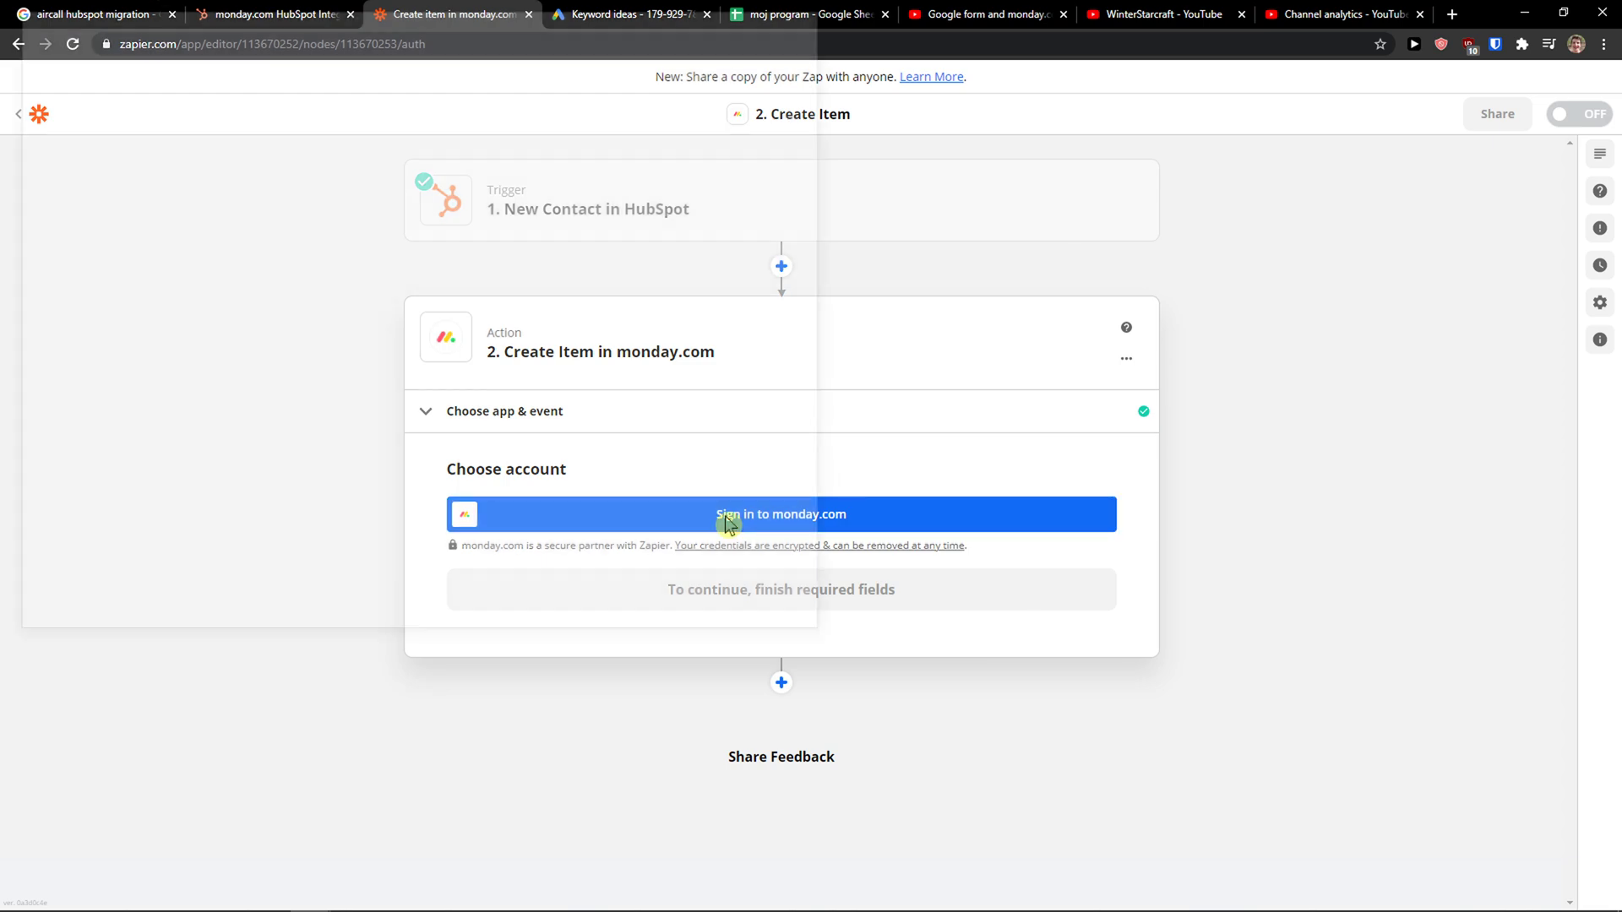
Start signing in to monday.com, then set the API v2 token connection window aside
left_click(780, 514)
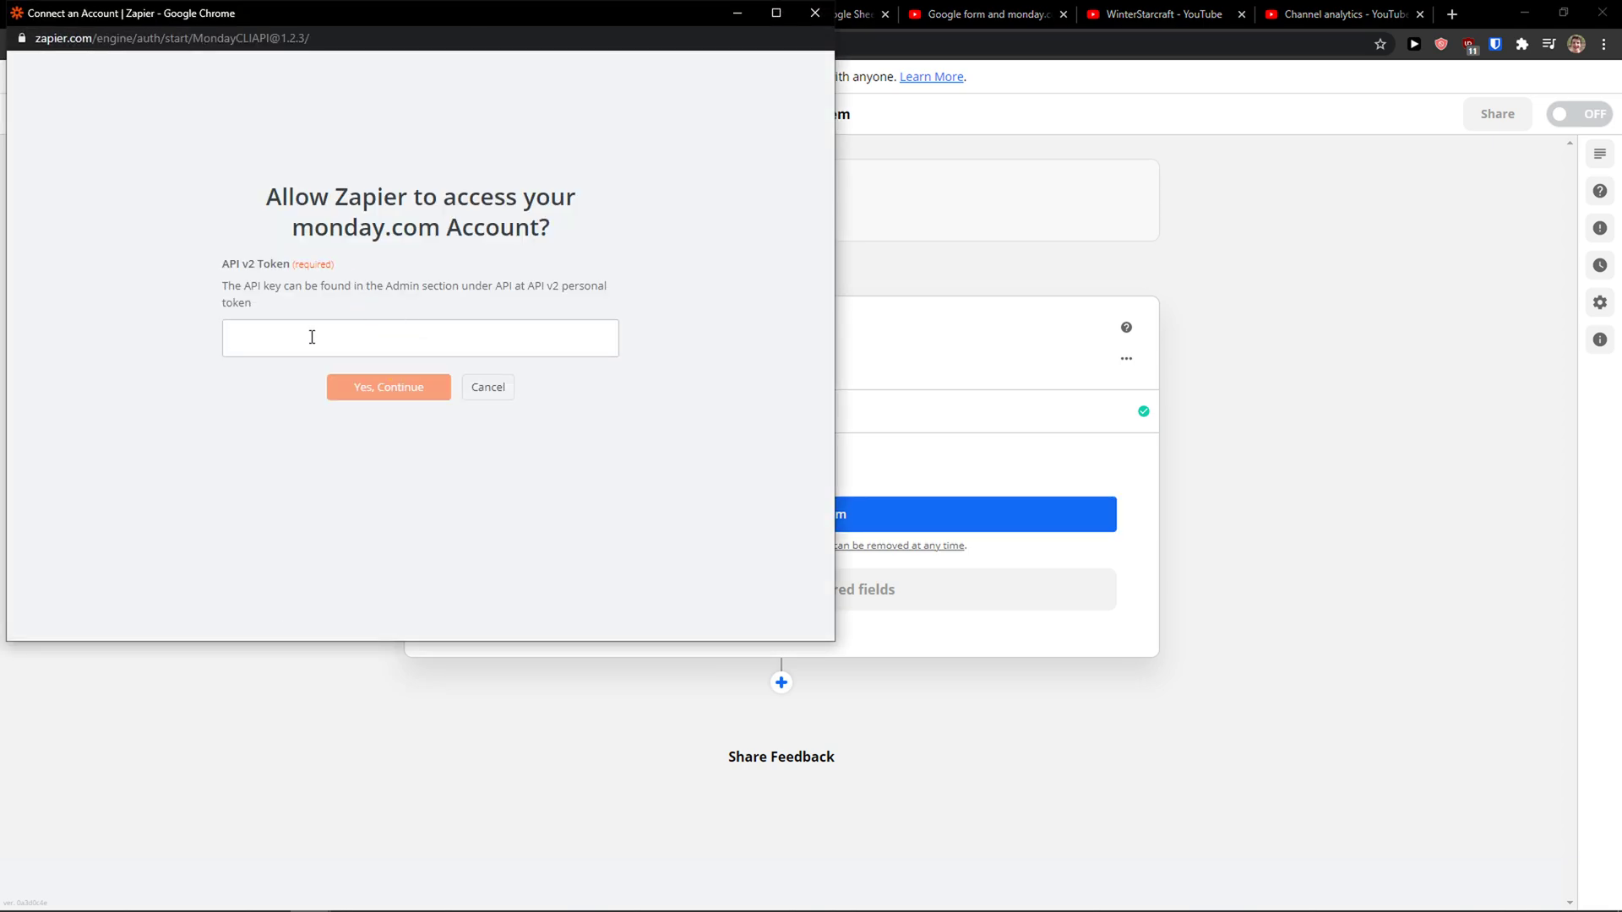
mouse_move(441, 35)
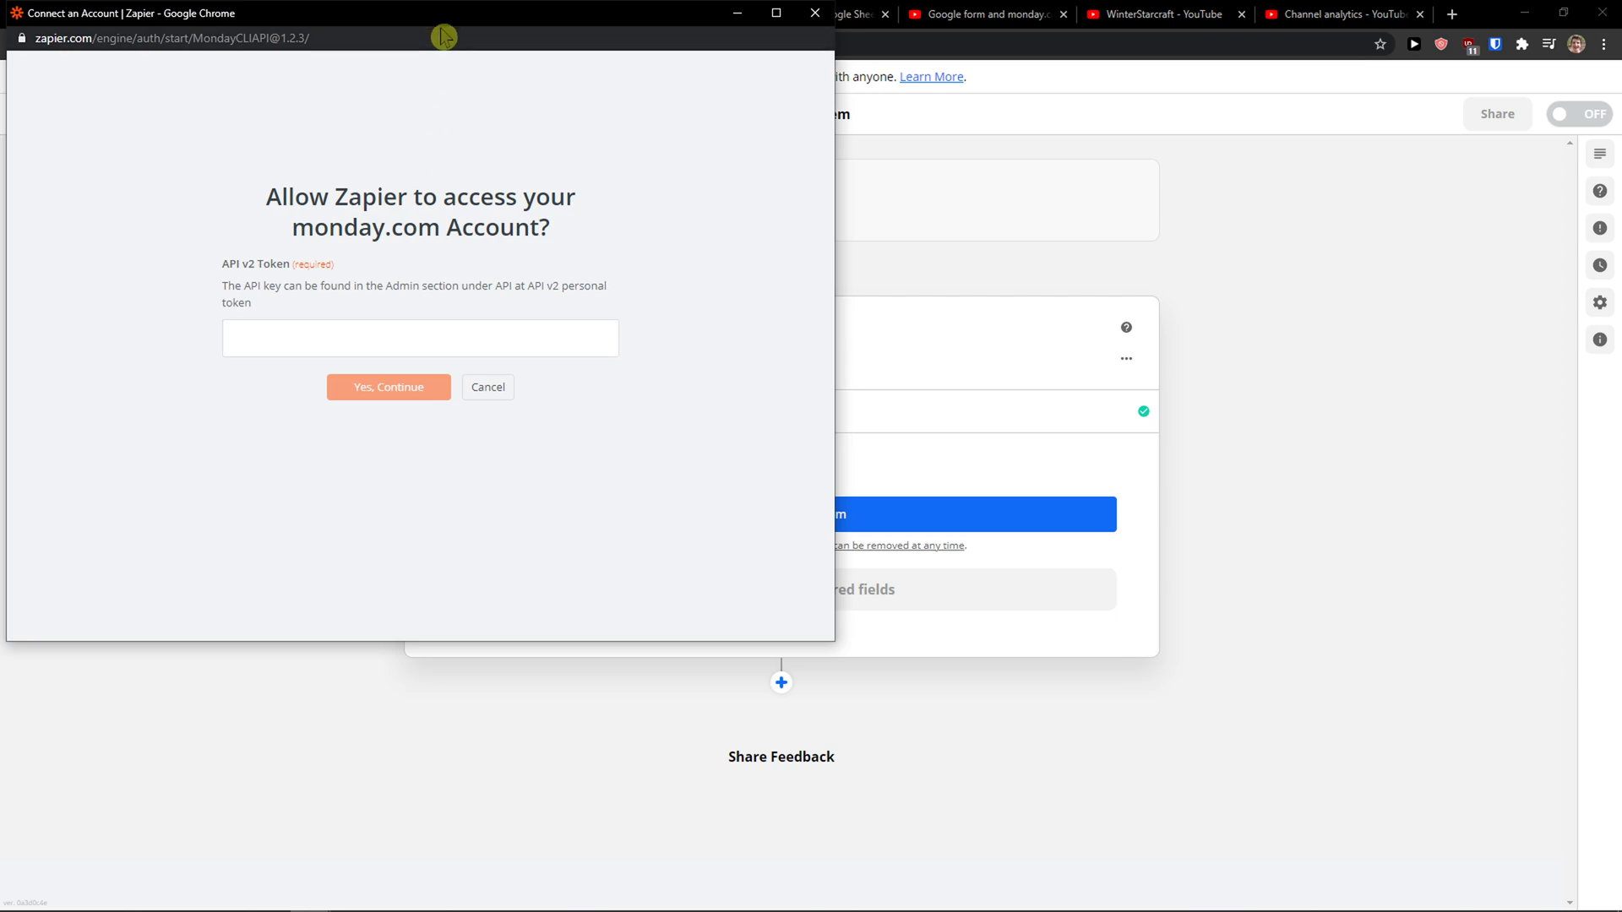
left_click(486, 387)
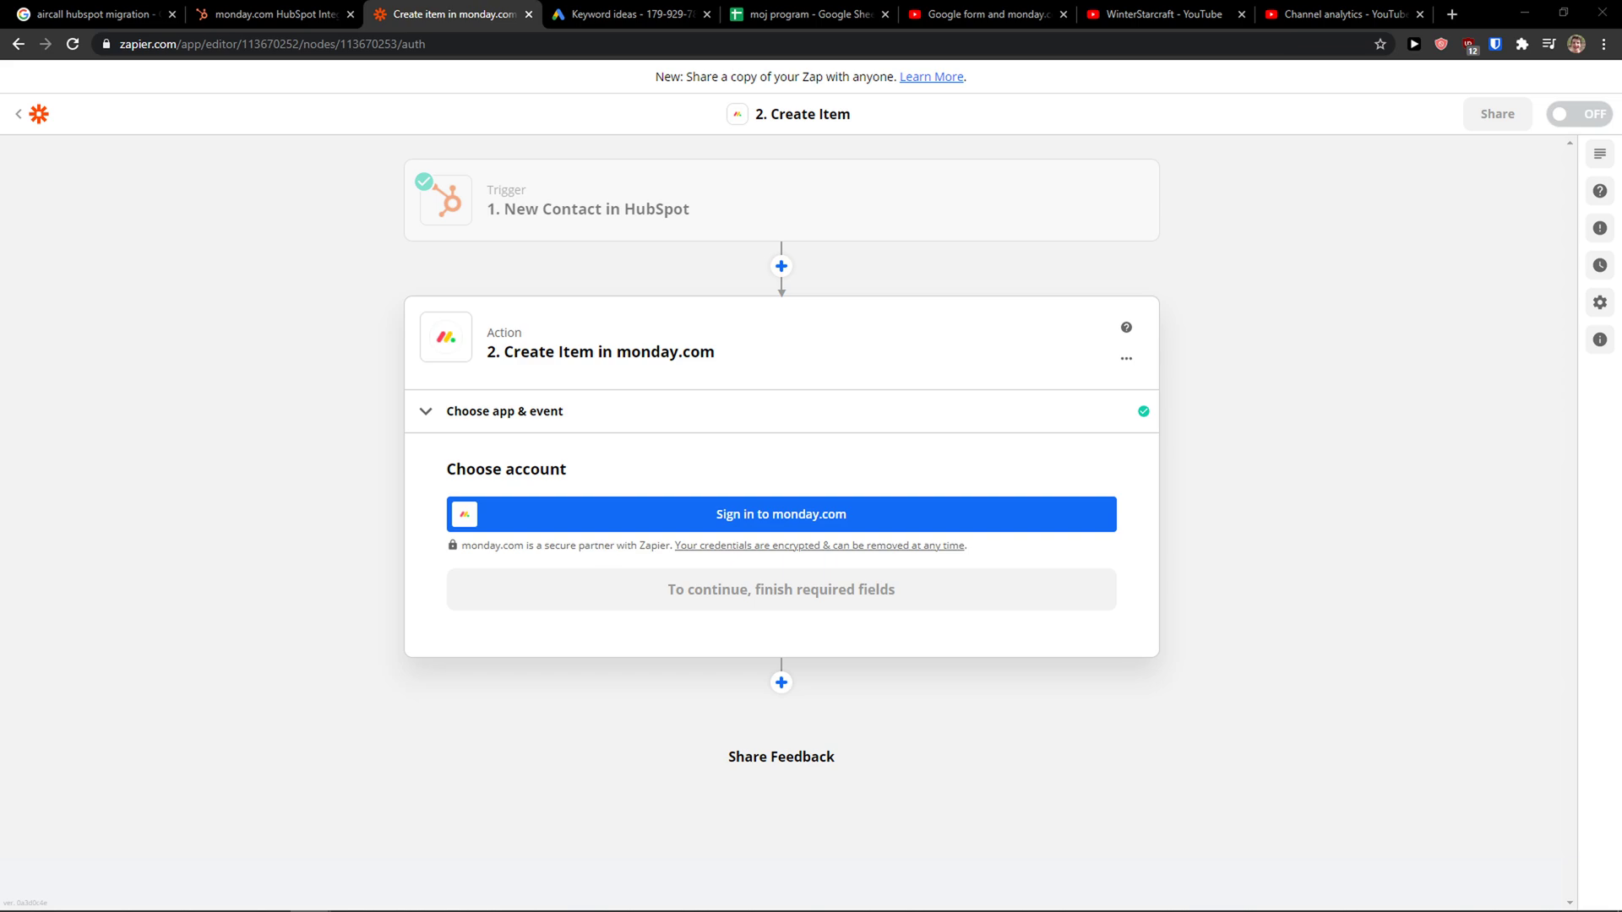
mouse_move(307, 895)
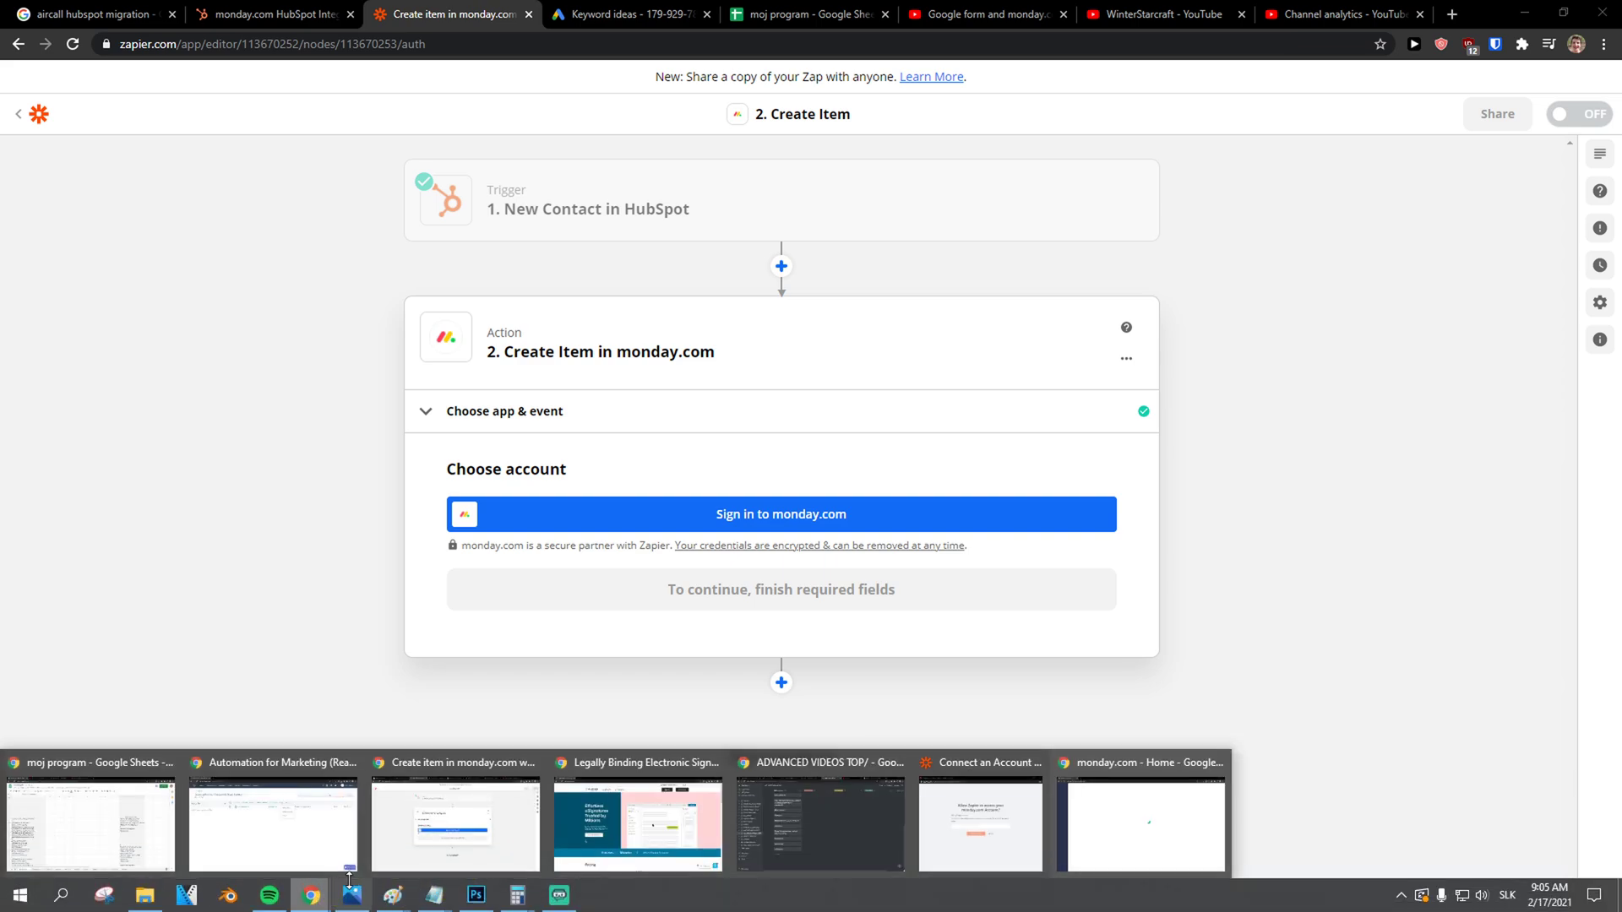
mouse_move(821, 825)
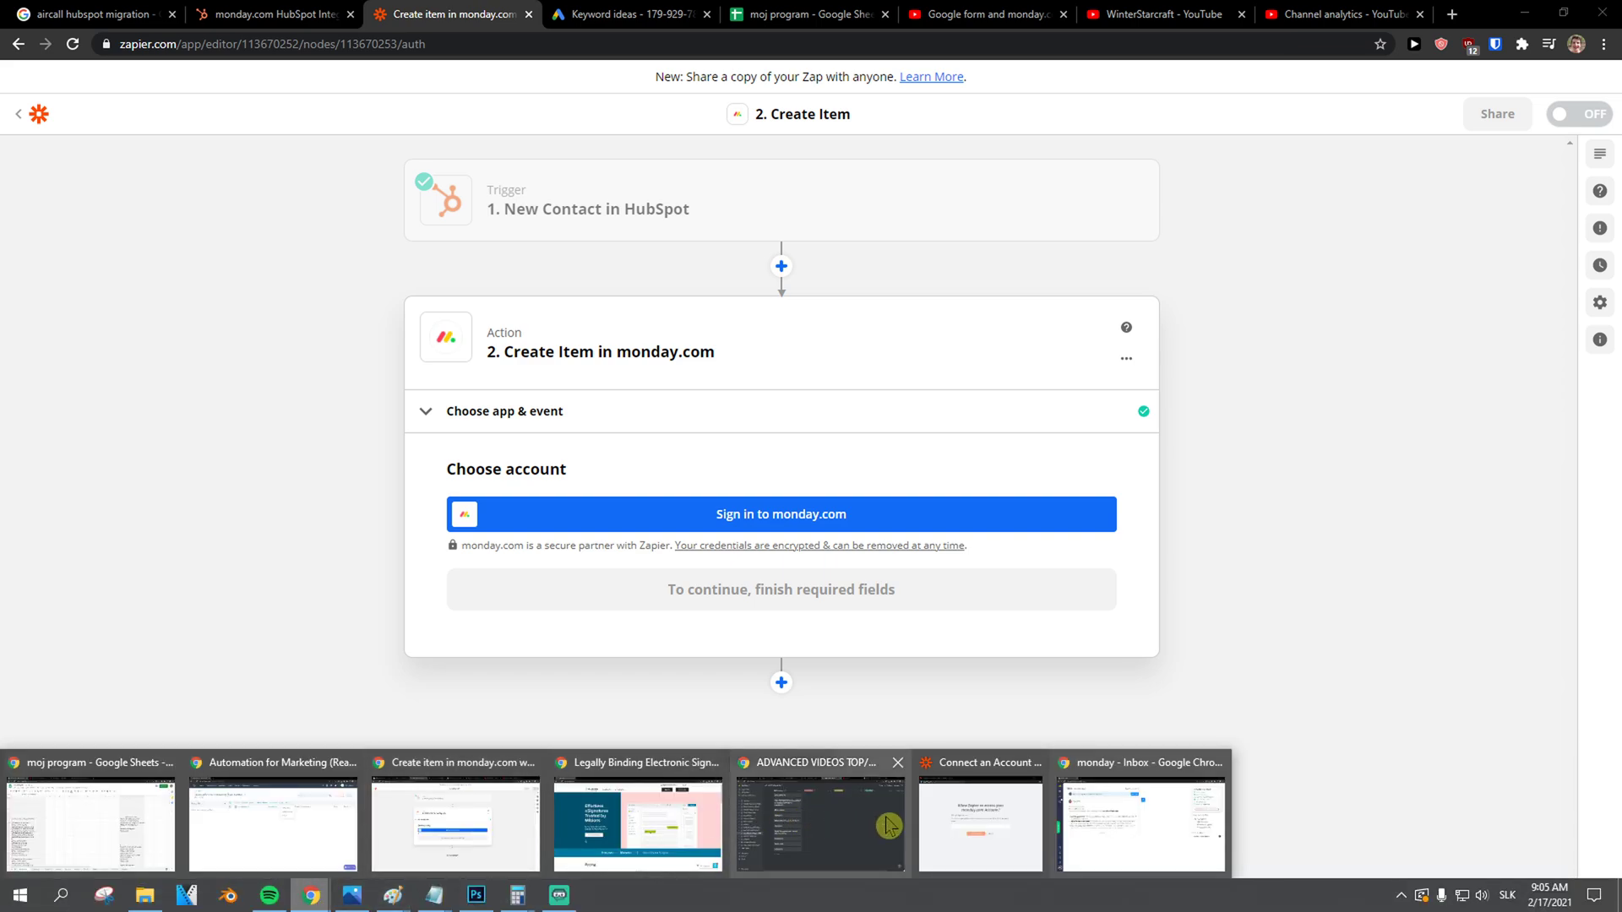
Return to monday.com and check the Integrations center from the account menu, then close it
left_click(781, 514)
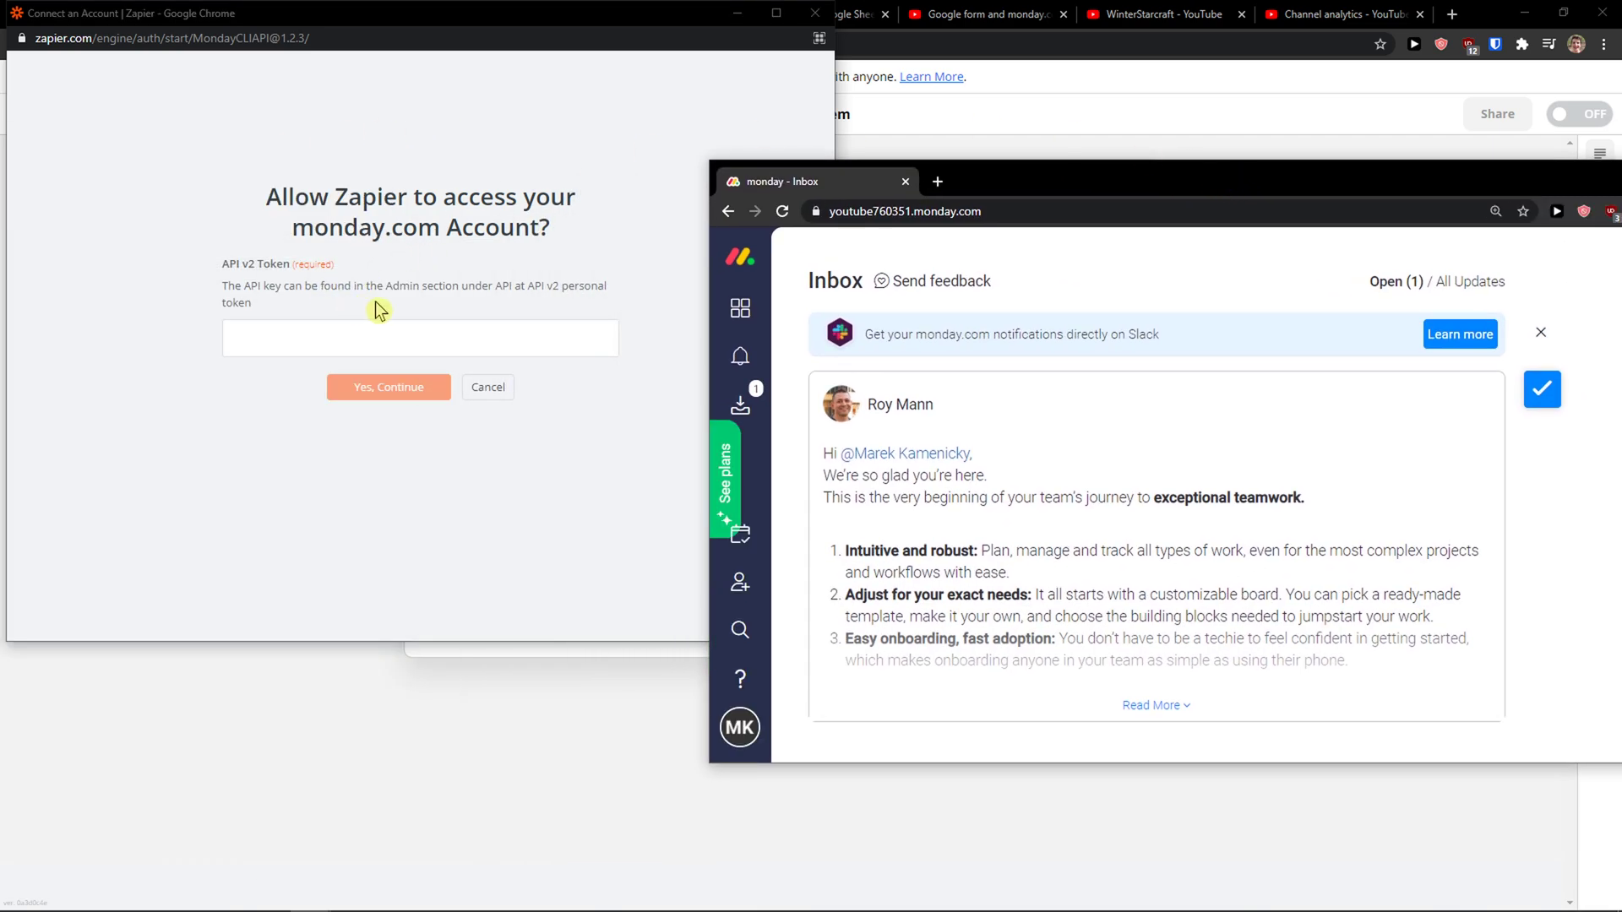
left_click(738, 726)
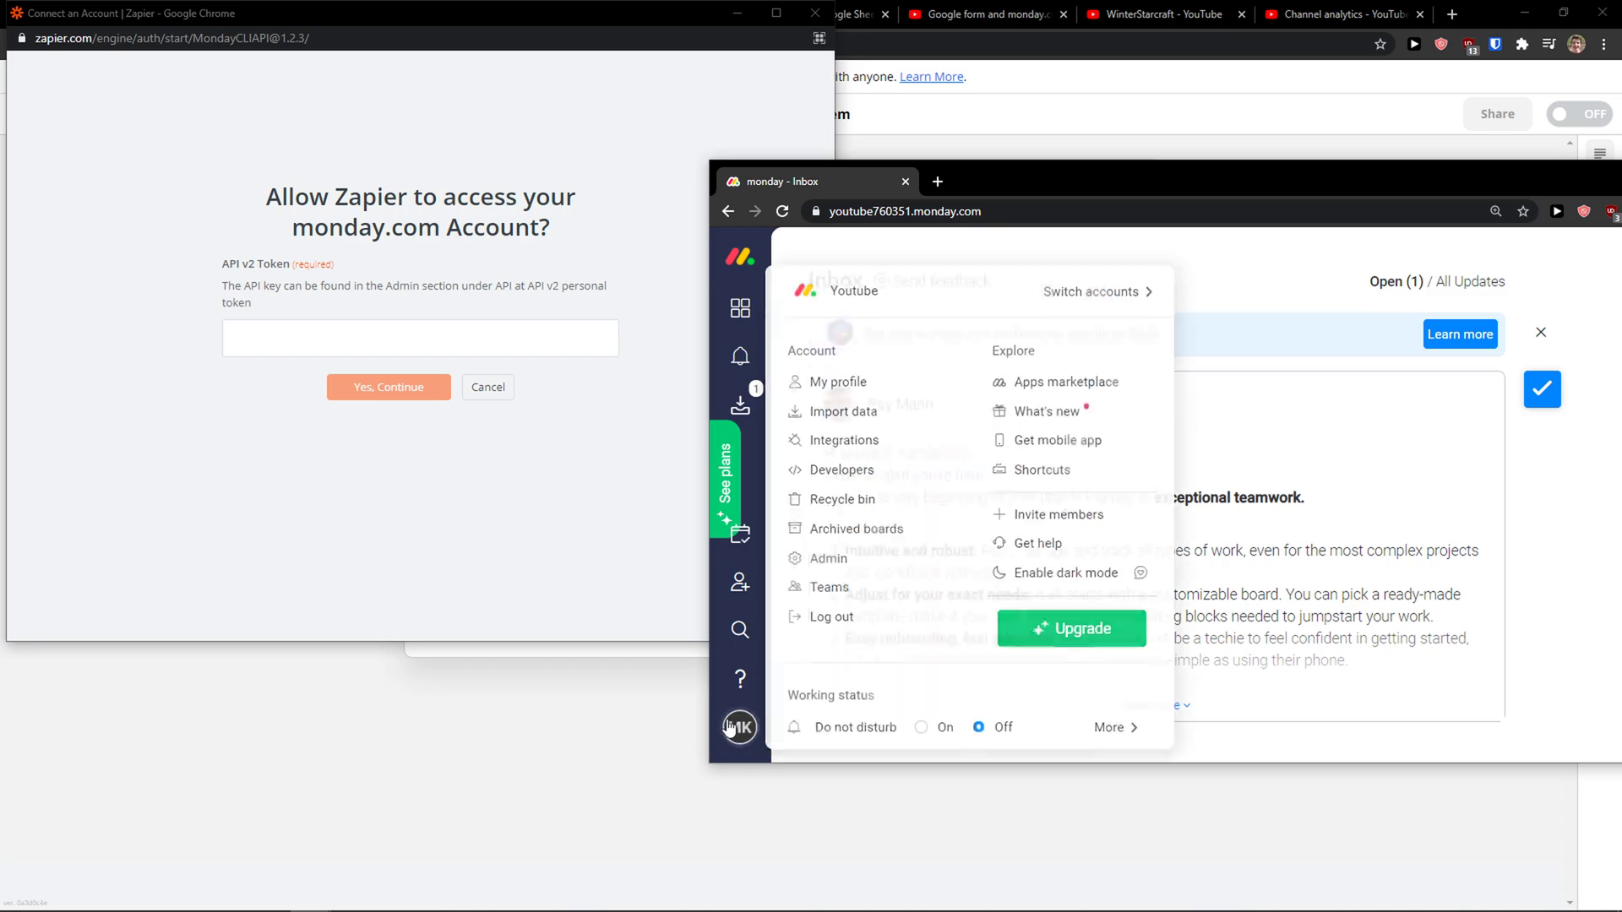
mouse_move(867, 416)
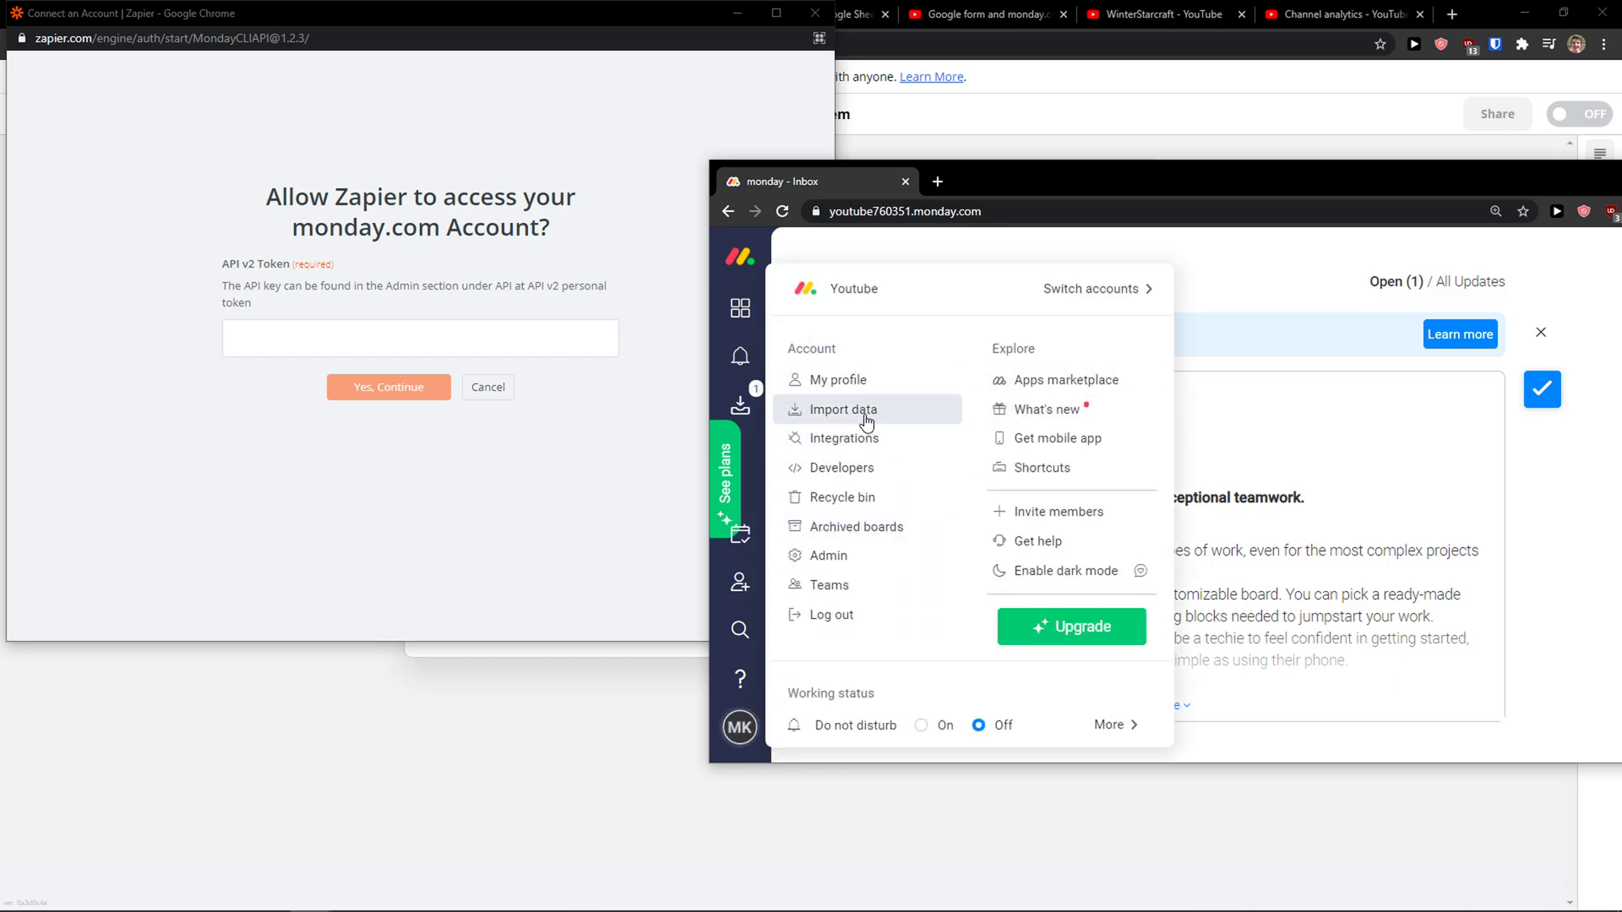
mouse_move(867, 445)
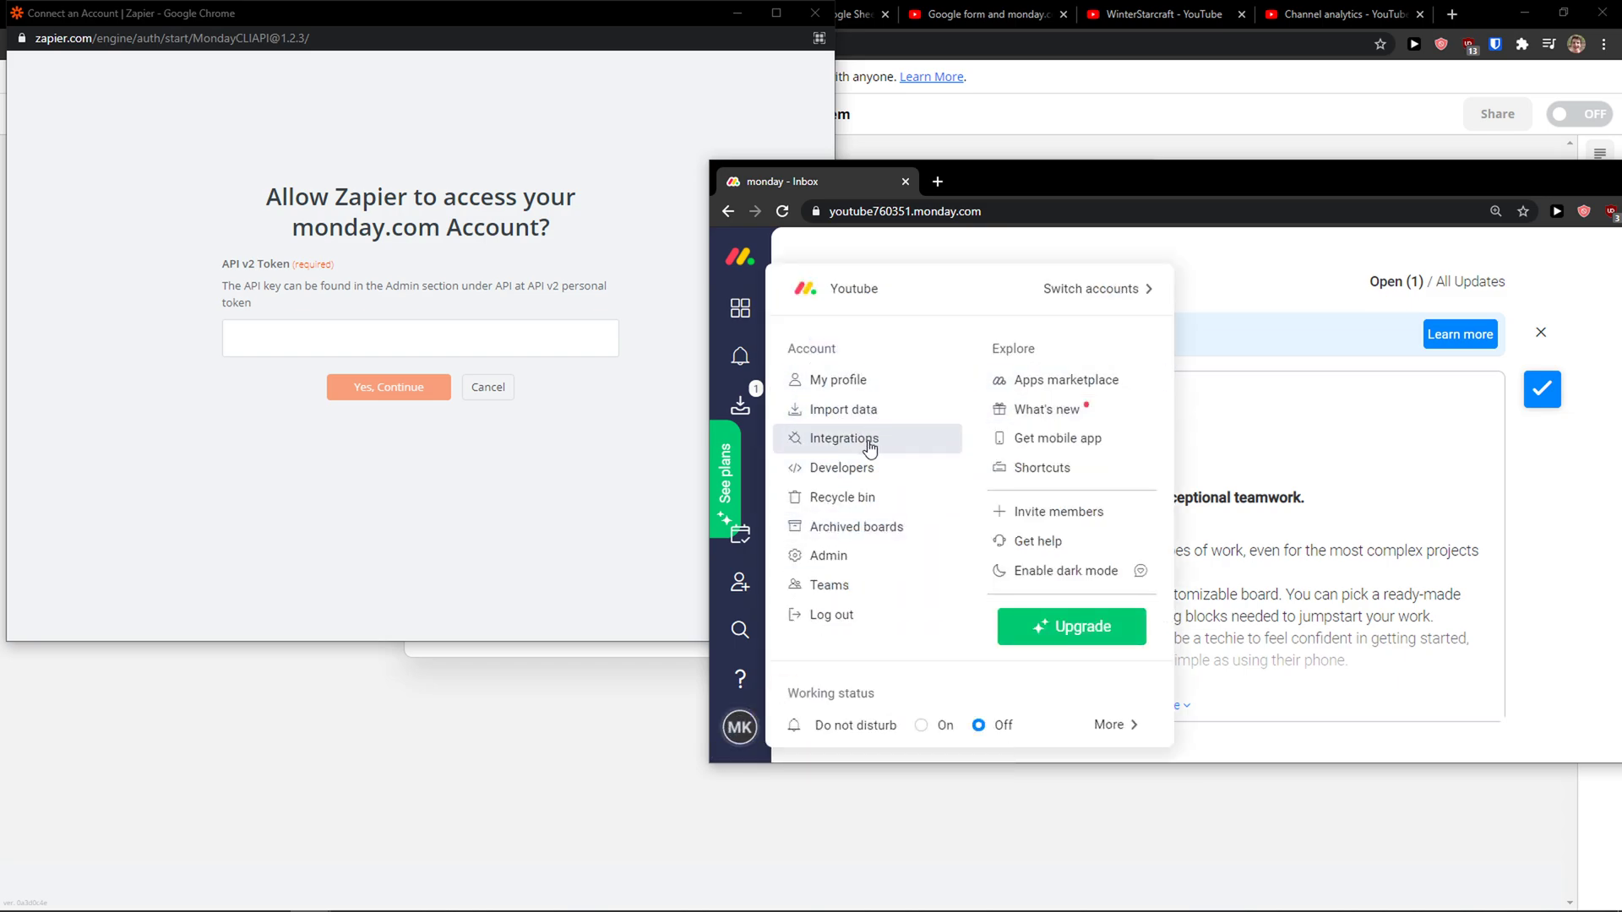
left_click(841, 438)
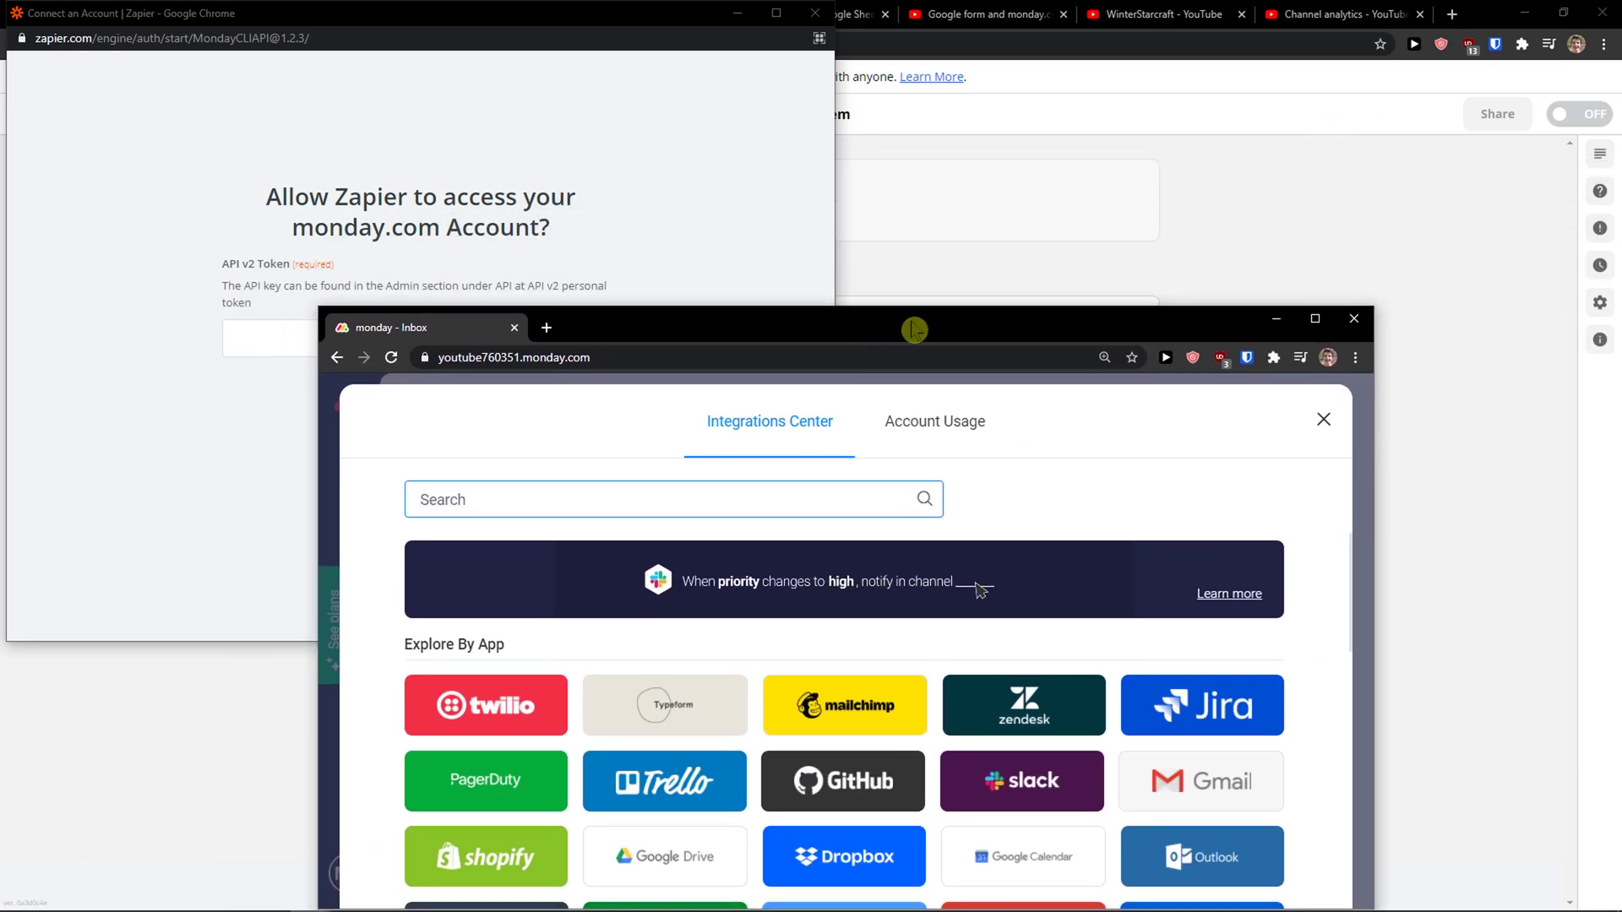
left_click(1321, 419)
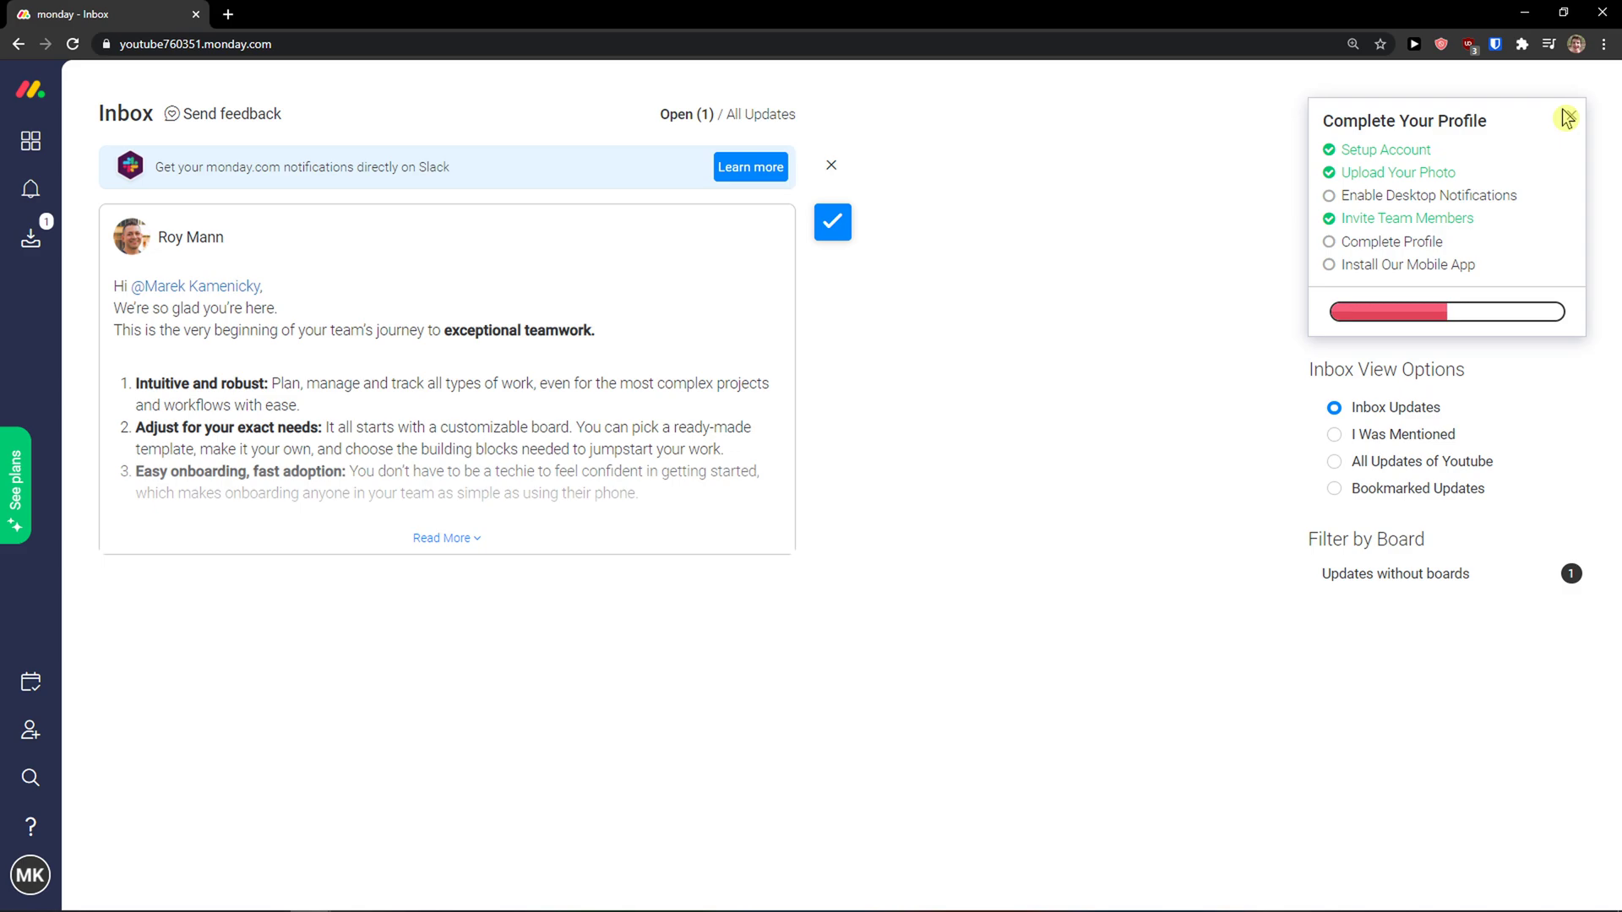
mouse_move(31, 875)
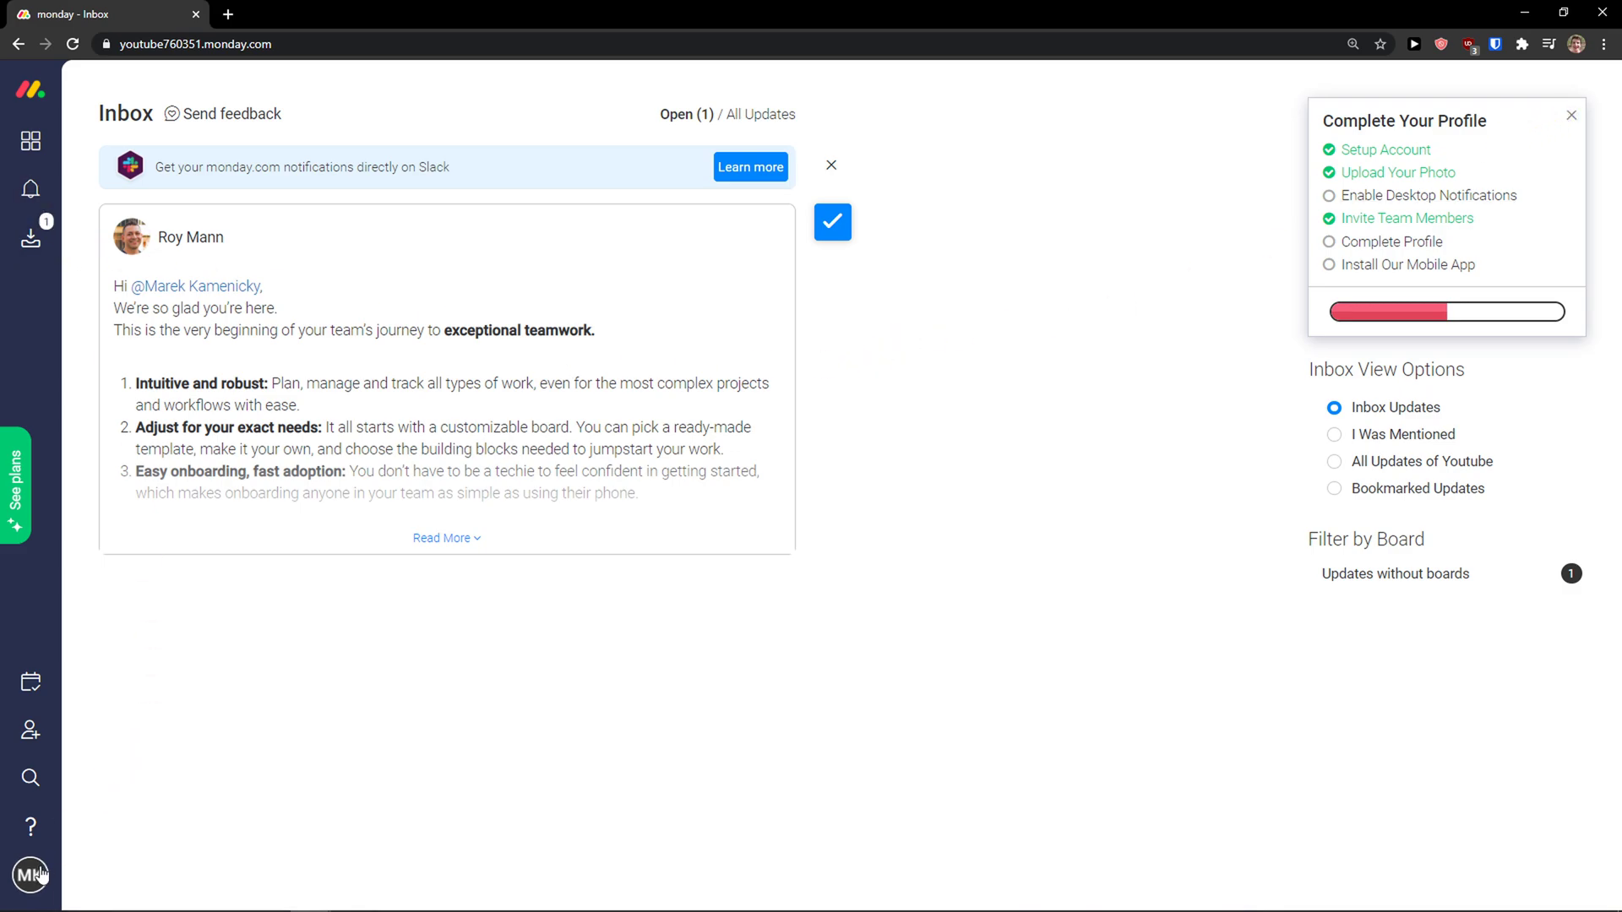
Go into monday.com Admin, General > Account, and the Security settings holding the API v2 token
left_click(30, 877)
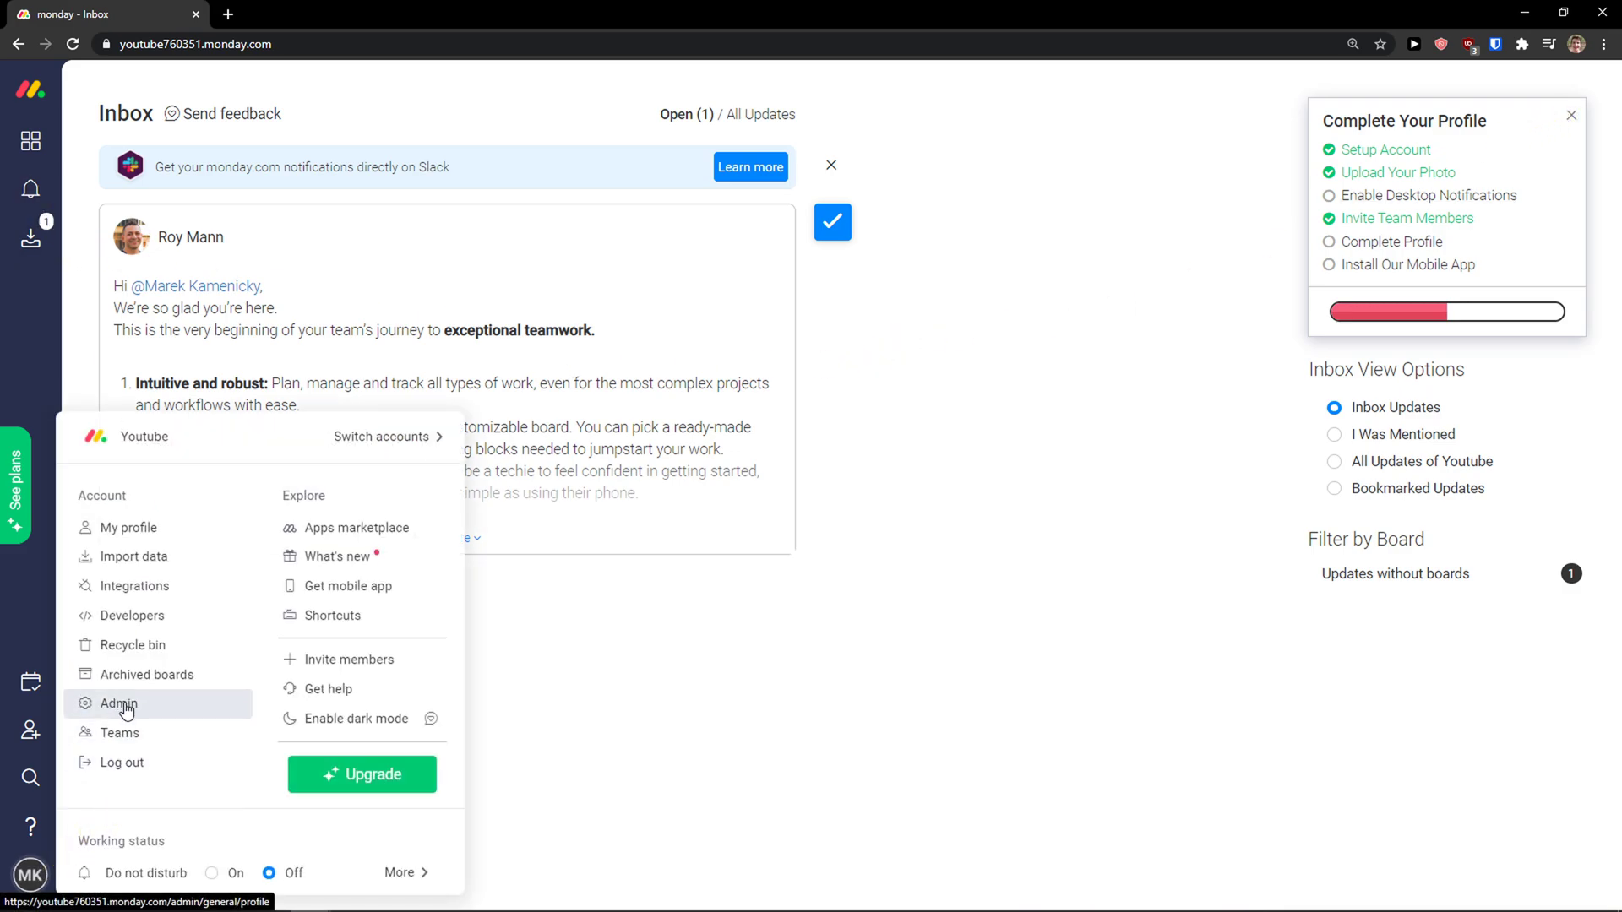
left_click(118, 703)
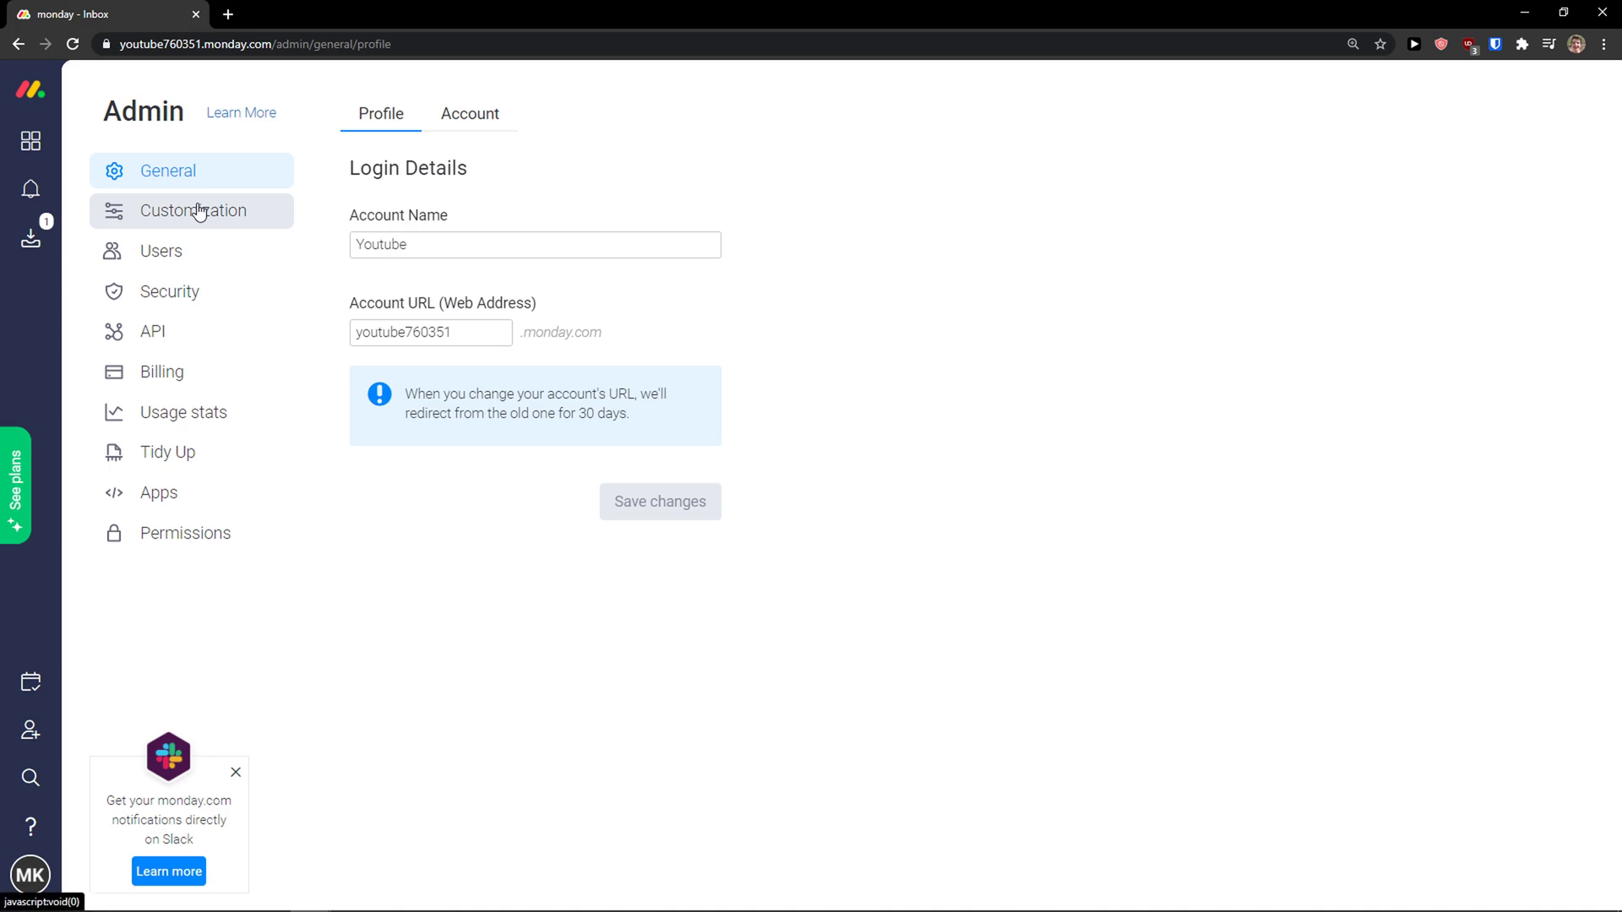
left_click(470, 113)
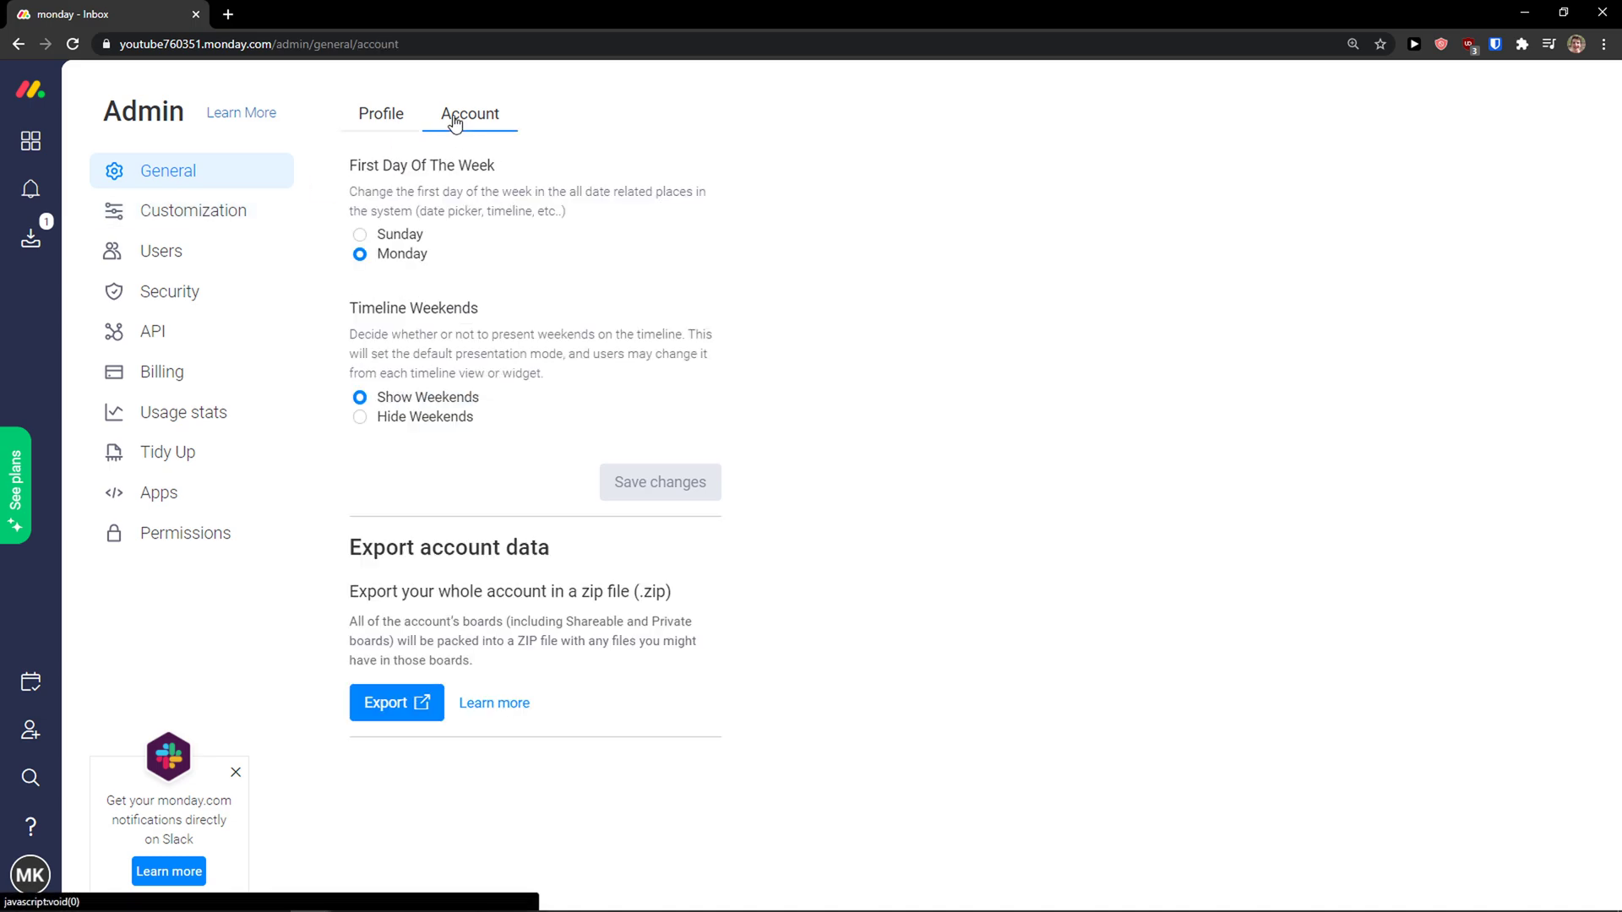
left_click(169, 291)
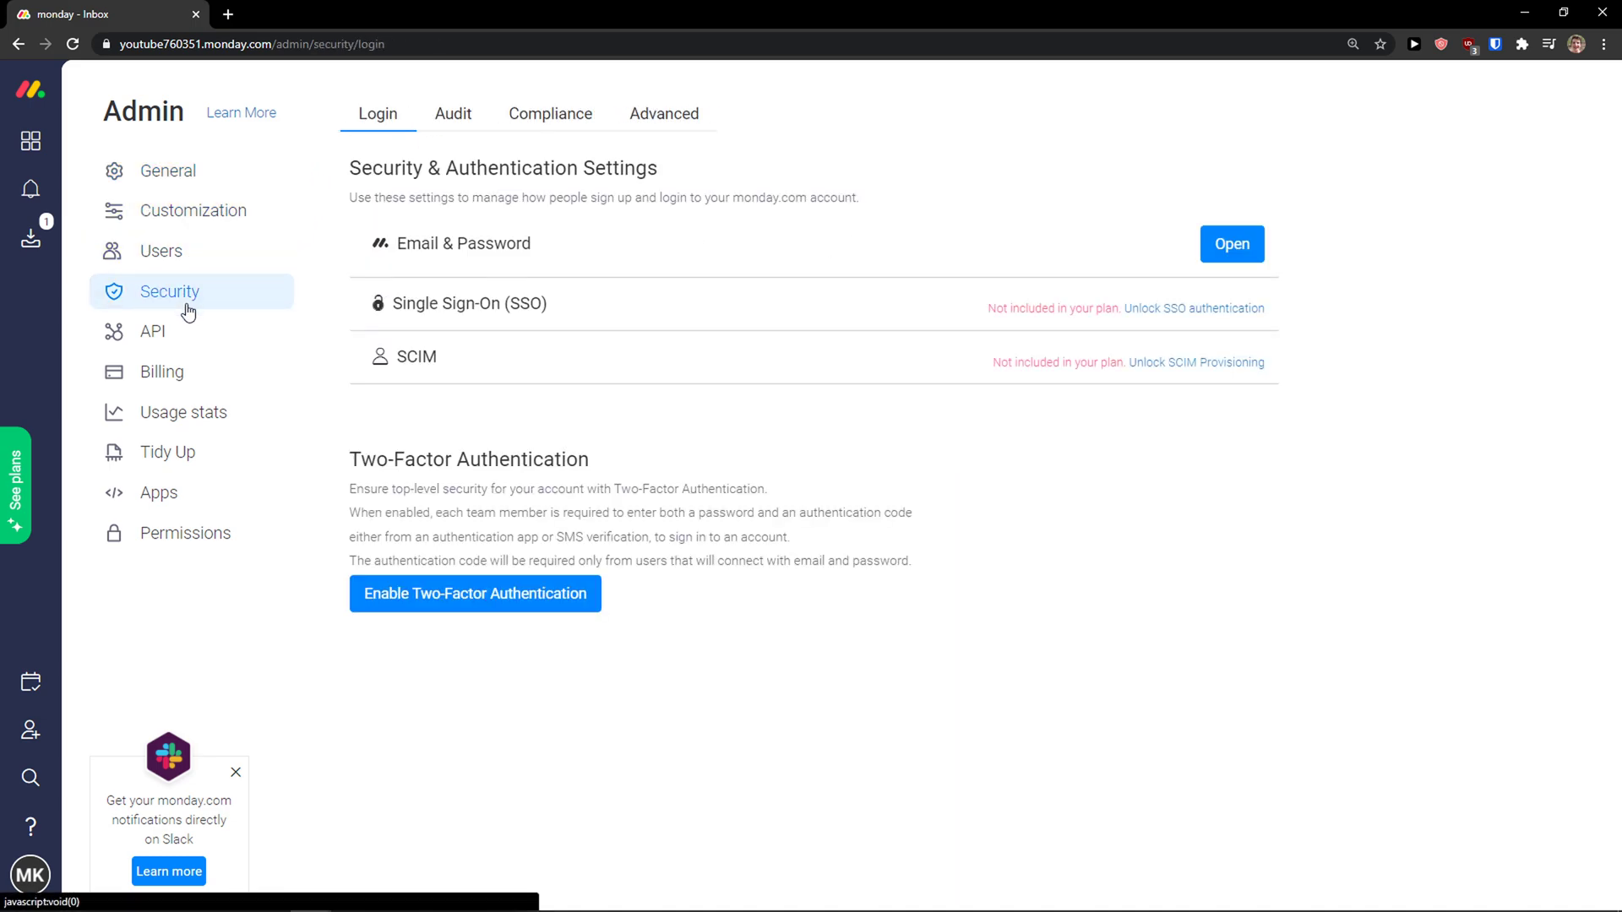
left_click(152, 331)
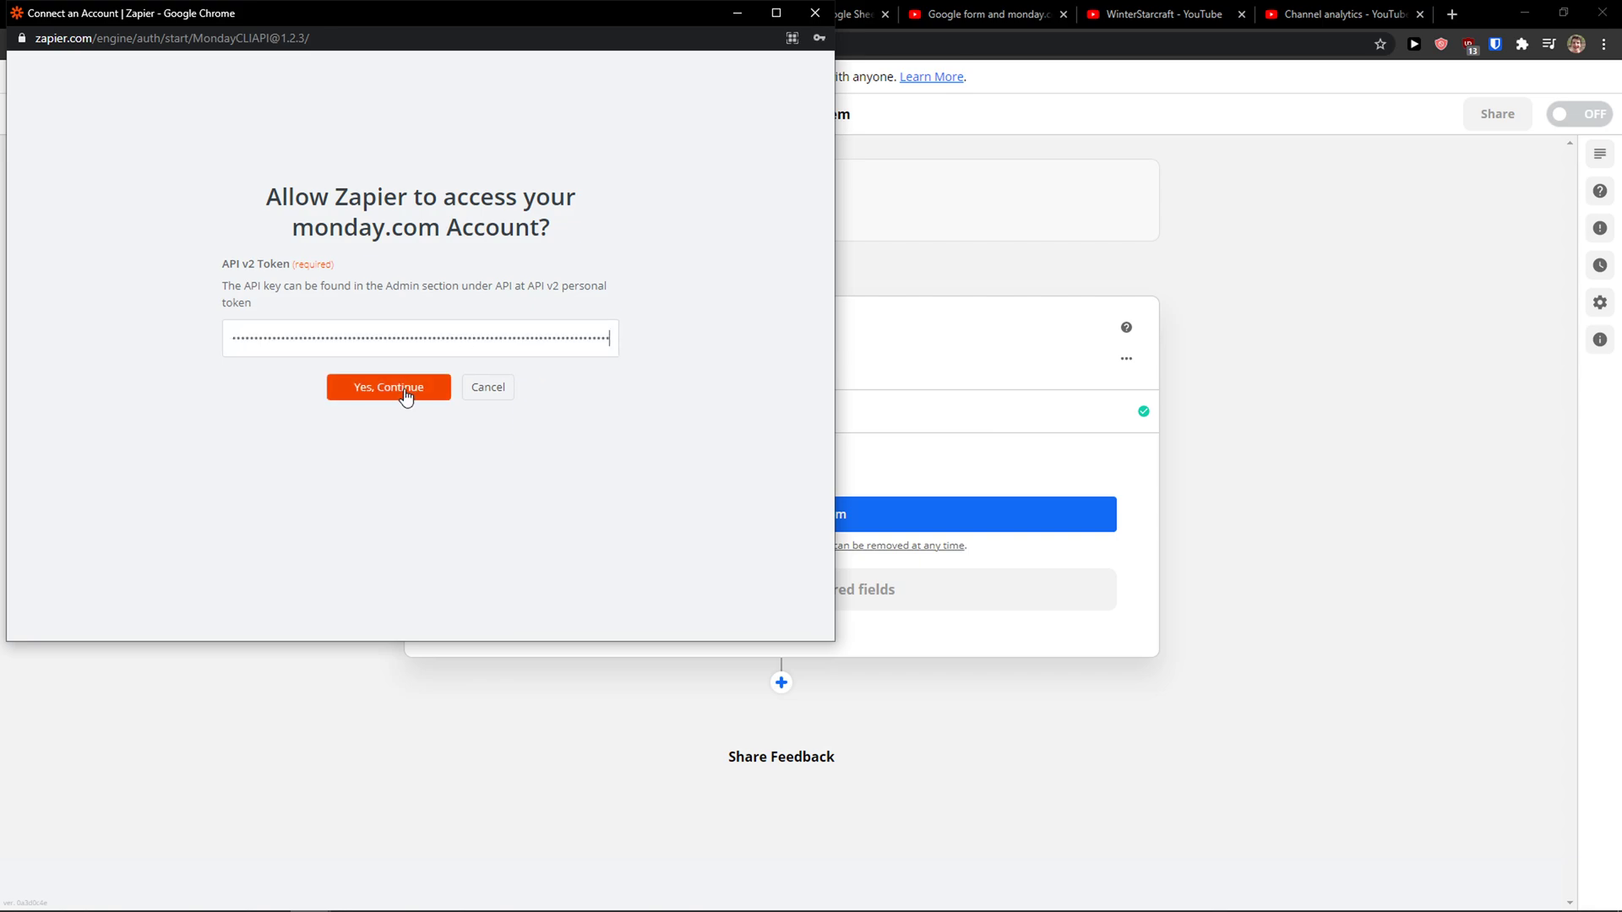
Submit the API v2 token to connect the monday.com account and continue with it selected
left_click(389, 387)
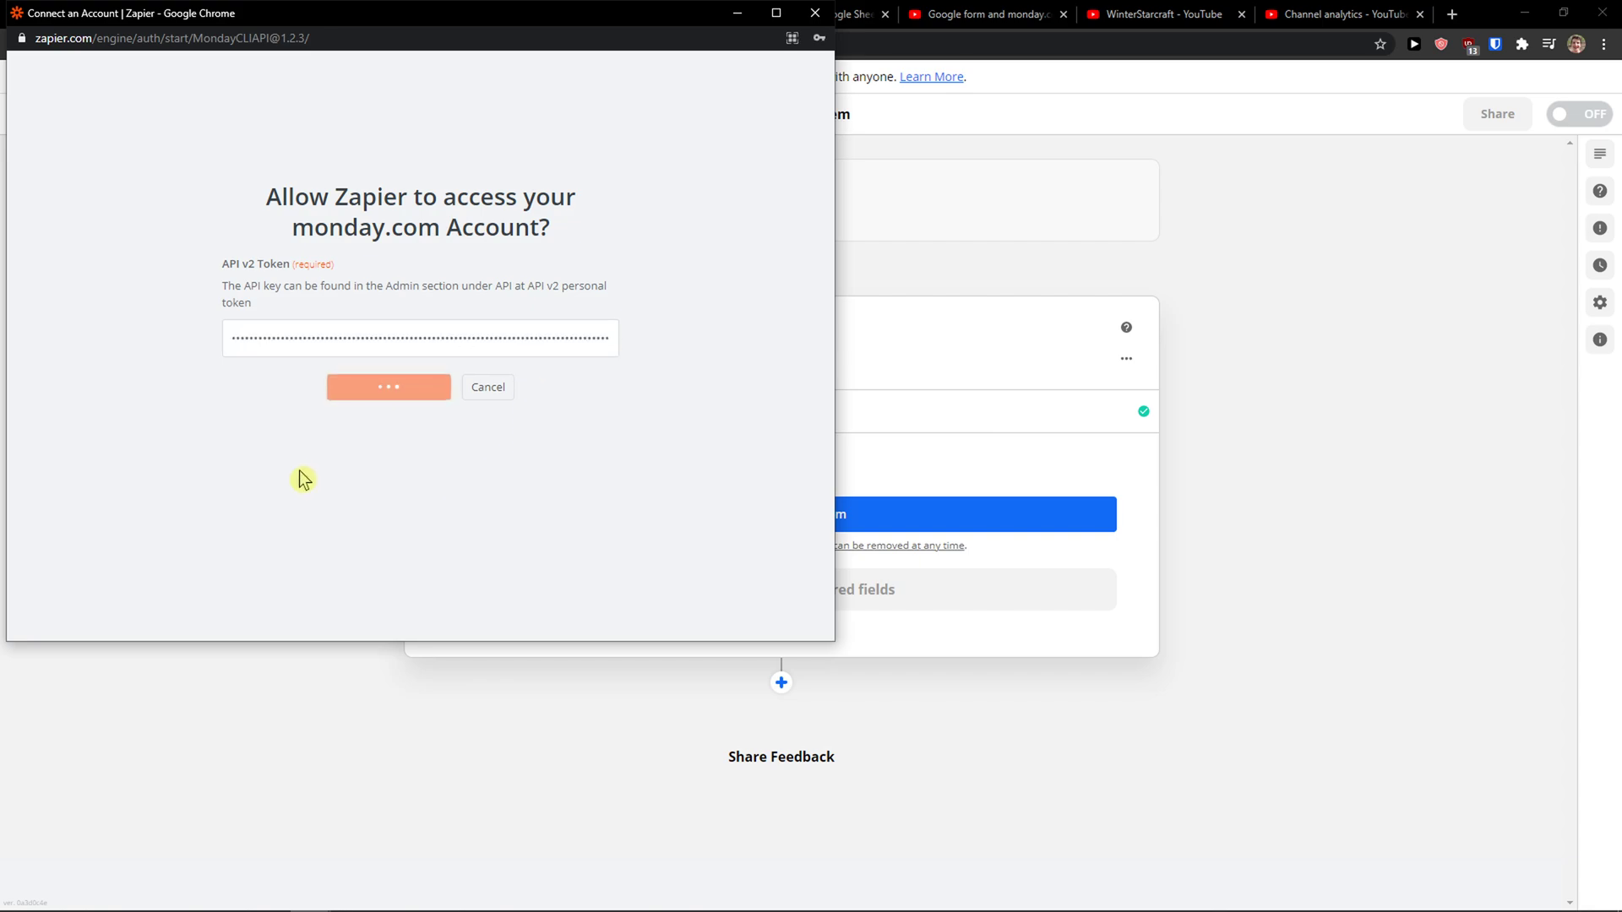
left_click(389, 387)
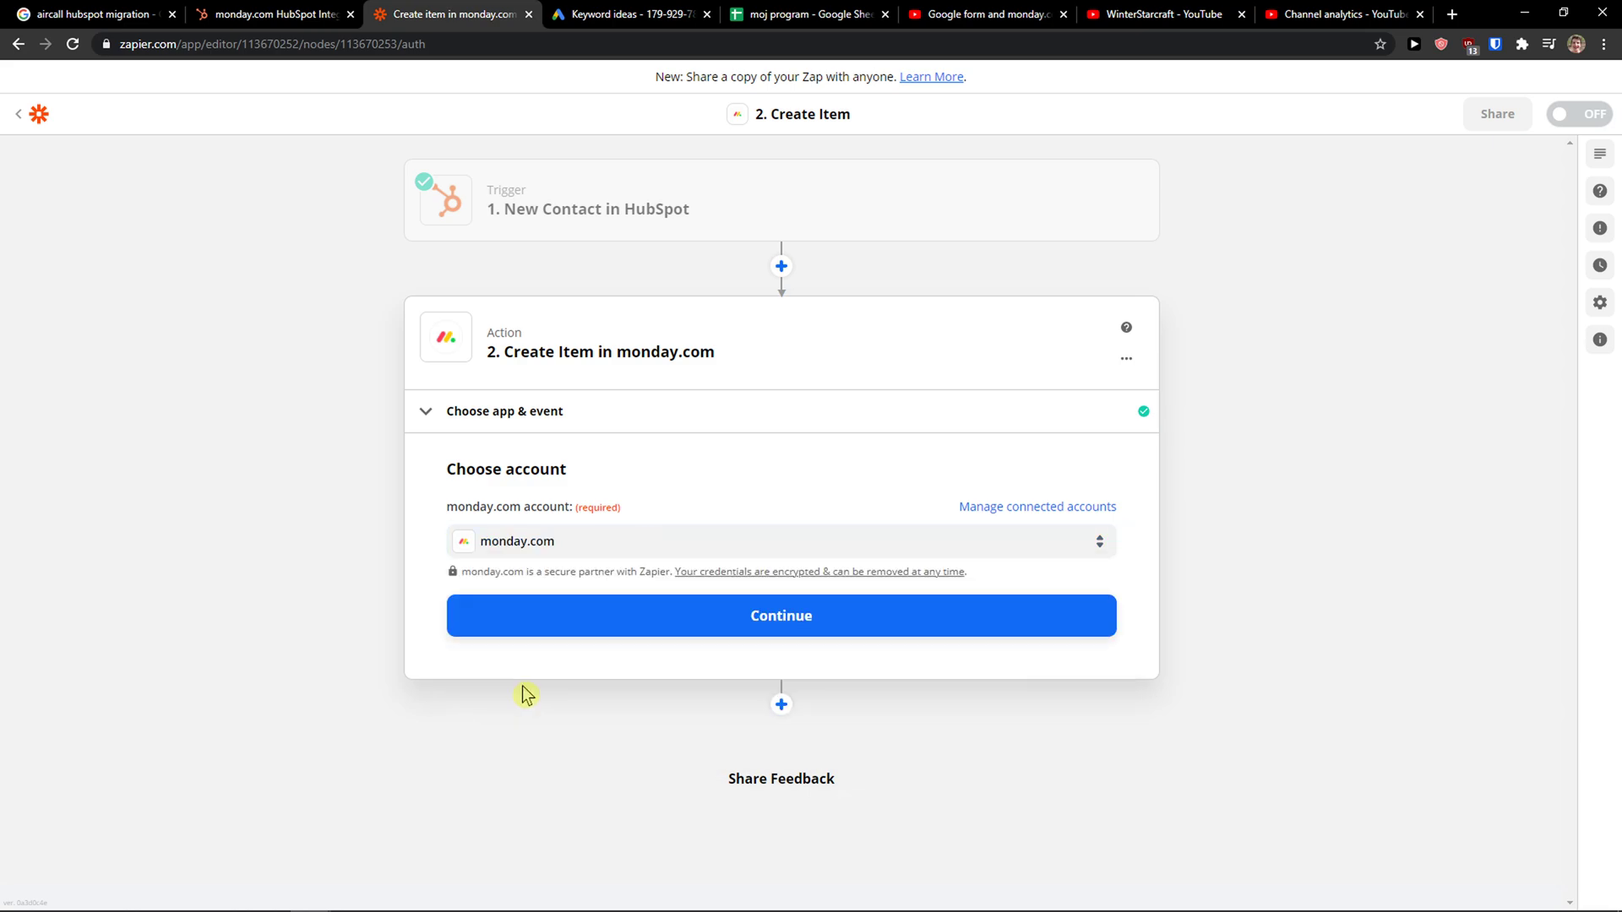
left_click(781, 615)
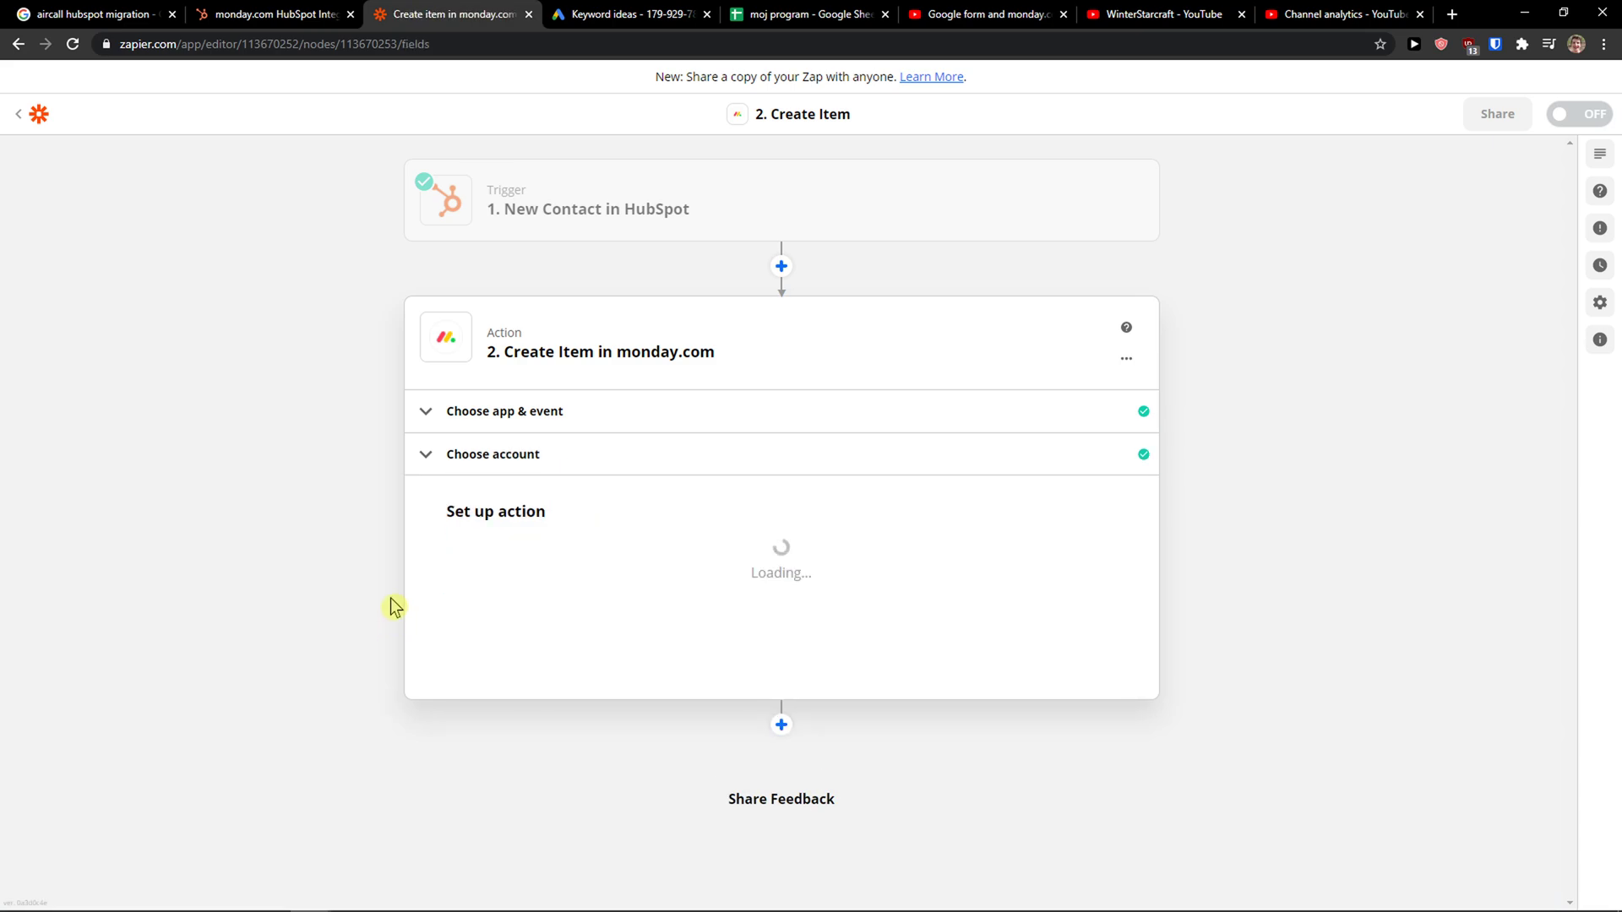
Choose the Sales - Pipeline board and its September group for the new item
left_click(725, 417)
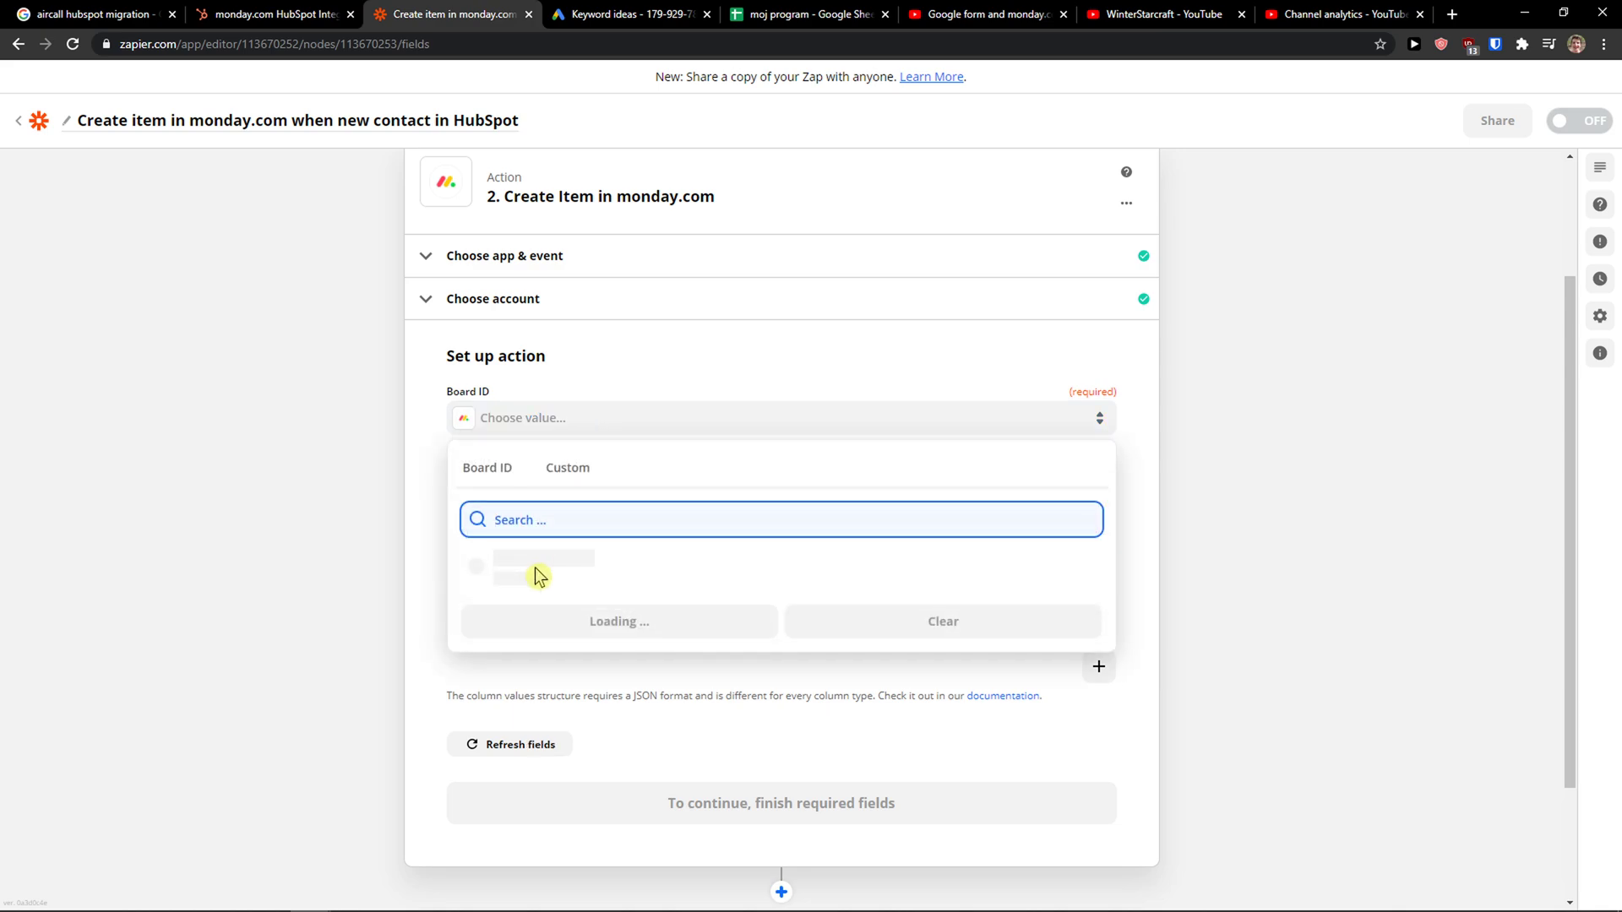
left_click(541, 568)
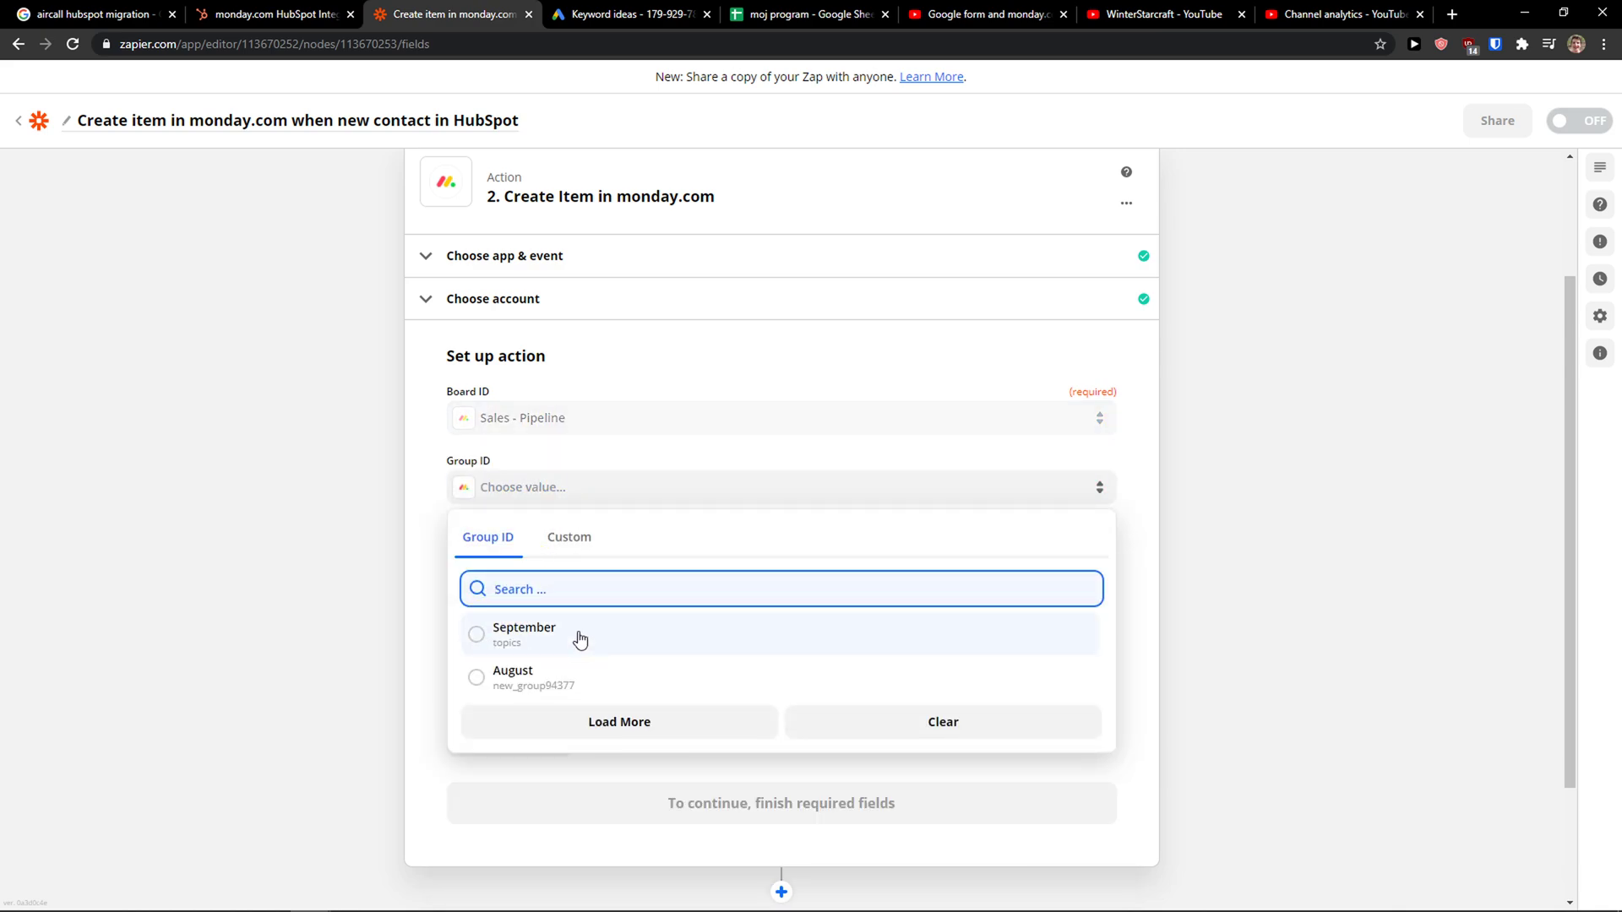
left_click(524, 634)
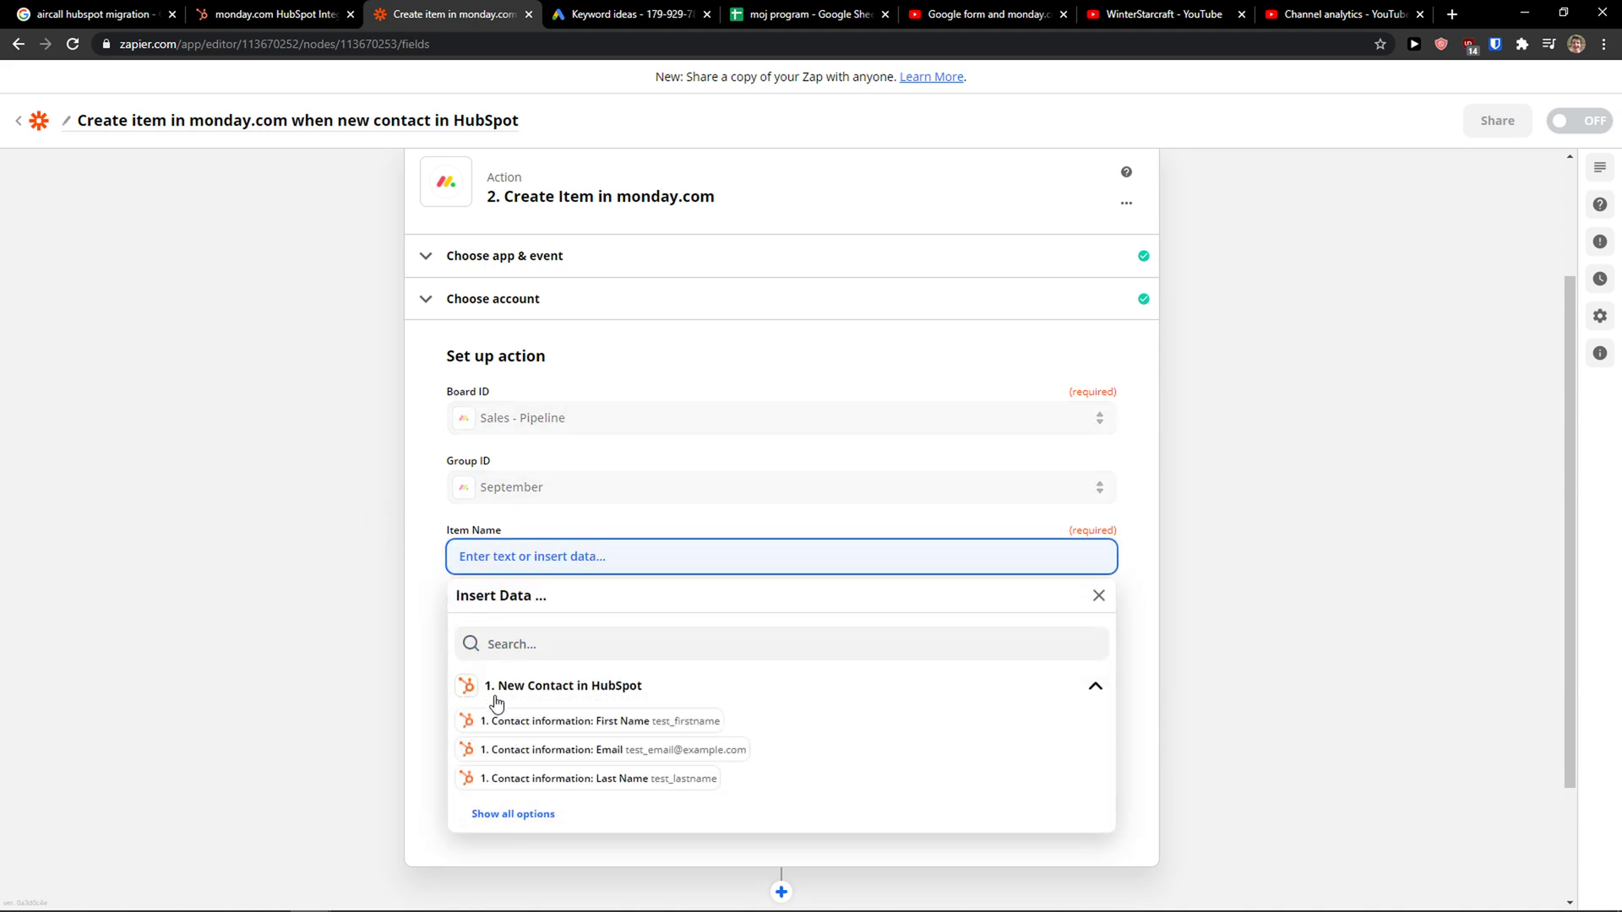
Name the item from the contact's First Name and Last Name and continue to testing
left_click(600, 721)
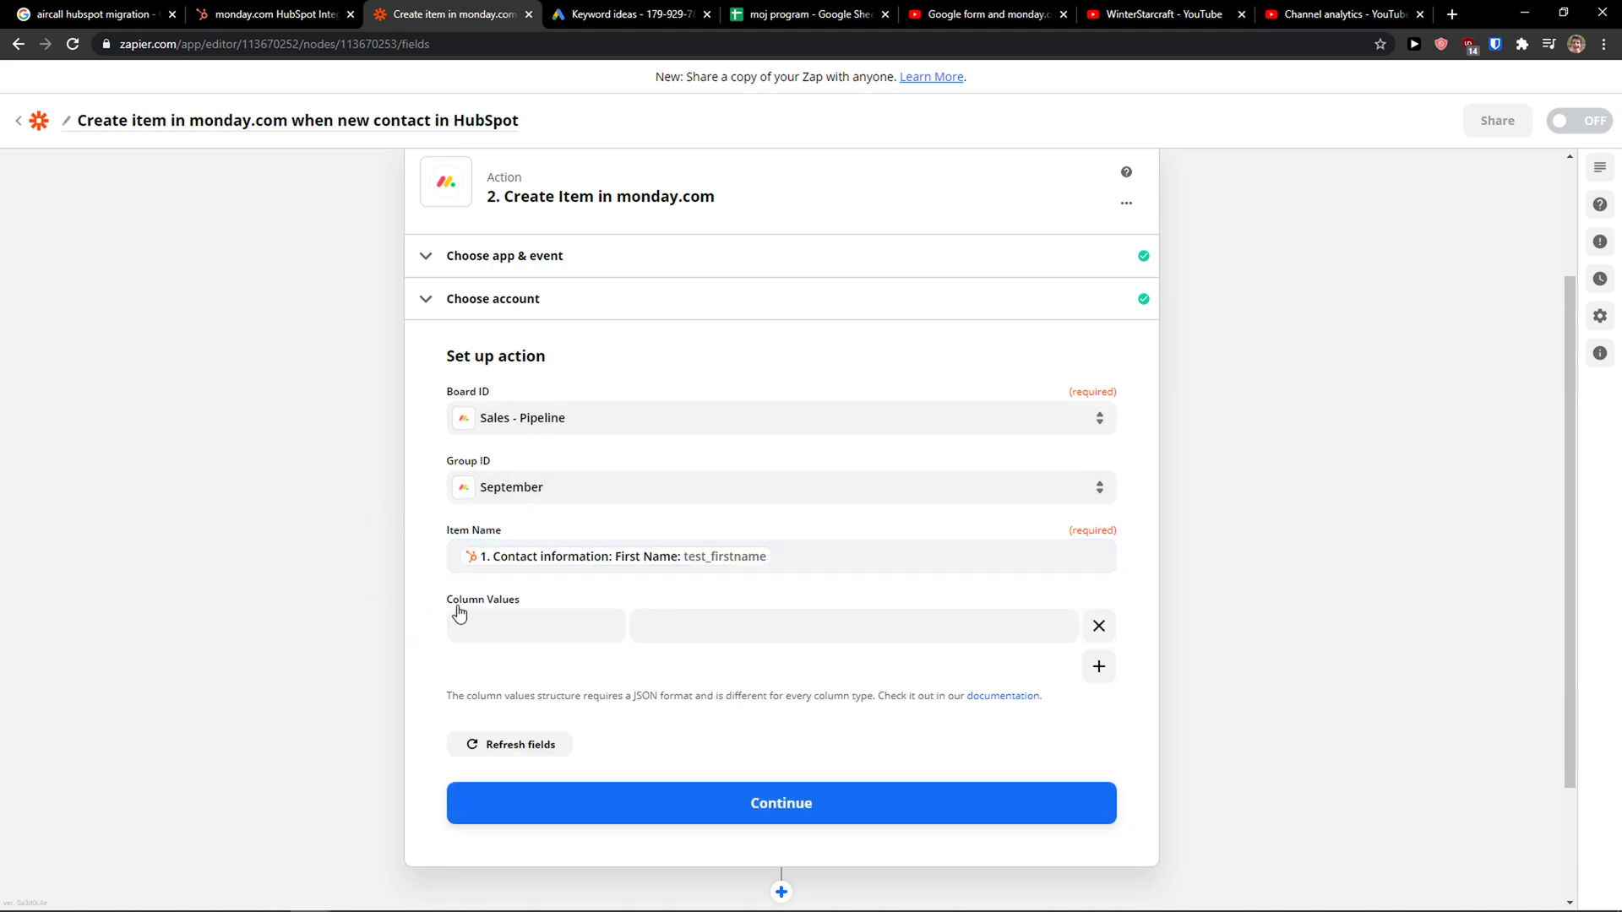
mouse_move(867, 581)
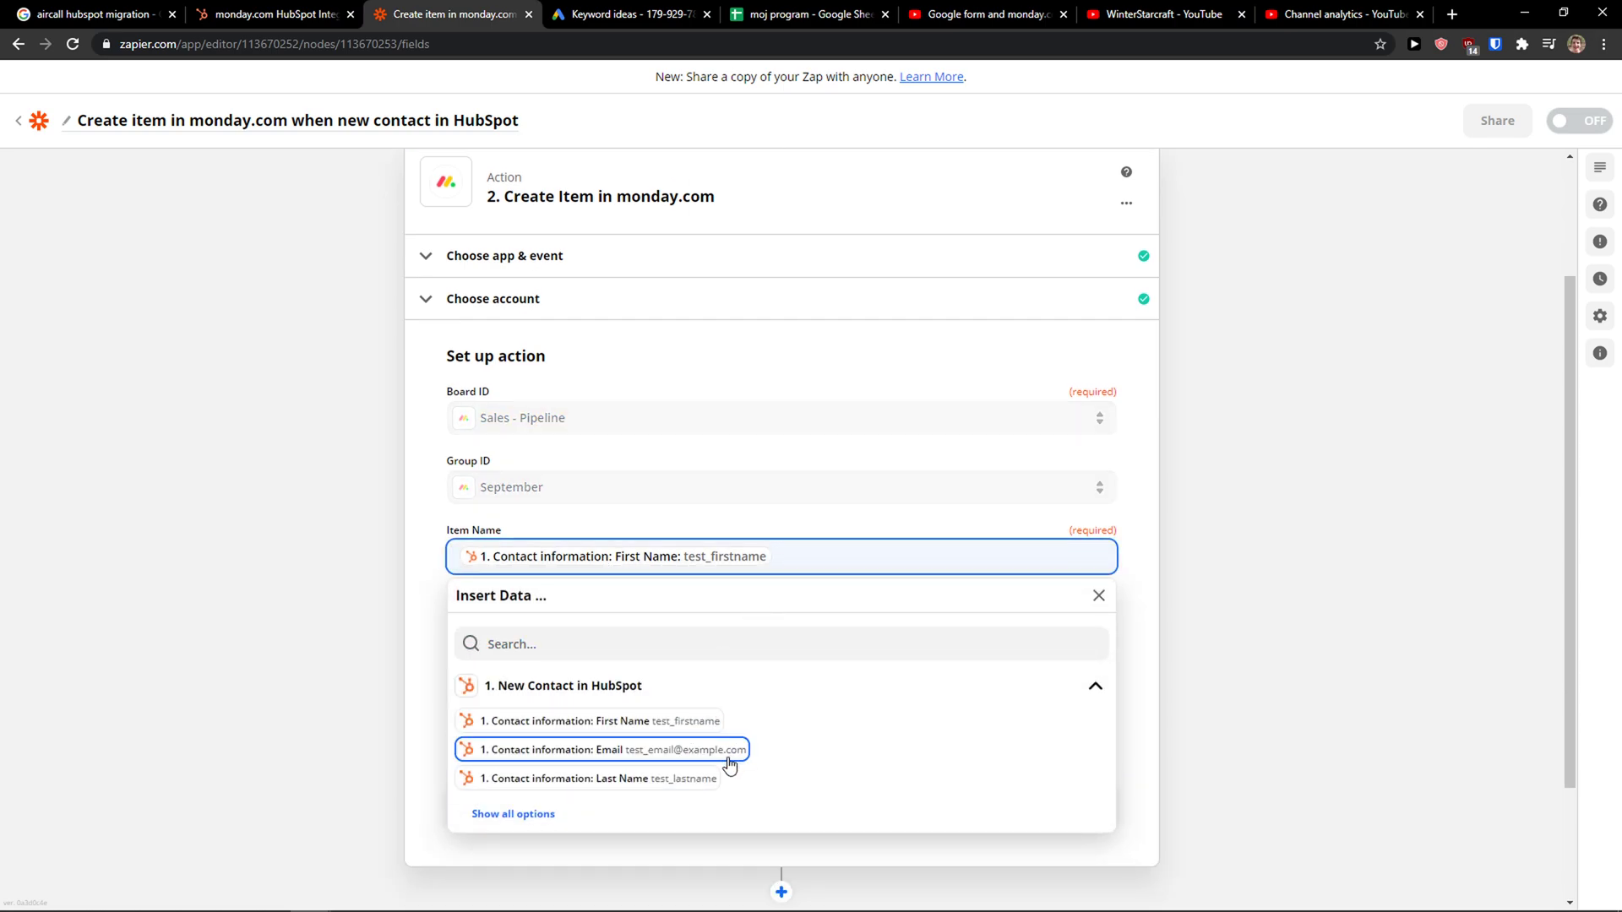
left_click(599, 777)
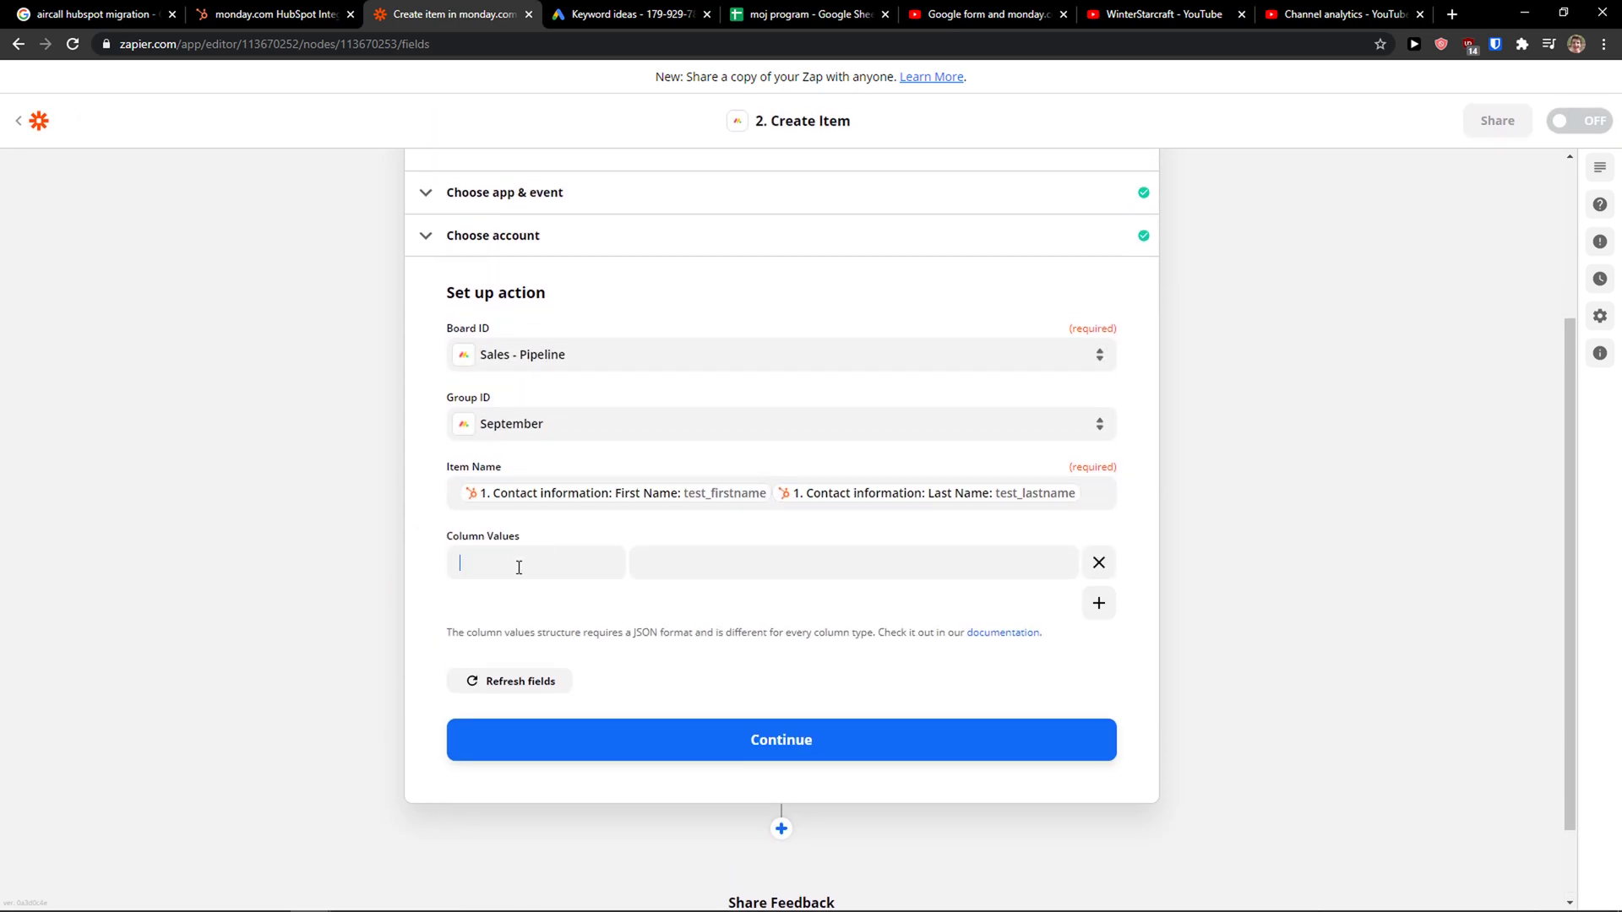
left_click(851, 561)
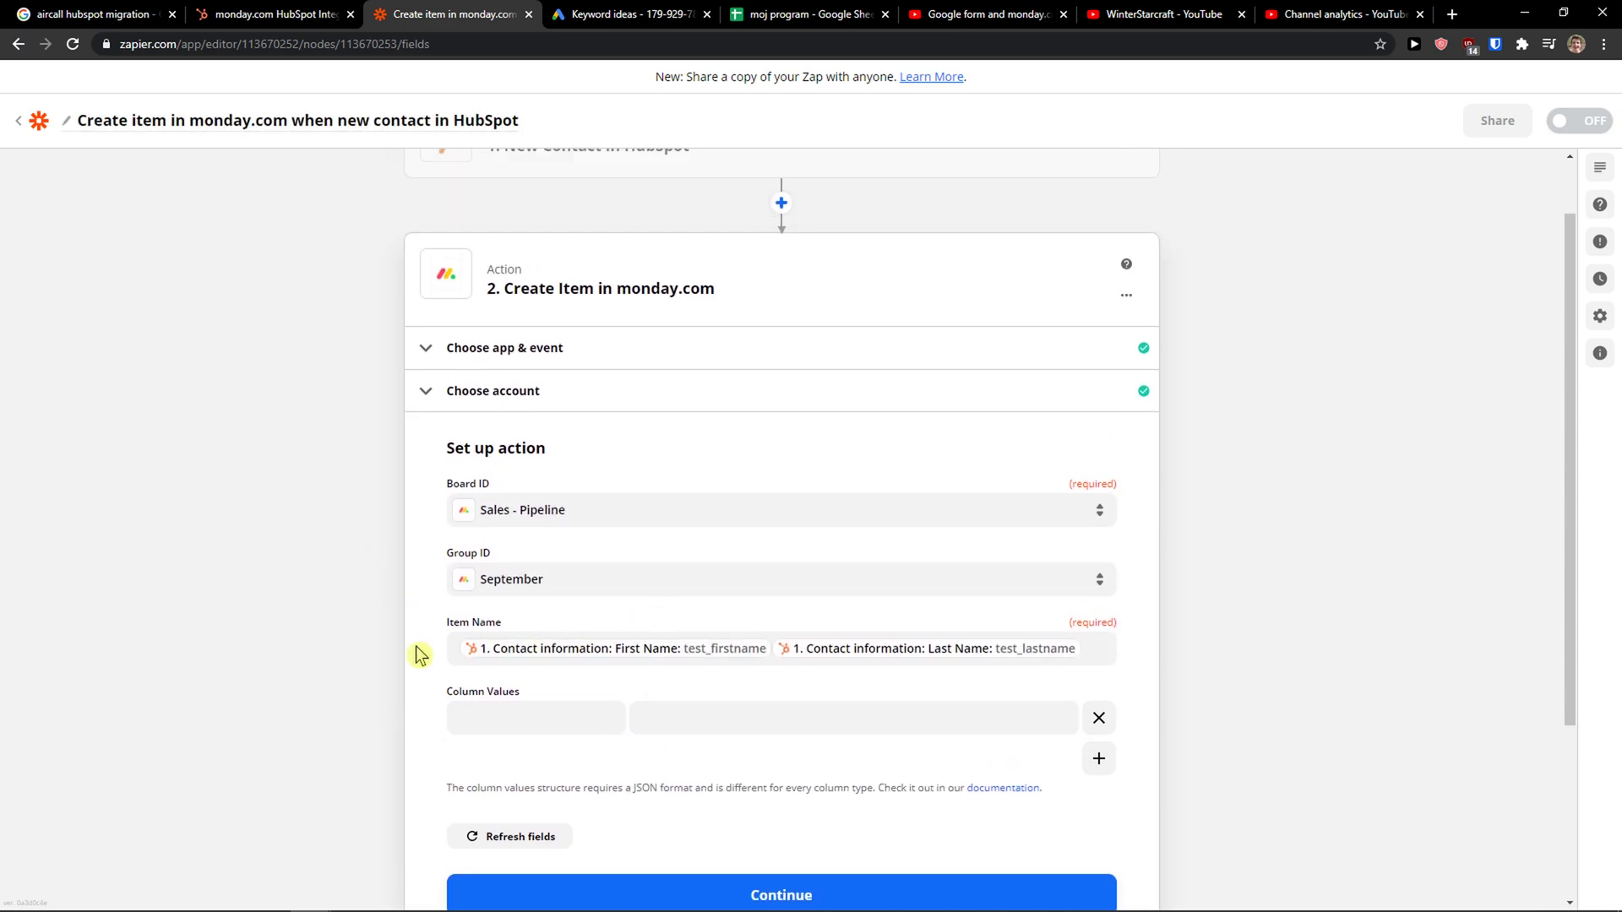
left_click(509, 836)
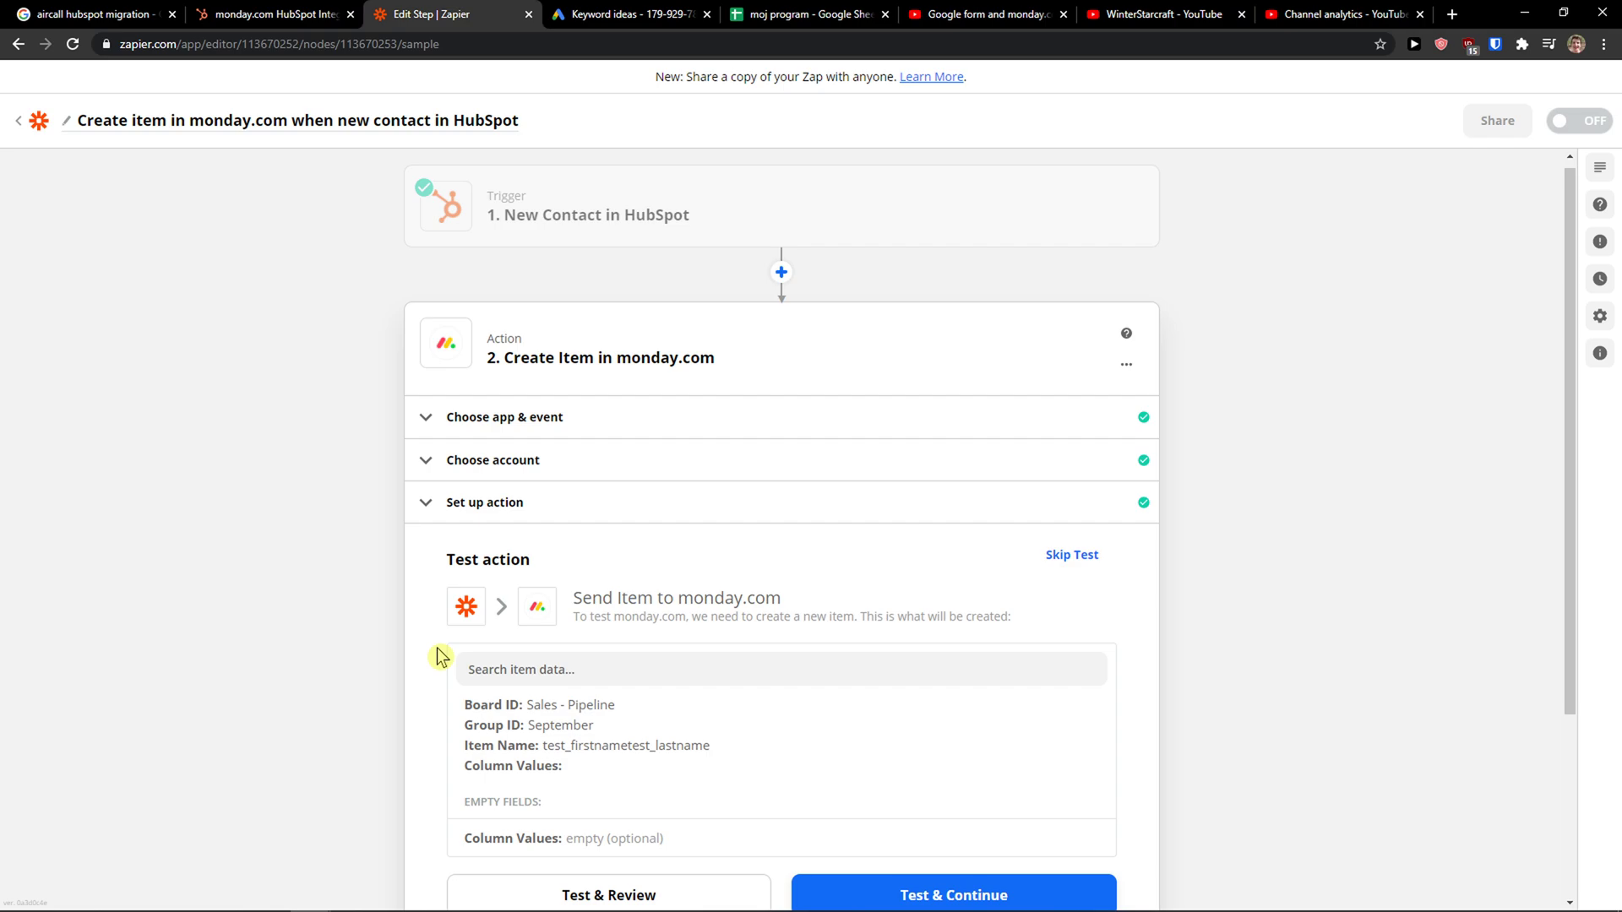
mouse_move(441, 655)
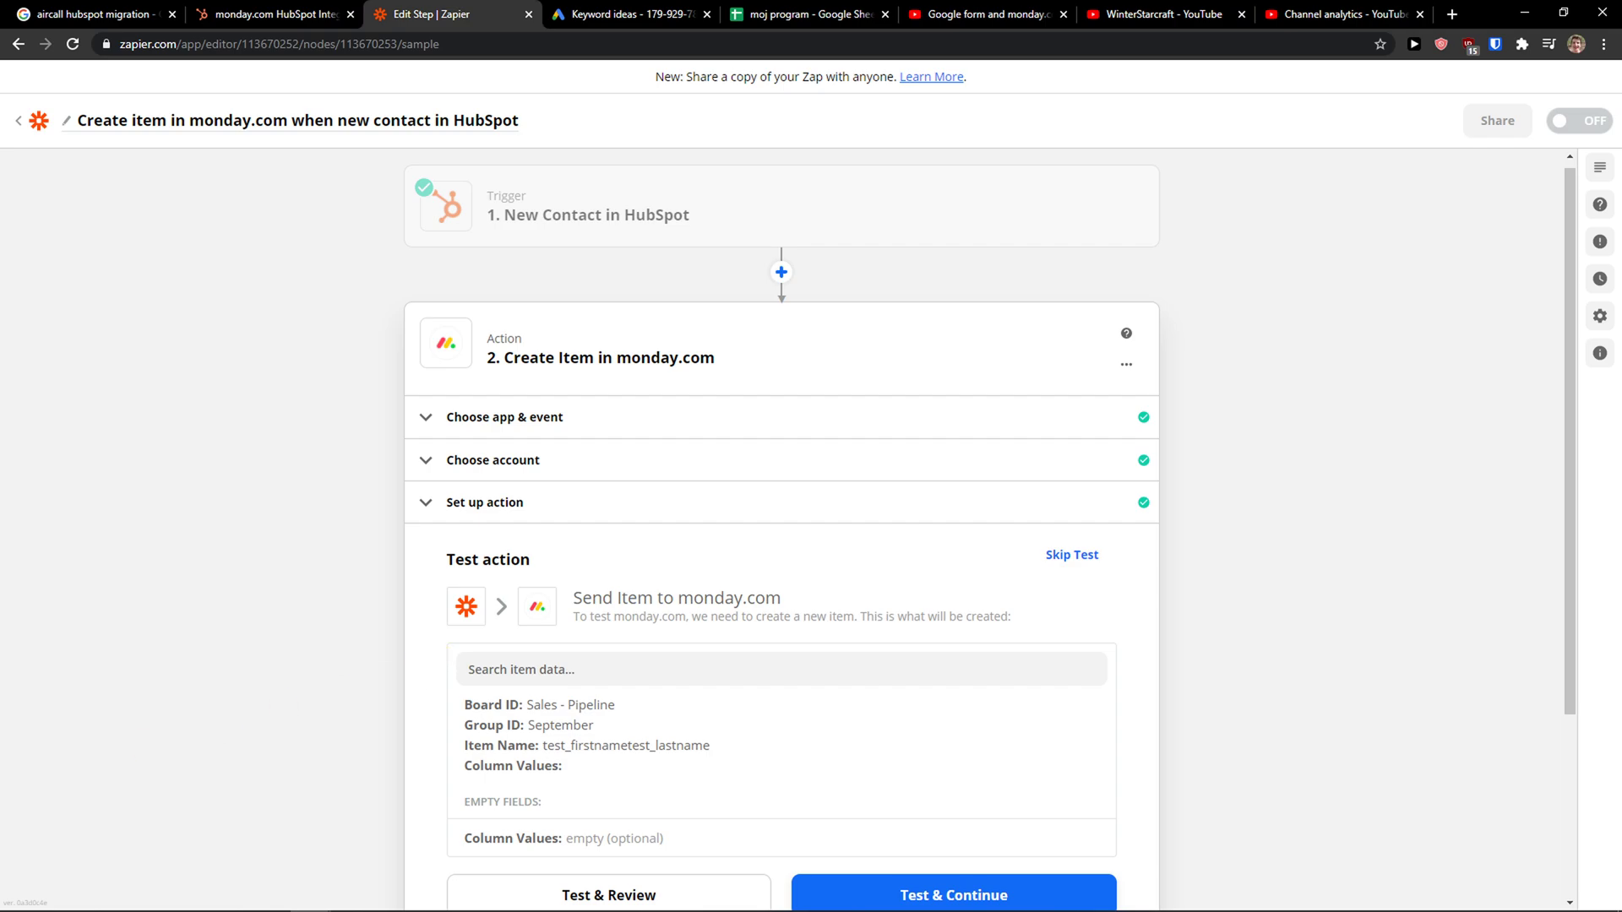